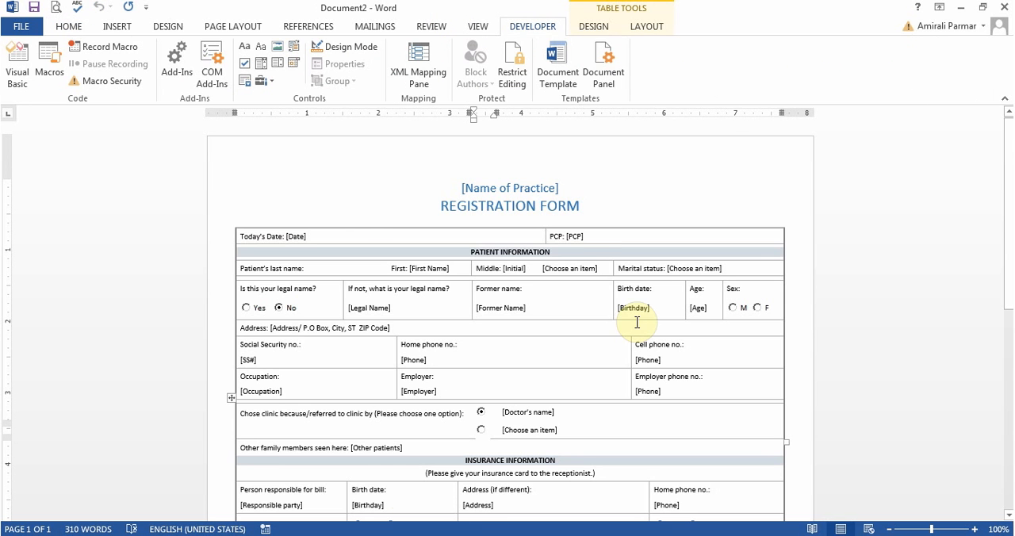
- Switch to the blank Document3 and show the Developer tab
scroll("down", 3)
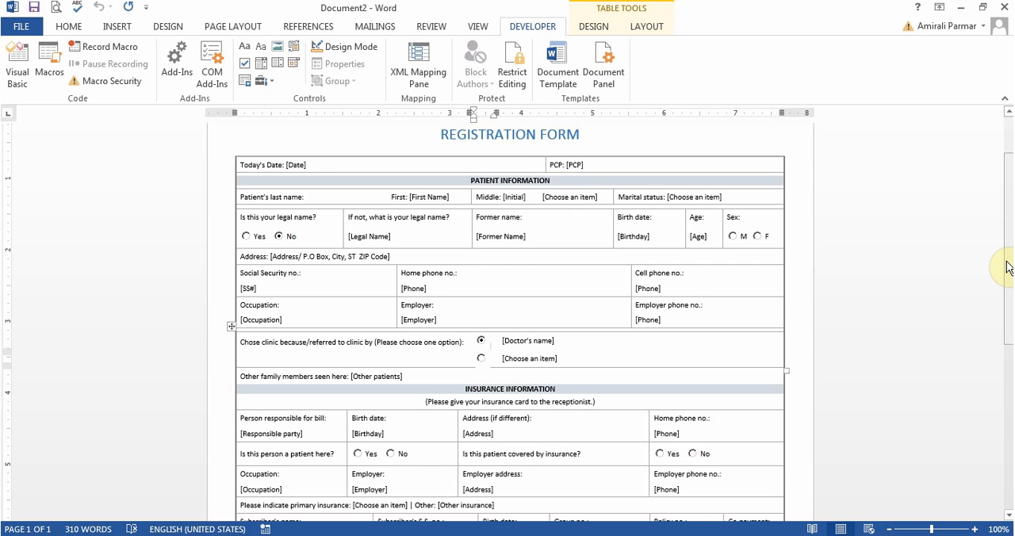
left_click(490, 347)
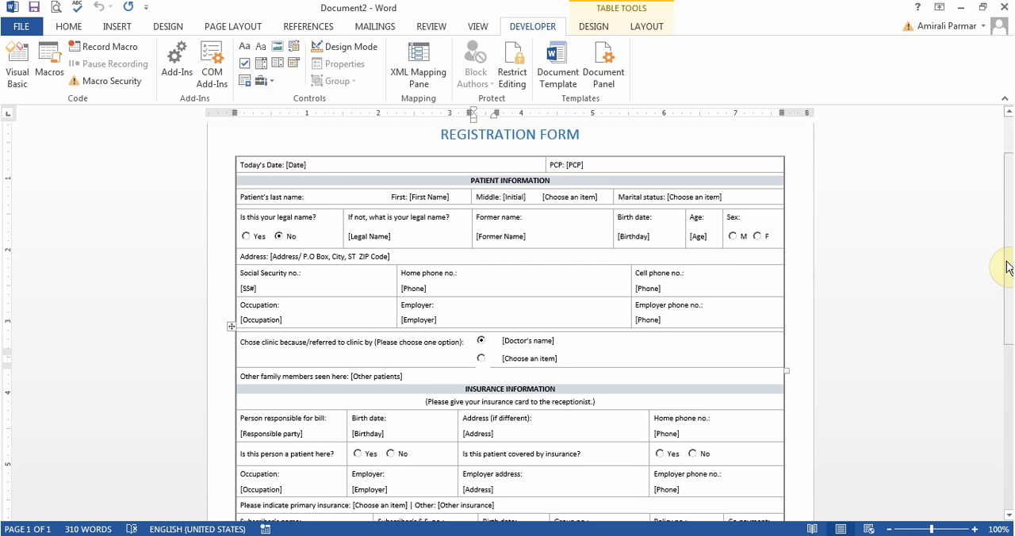
left_click(491, 347)
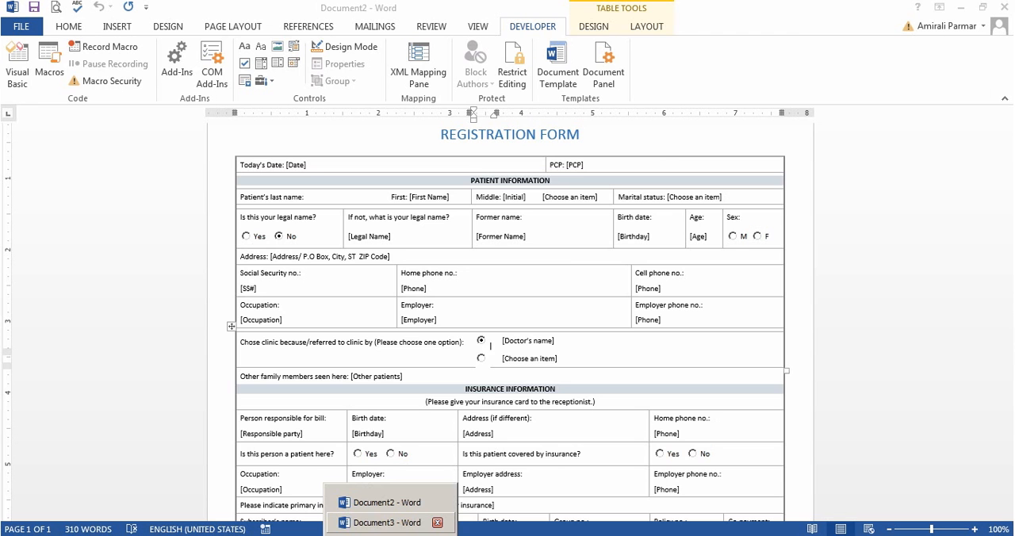
left_click(388, 522)
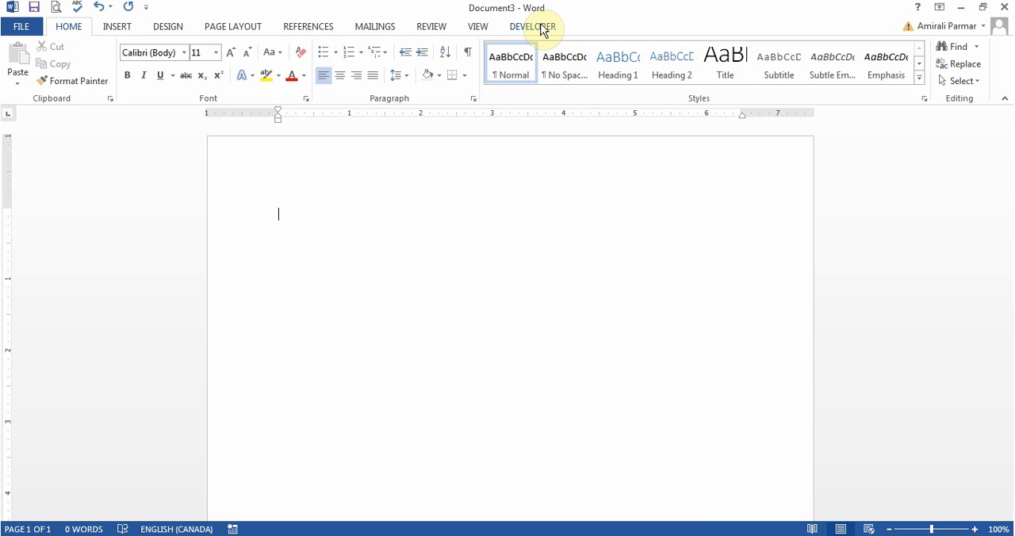
left_click(532, 26)
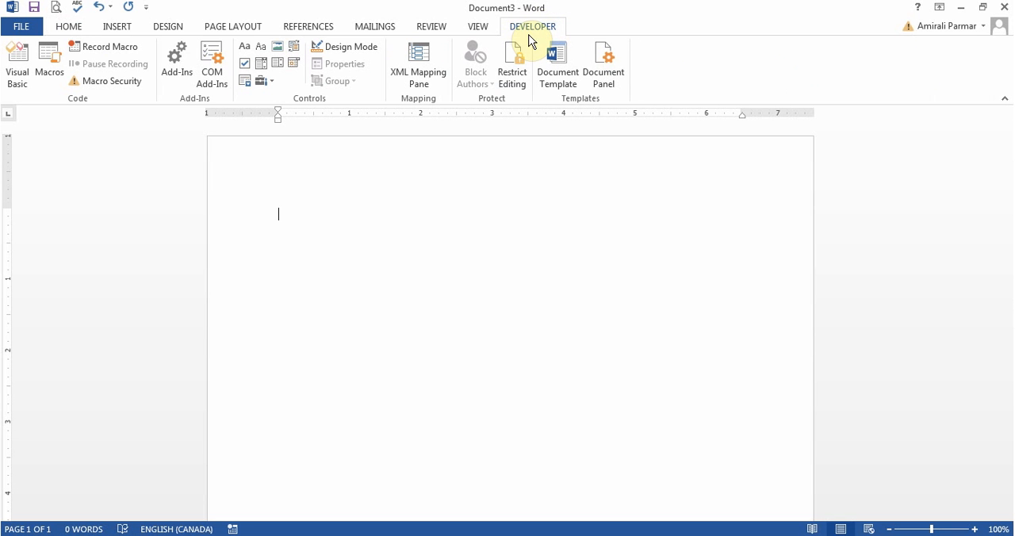
mouse_move(145, 6)
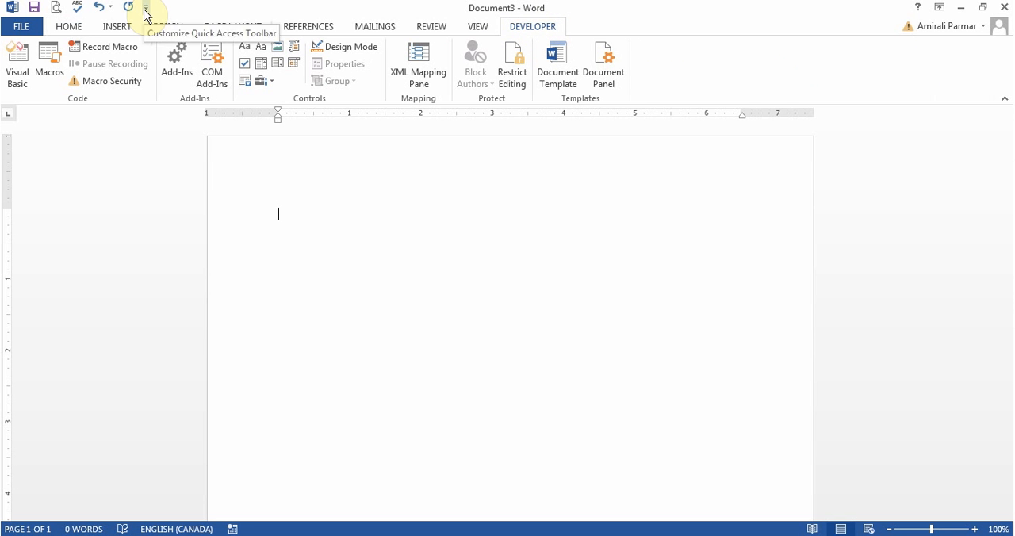
- Check the Customize Ribbon and General pages in Word Options via More Commands
left_click(145, 7)
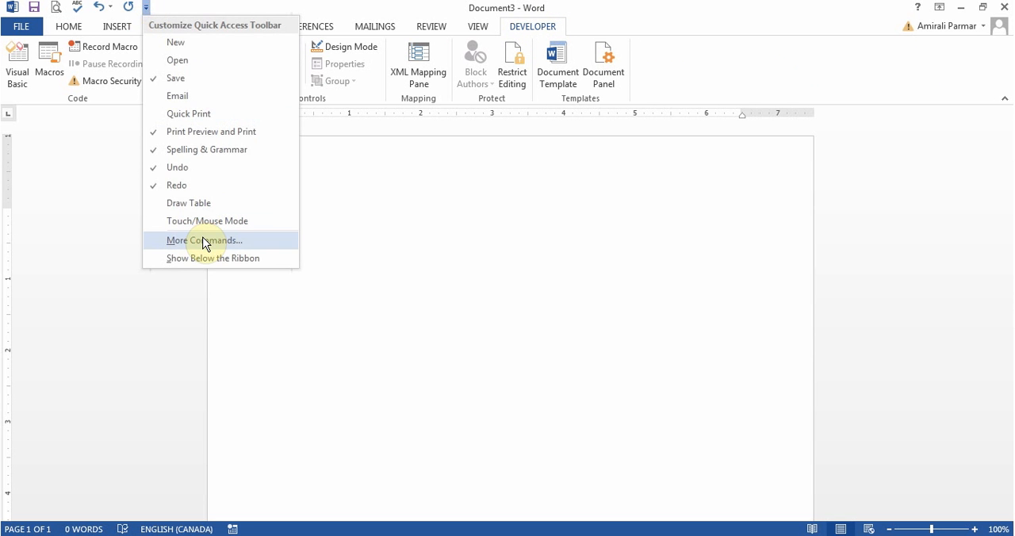
left_click(205, 240)
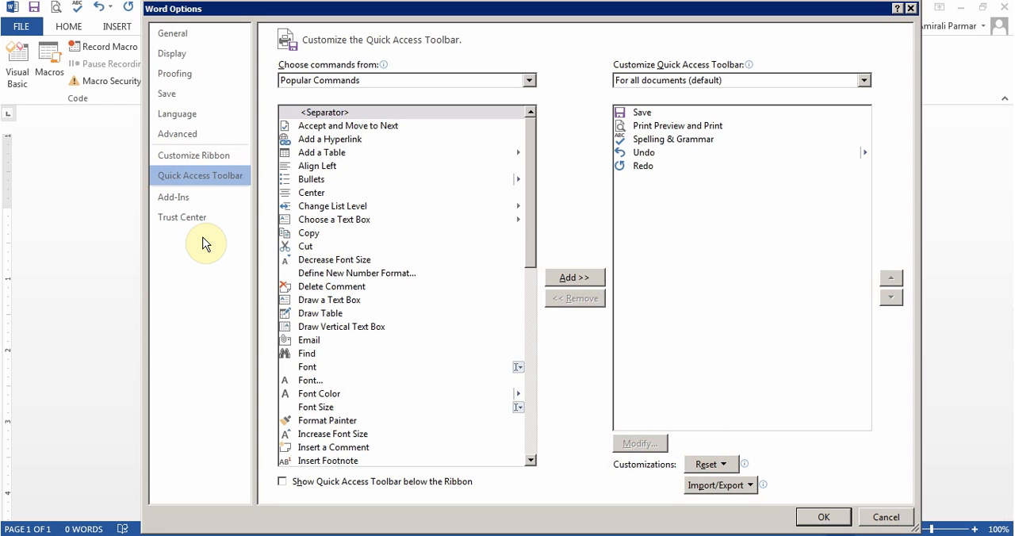
mouse_move(195, 154)
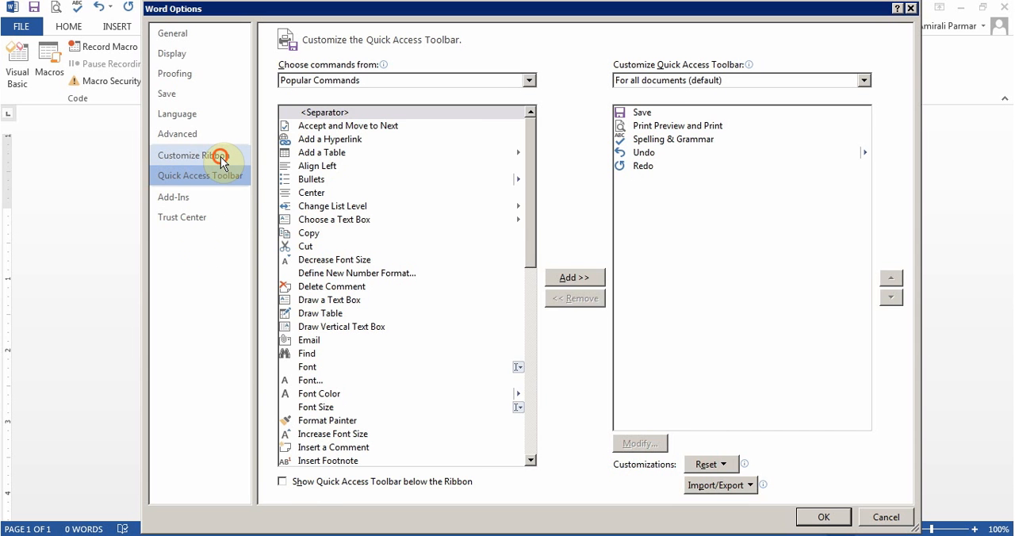
left_click(193, 155)
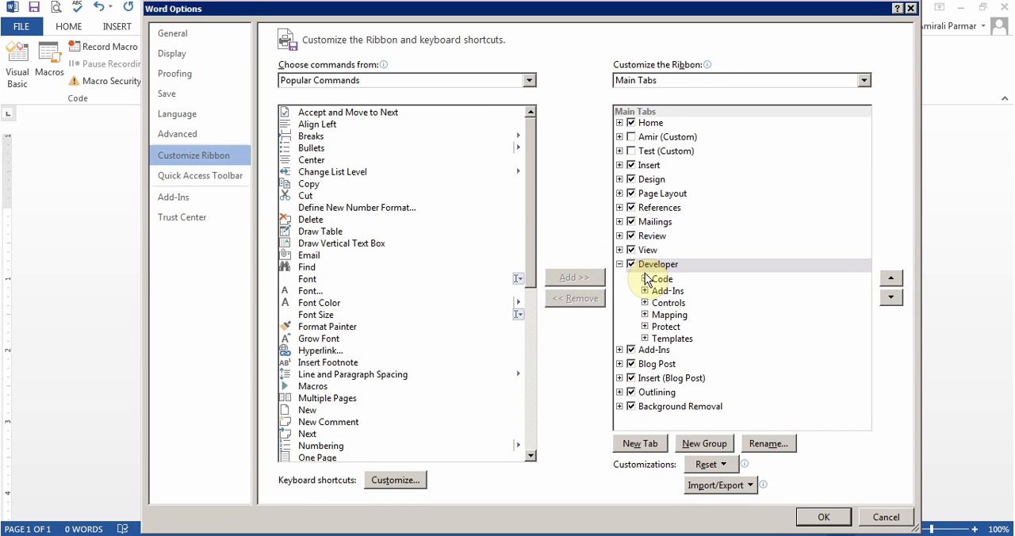
mouse_move(642, 278)
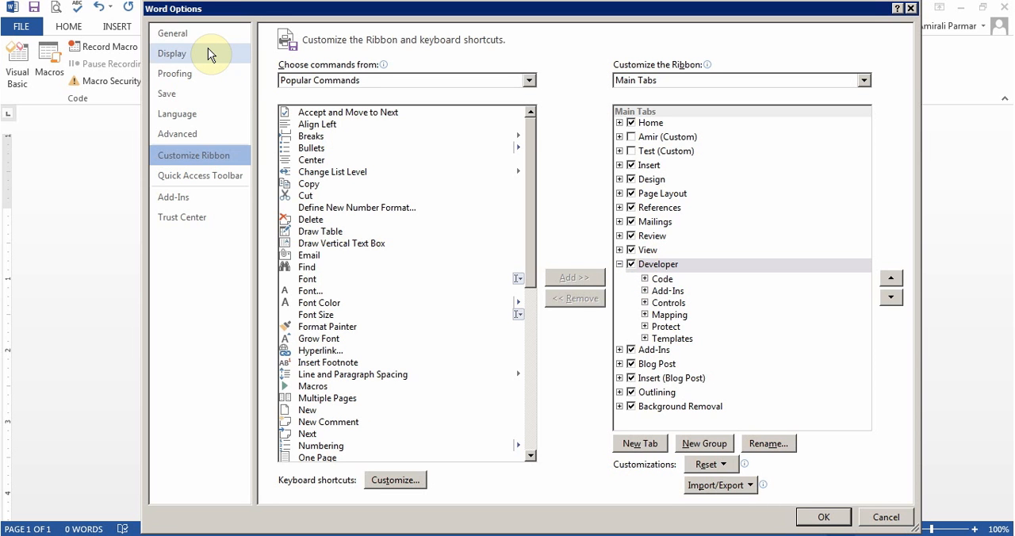
left_click(172, 32)
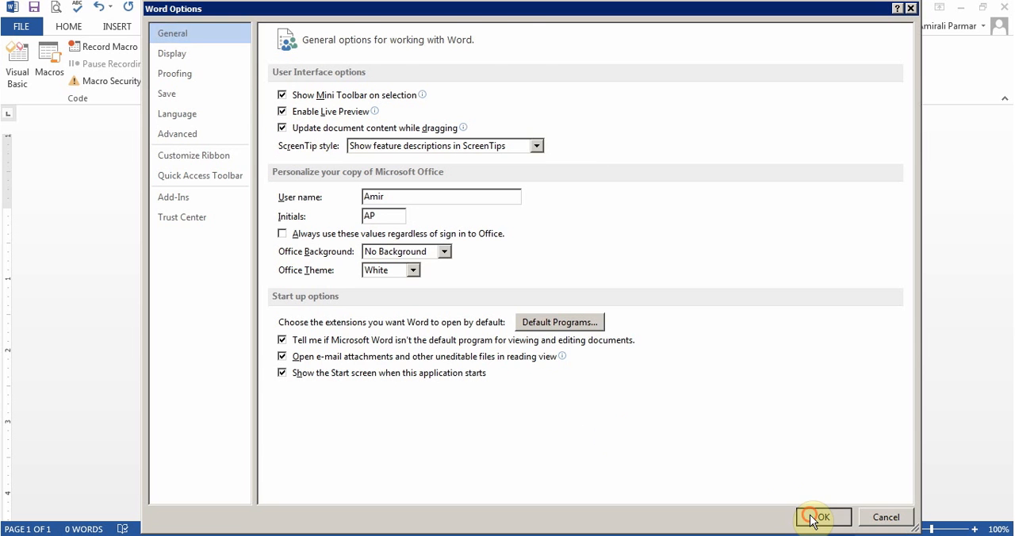
- Type a centered 'Registration Form' title, briefly checking the Document2 sample
left_click(823, 517)
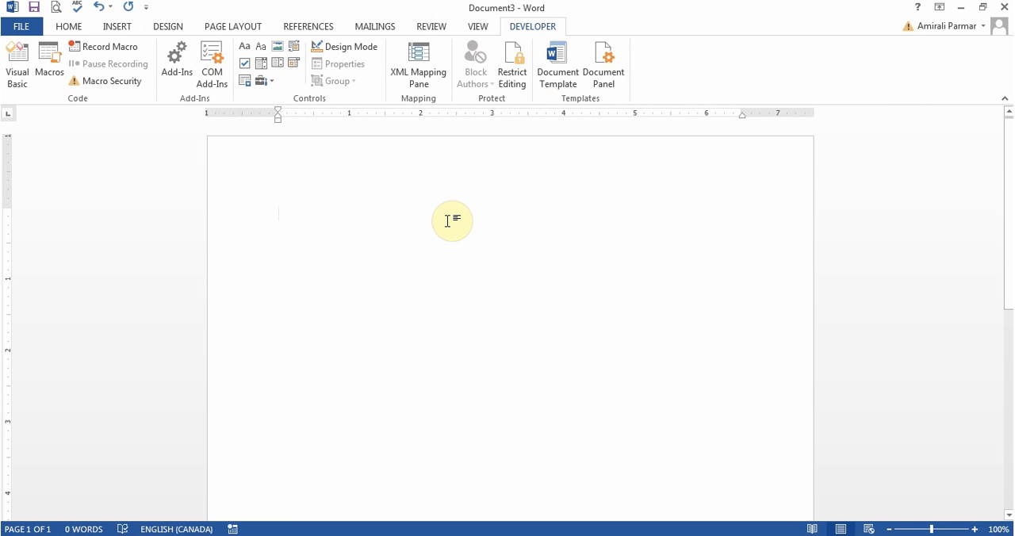
type("Regi")
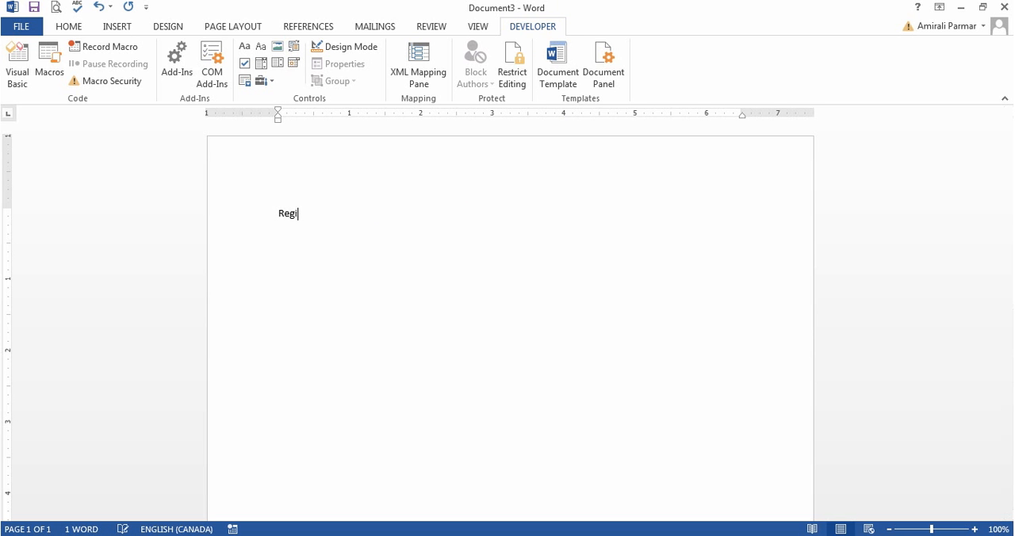
type("stration Form")
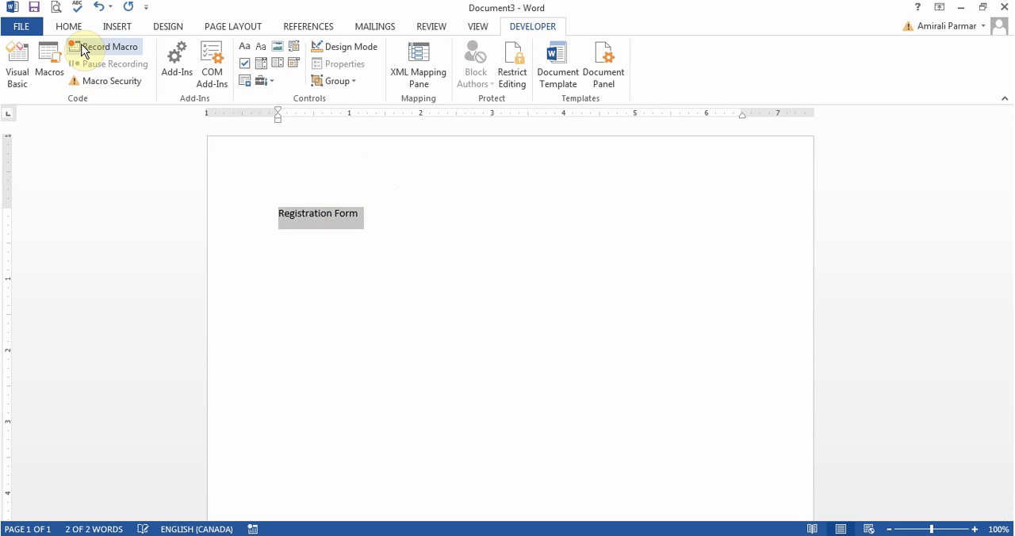
left_click(68, 26)
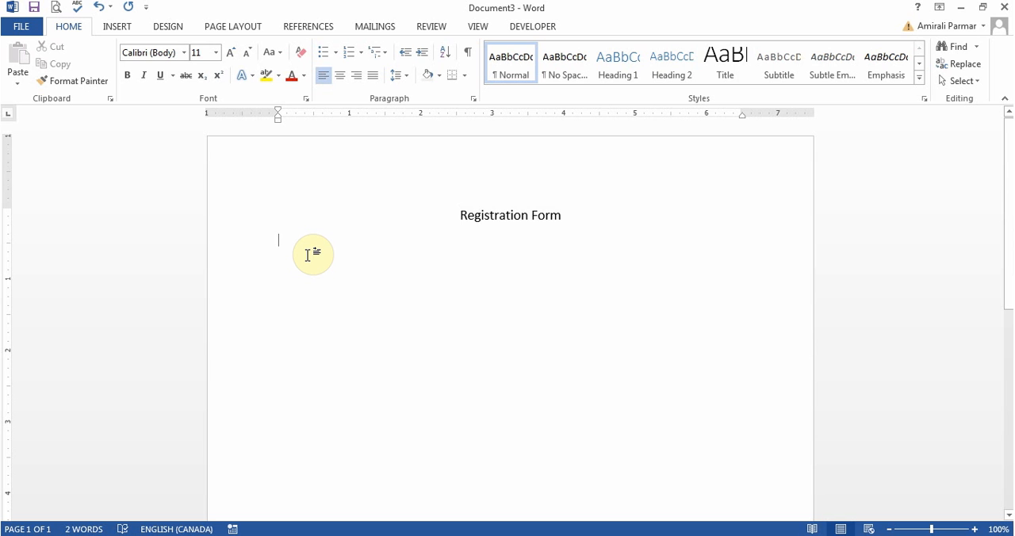
mouse_move(387, 271)
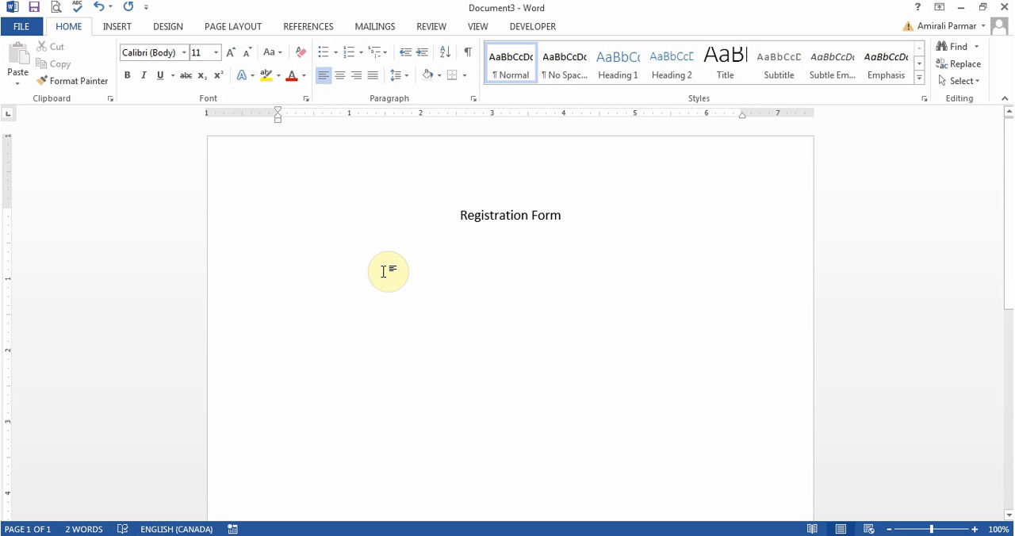
left_click(278, 240)
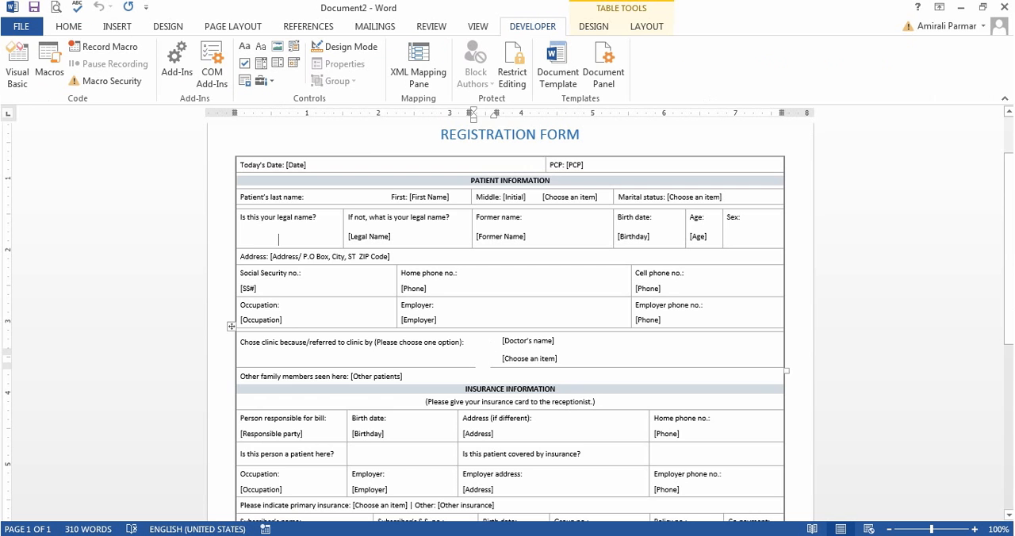
left_click(490, 346)
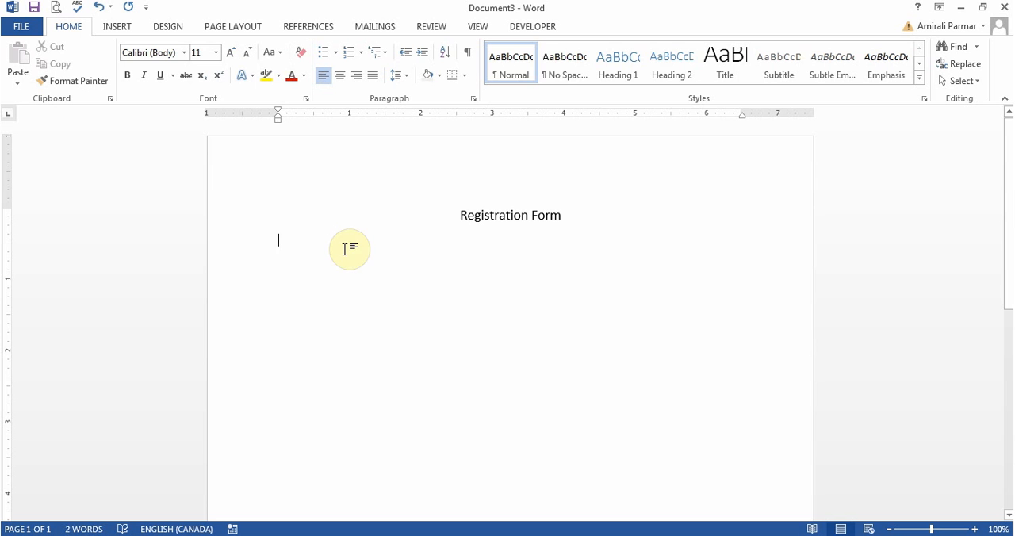
- Modify the Normal style to 8 pt font, only in this document
right_click(510, 64)
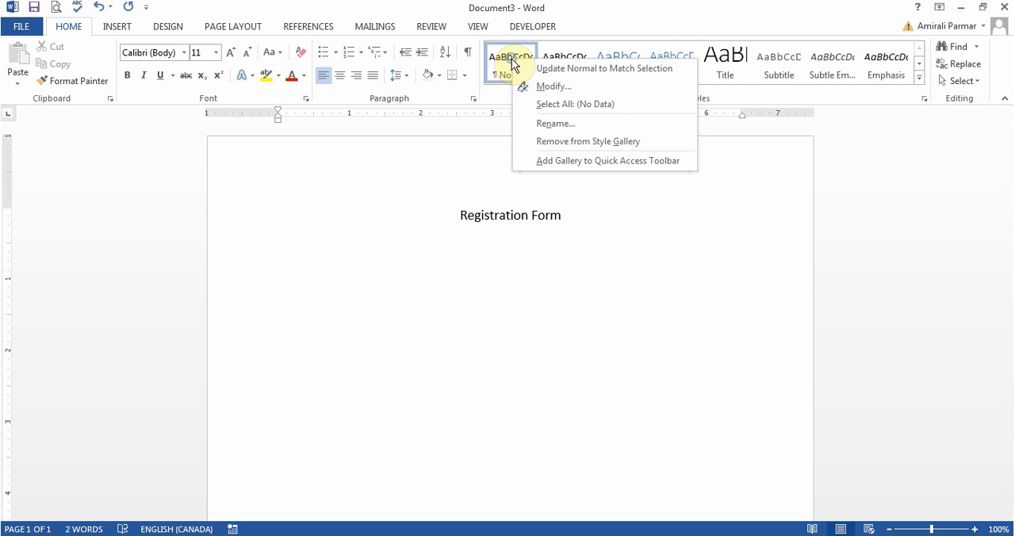
left_click(553, 86)
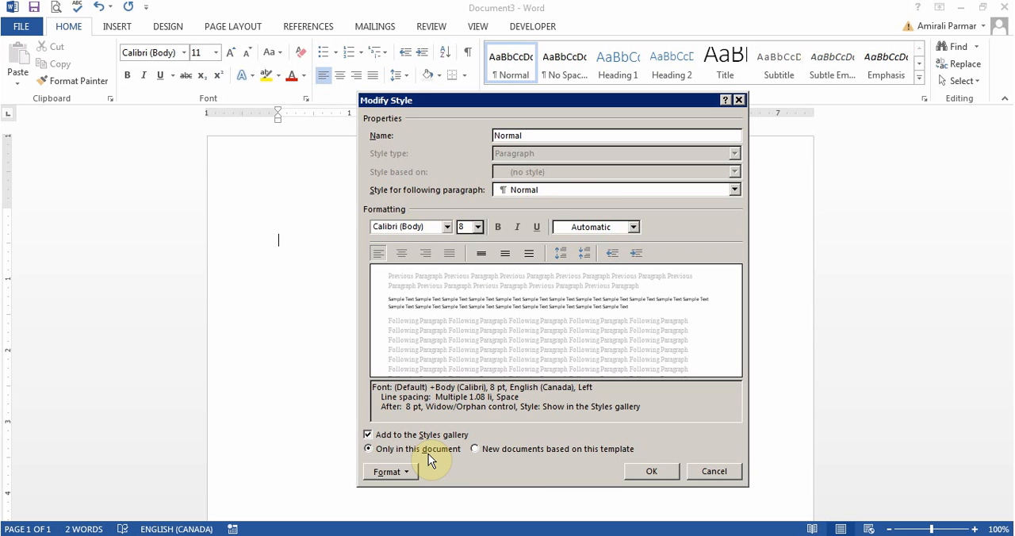
left_click(651, 471)
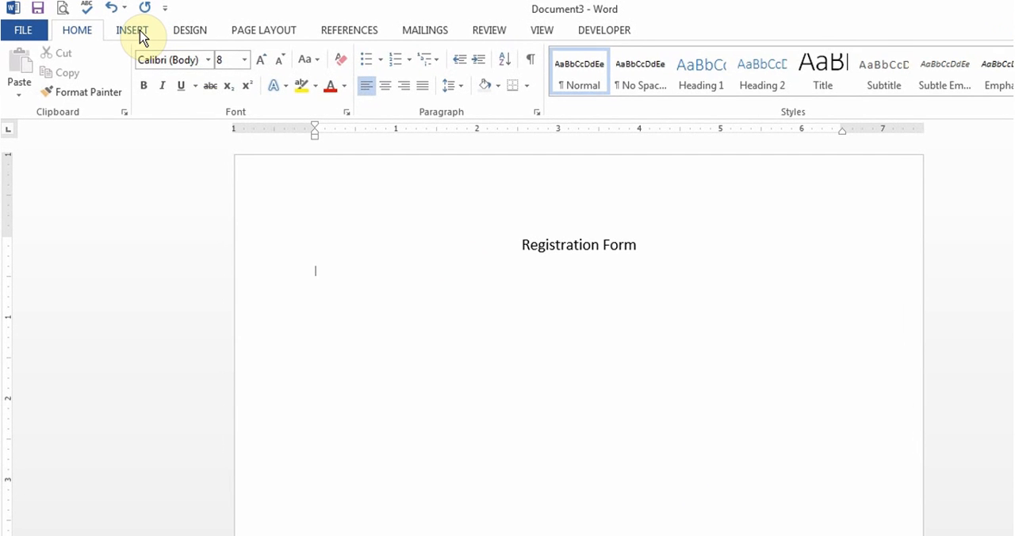
- Insert a three-column, six-row table below the title and show the Delete options
left_click(108, 71)
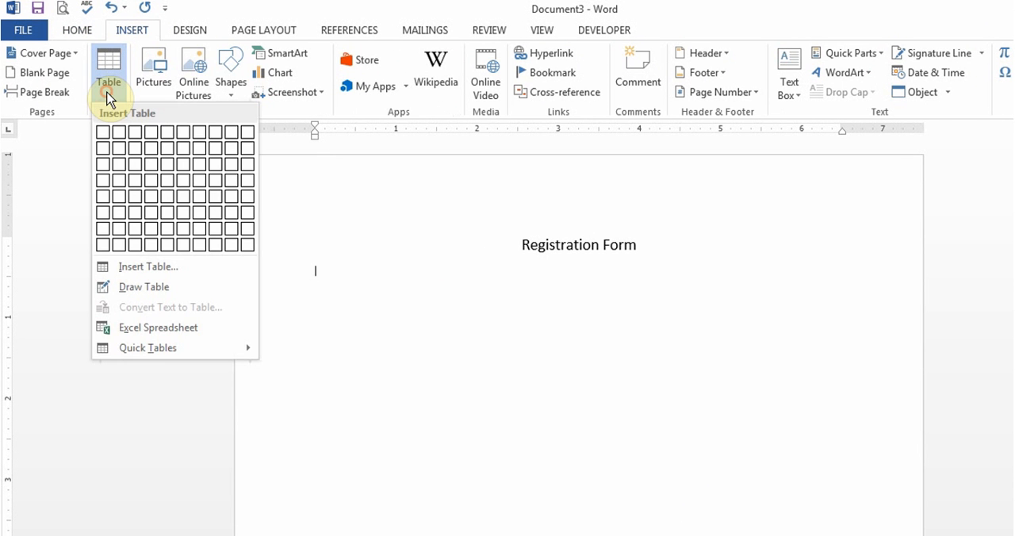
left_click(131, 147)
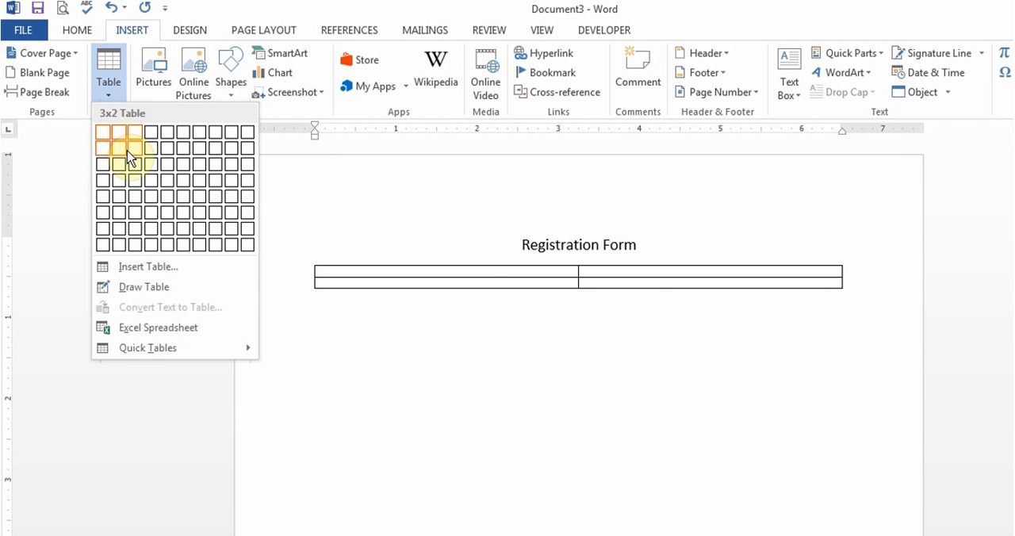
mouse_move(135, 187)
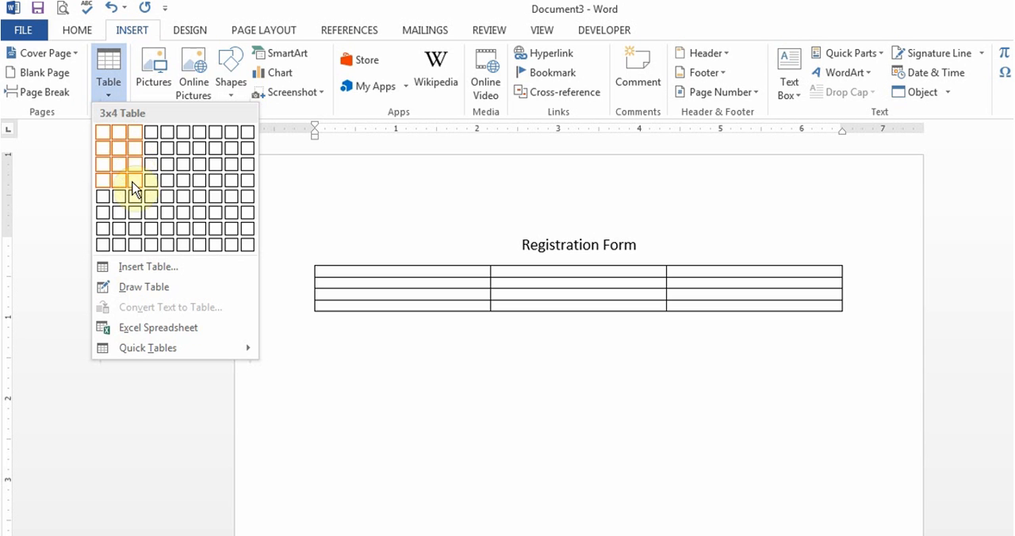
left_click(135, 187)
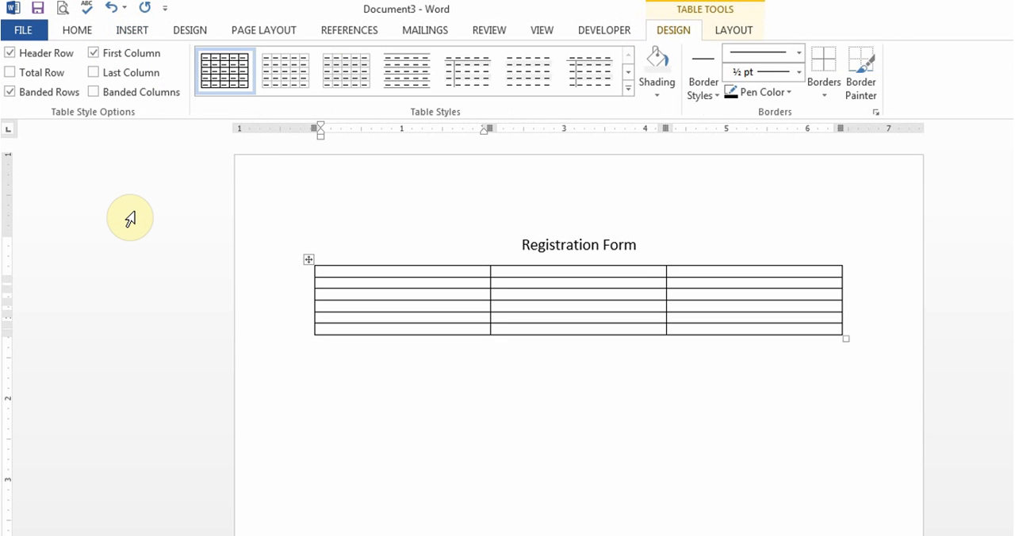
left_click(322, 271)
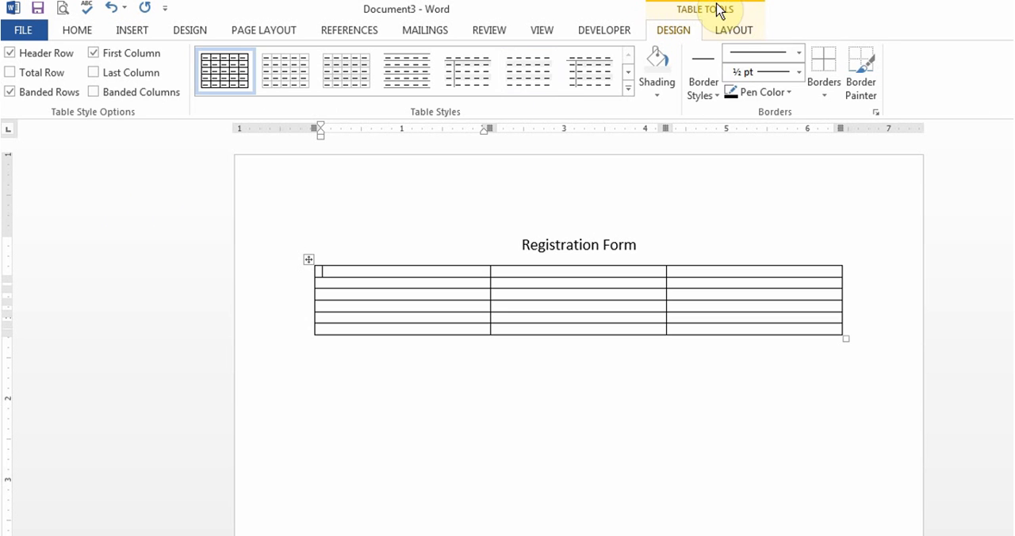
left_click(733, 30)
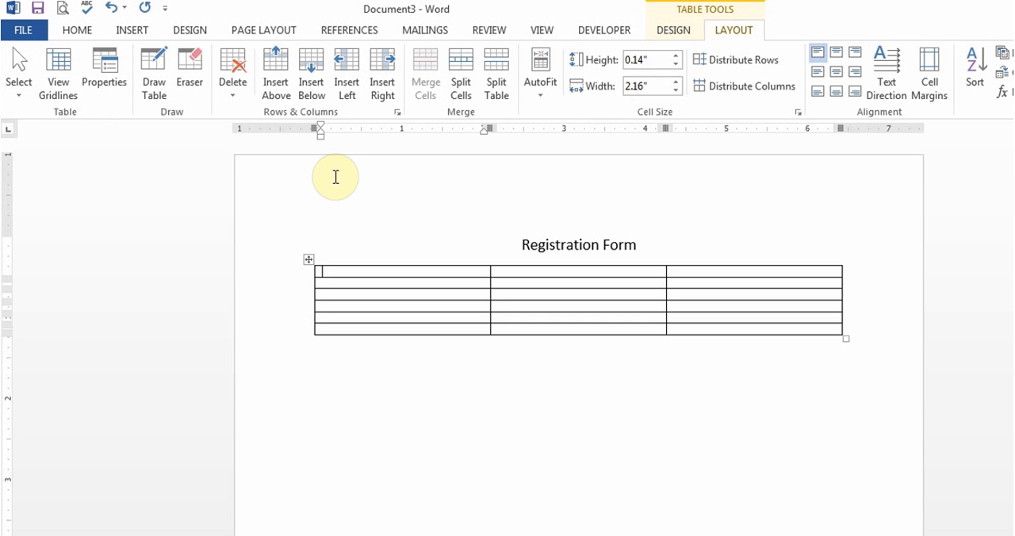
mouse_move(275, 76)
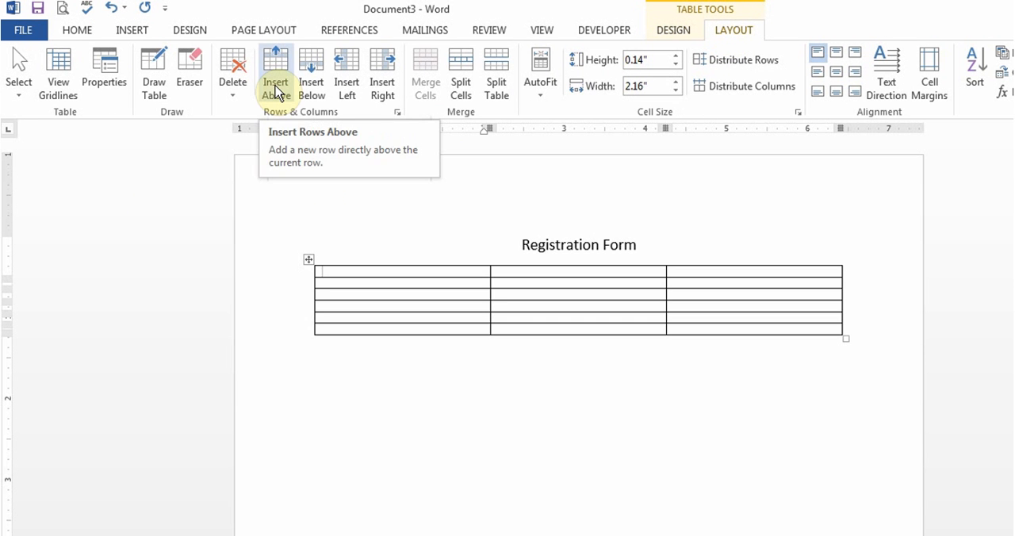
mouse_move(347, 76)
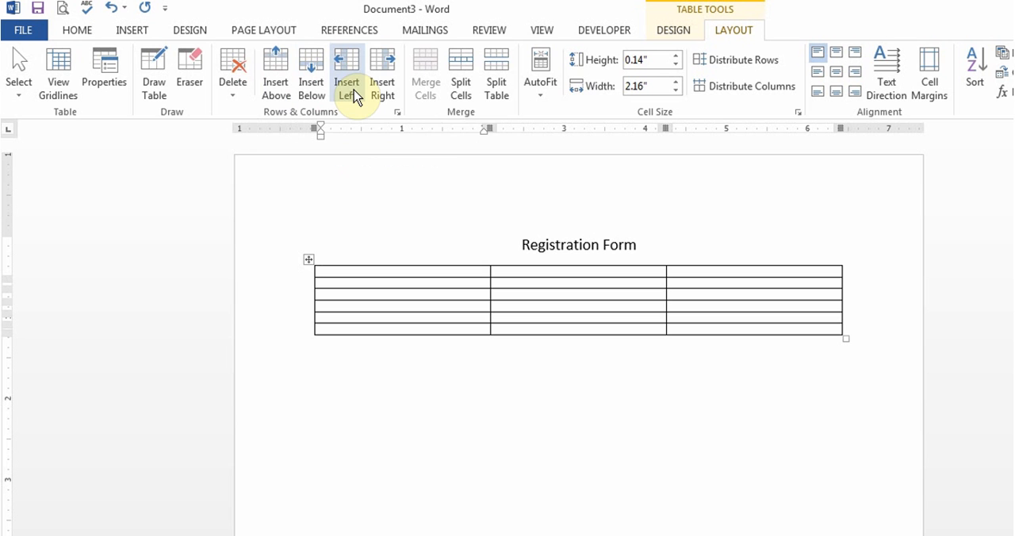
mouse_move(383, 76)
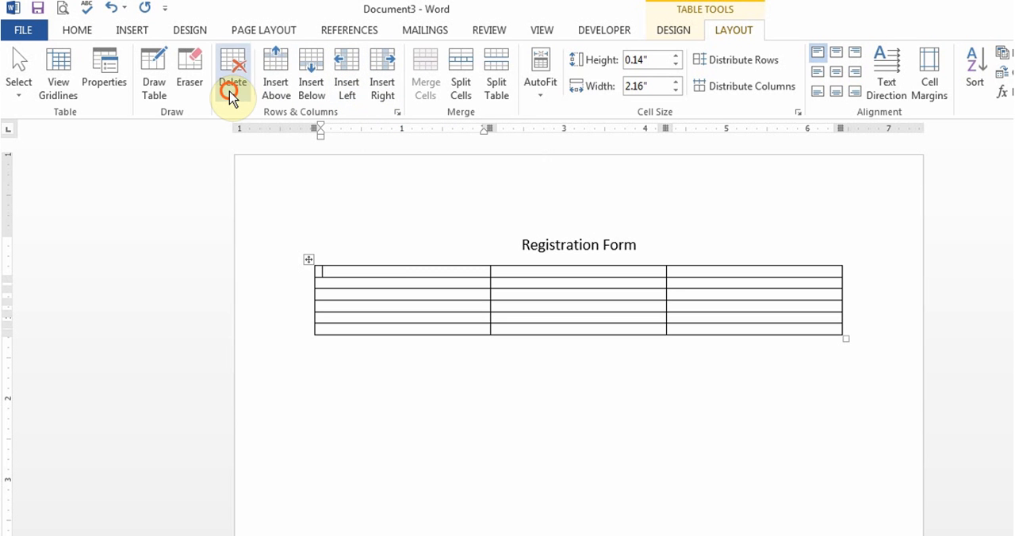
left_click(232, 75)
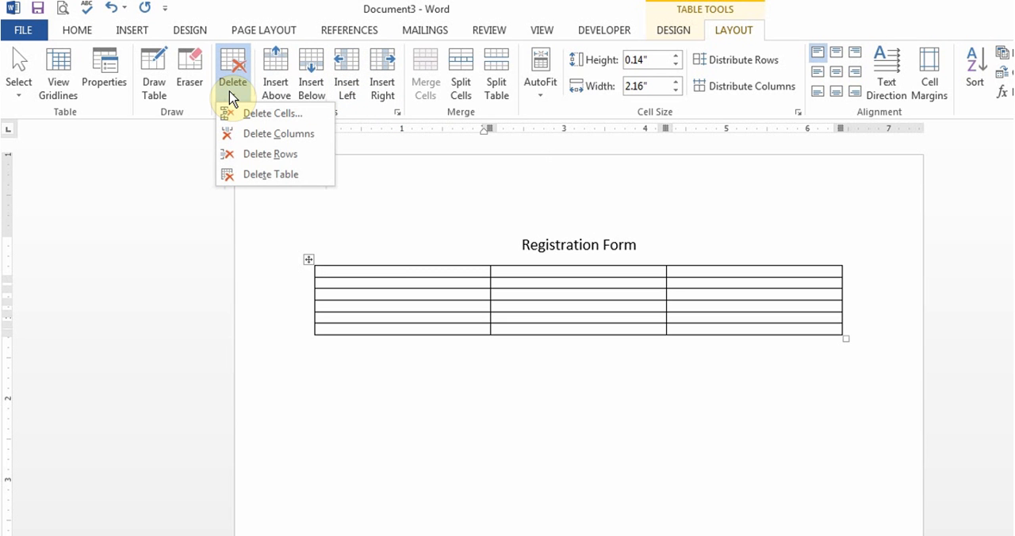
mouse_move(406, 303)
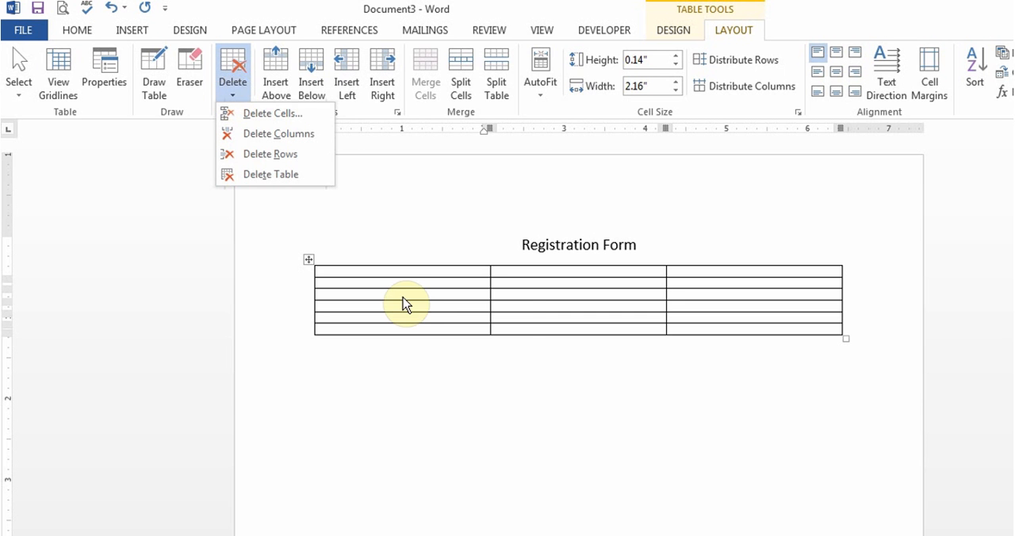
right_click(405, 286)
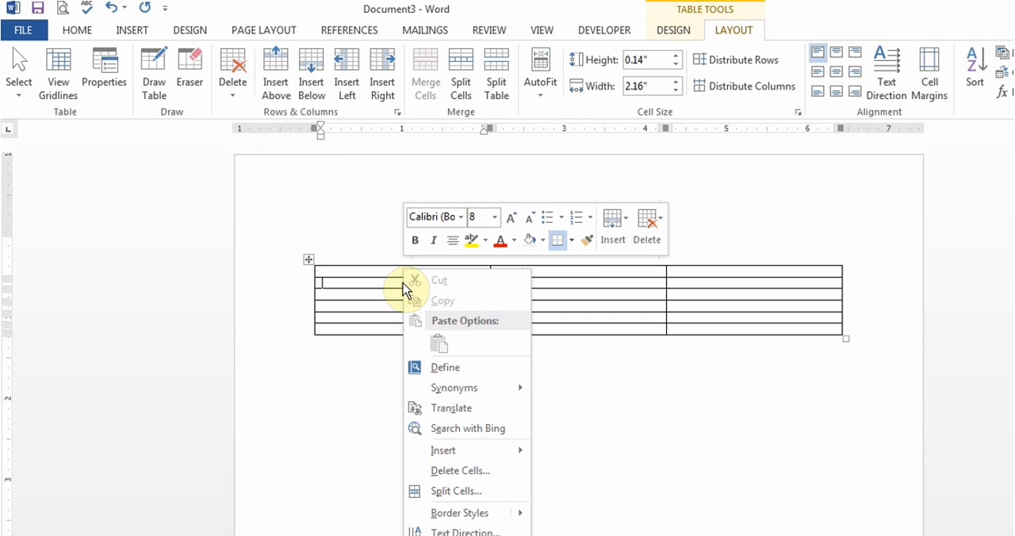
mouse_move(444, 450)
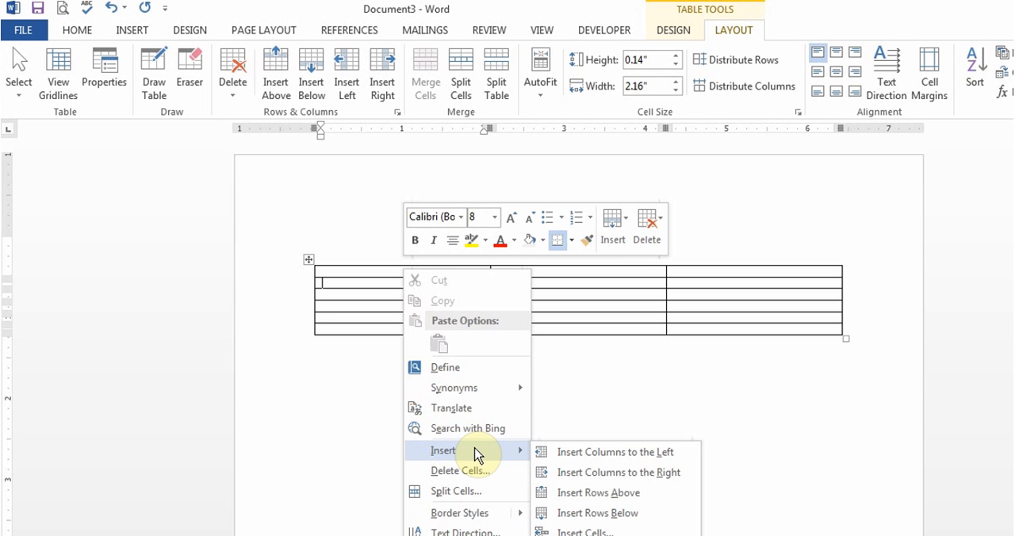
mouse_move(458, 470)
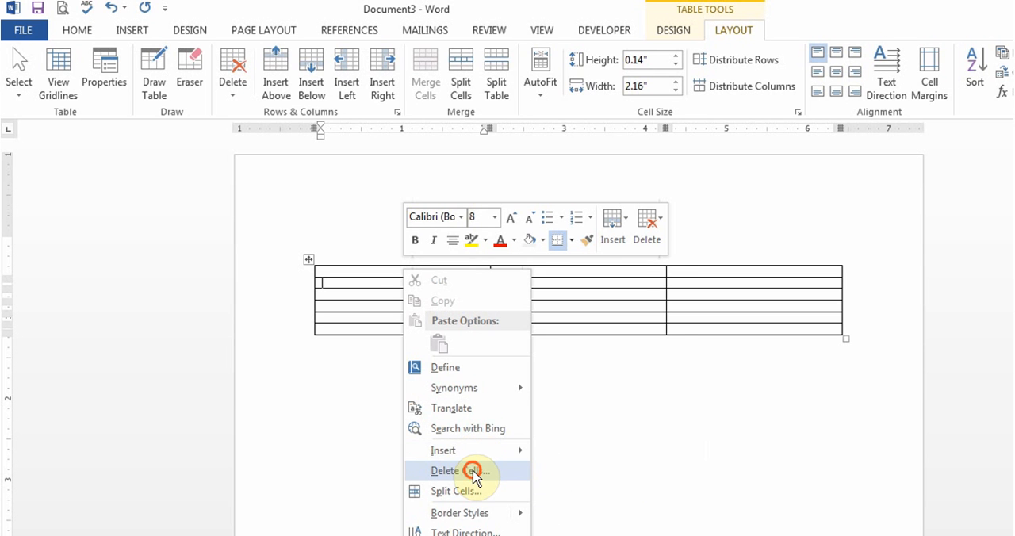
left_click(450, 470)
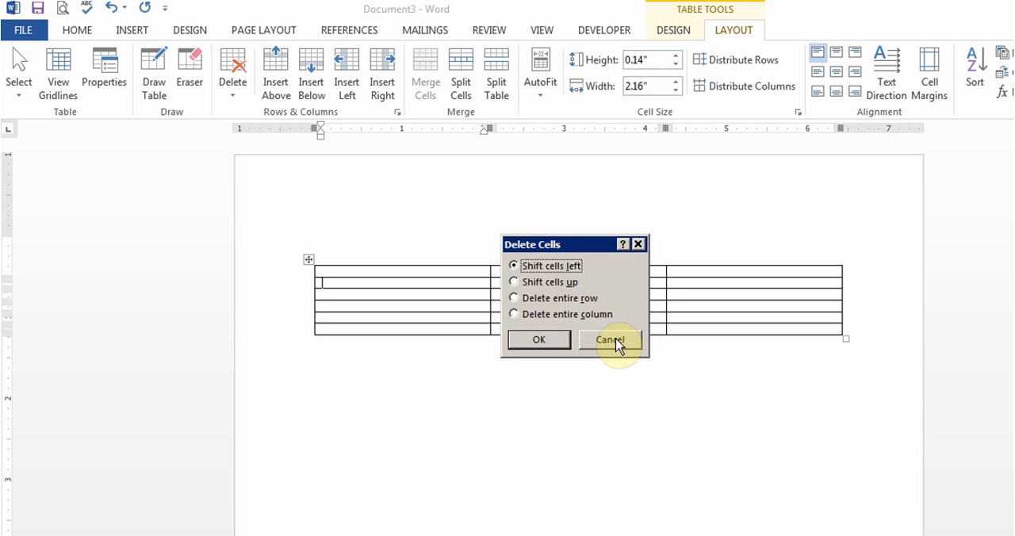
left_click(609, 340)
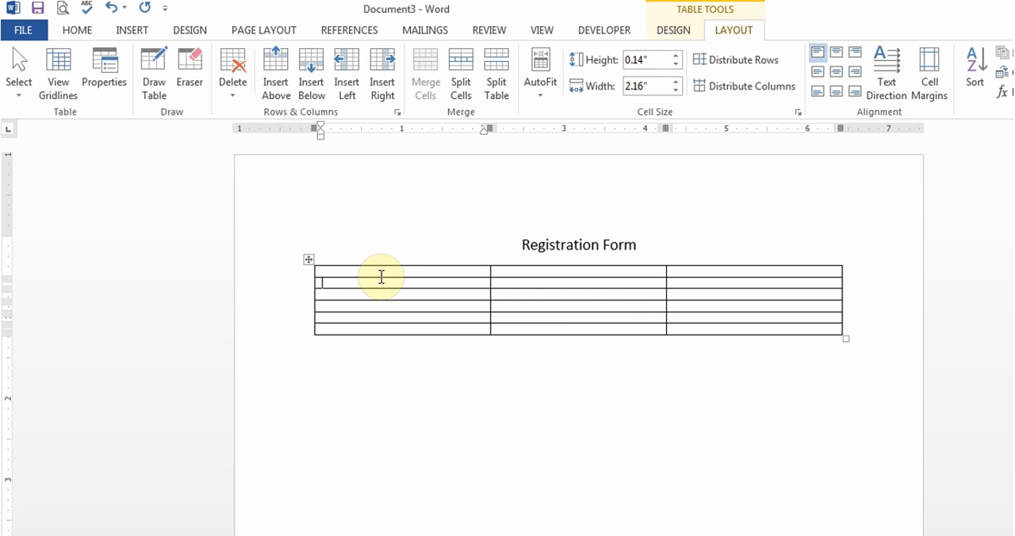
- Uncheck 'Automatically resize to fit contents' in the table's Table Properties options
left_click(308, 260)
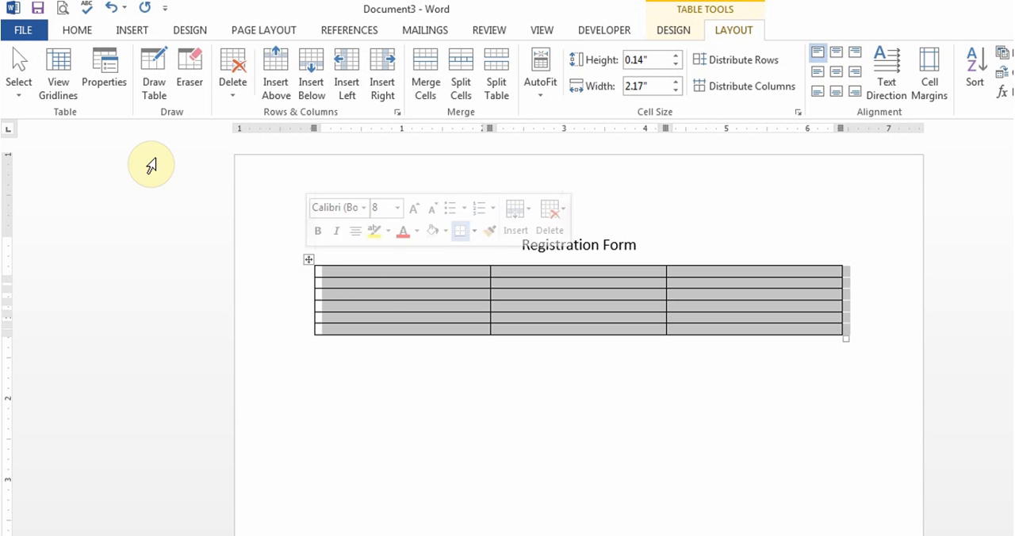
mouse_move(575, 73)
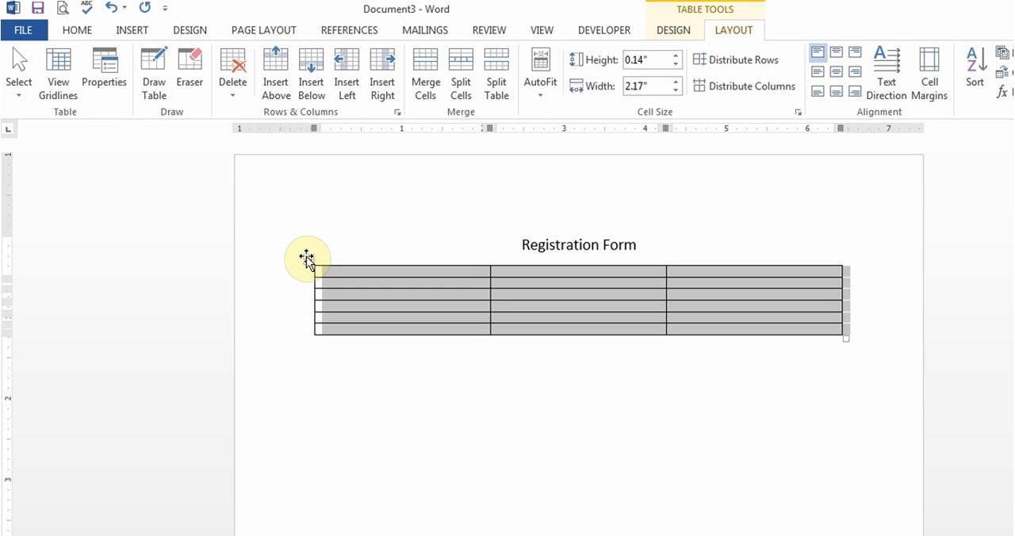
right_click(308, 259)
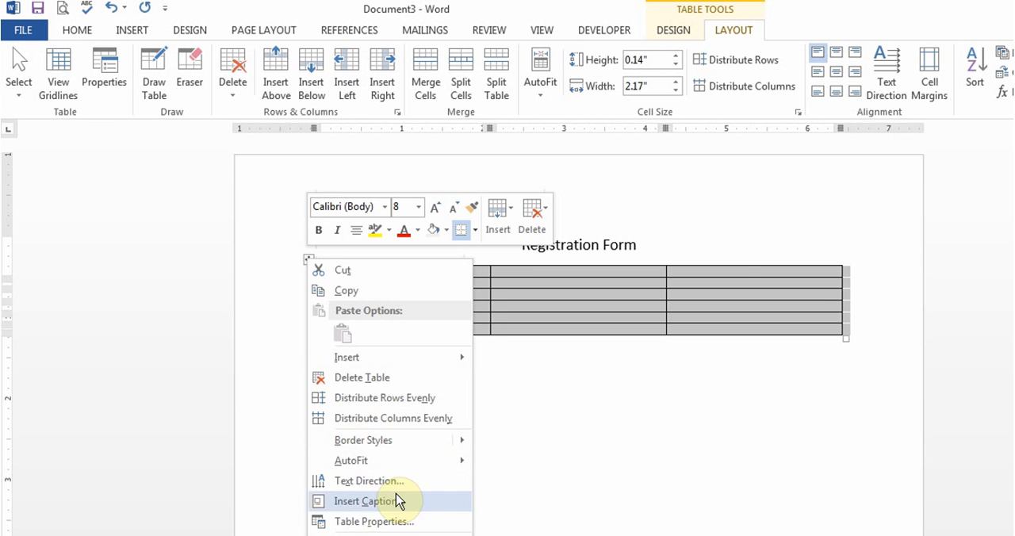
left_click(374, 521)
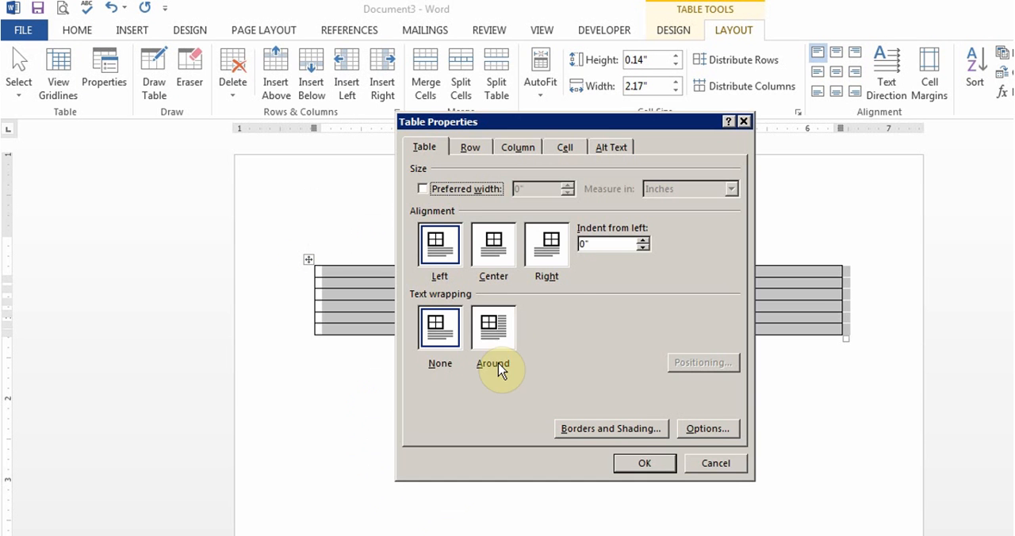
mouse_move(710, 435)
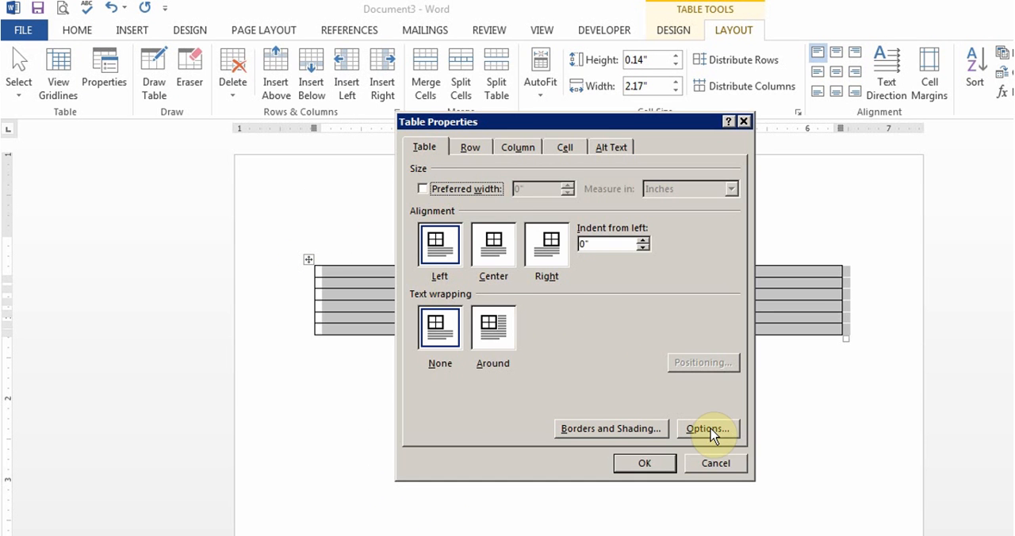
left_click(706, 429)
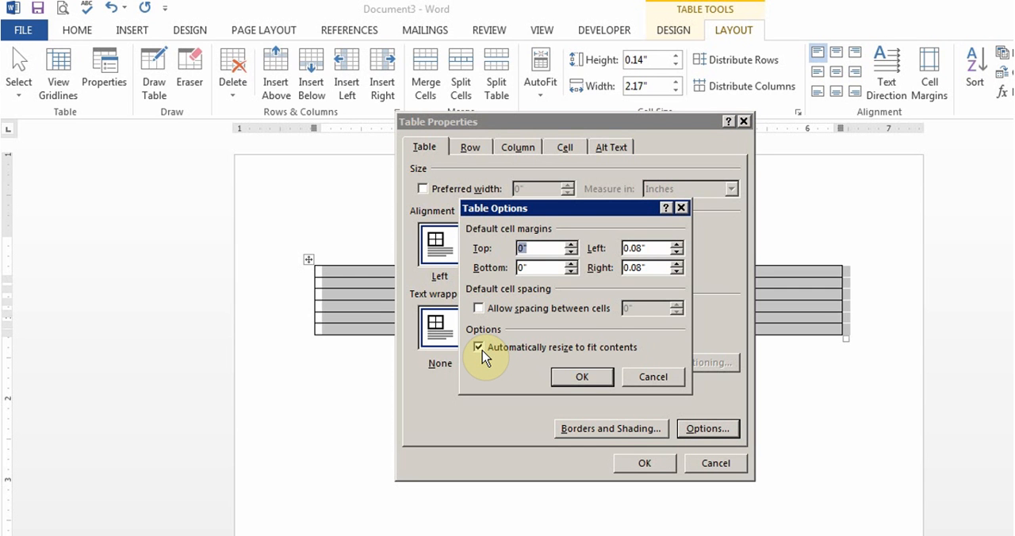
left_click(478, 348)
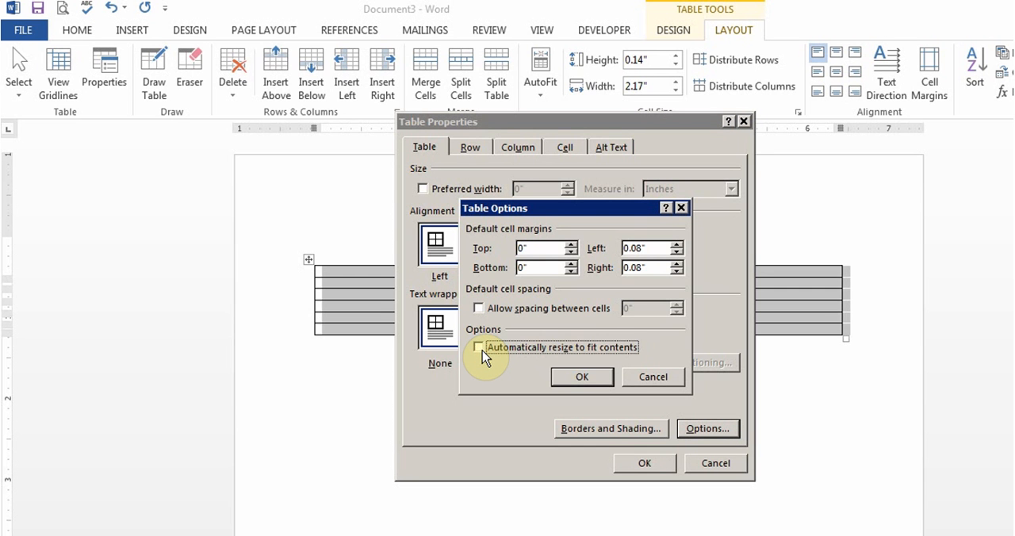
left_click(582, 377)
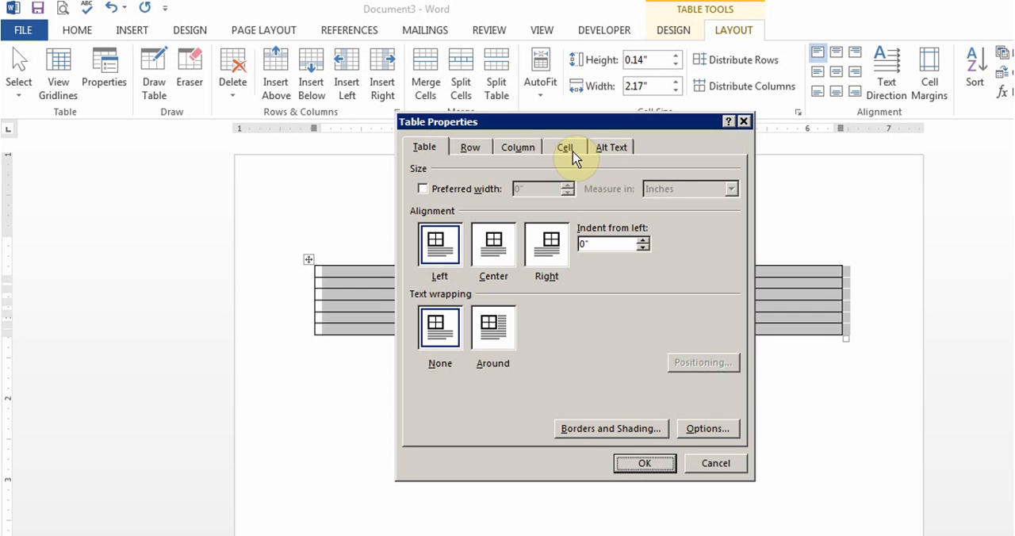
- Review the Cell Options and apply the Table Properties changes
left_click(565, 147)
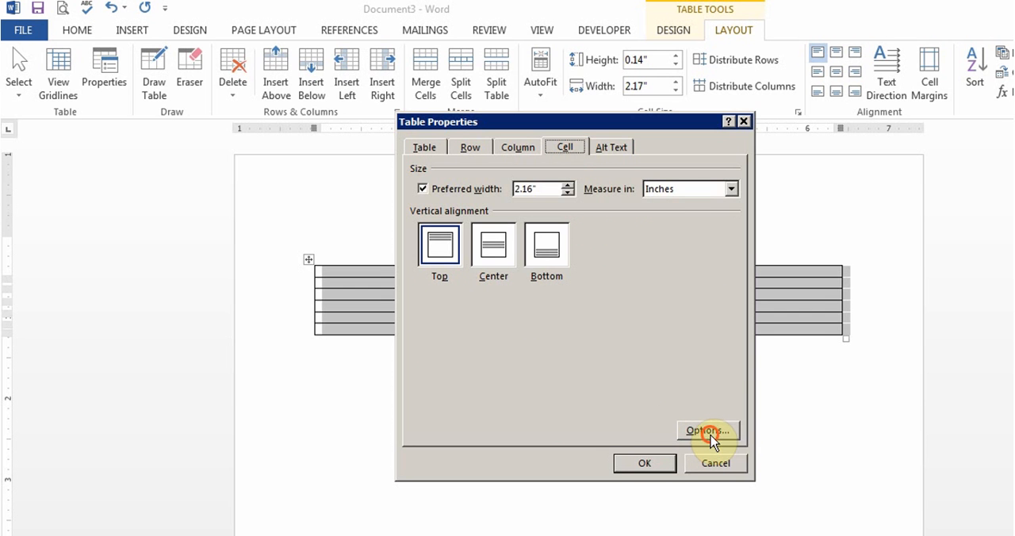
left_click(707, 431)
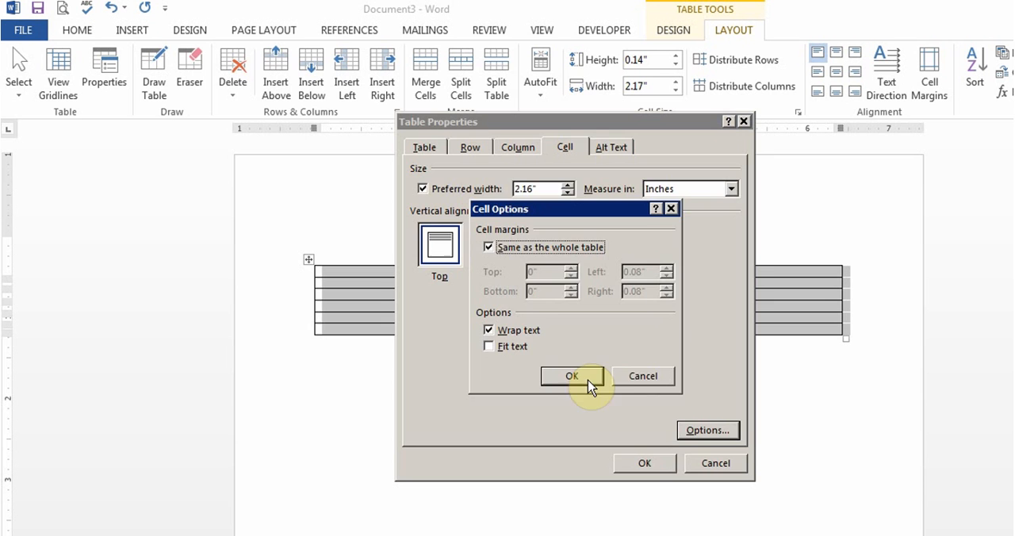
left_click(572, 376)
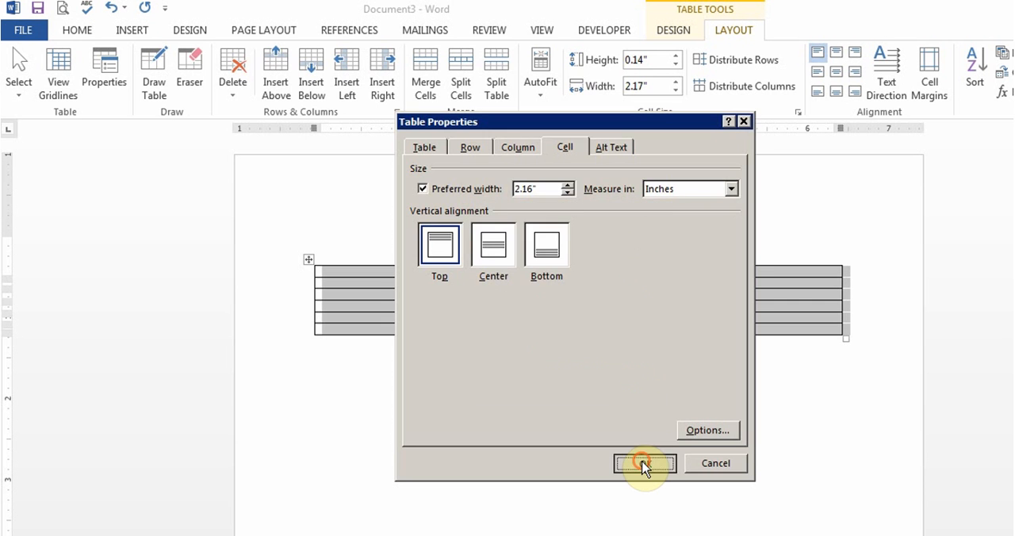
left_click(644, 463)
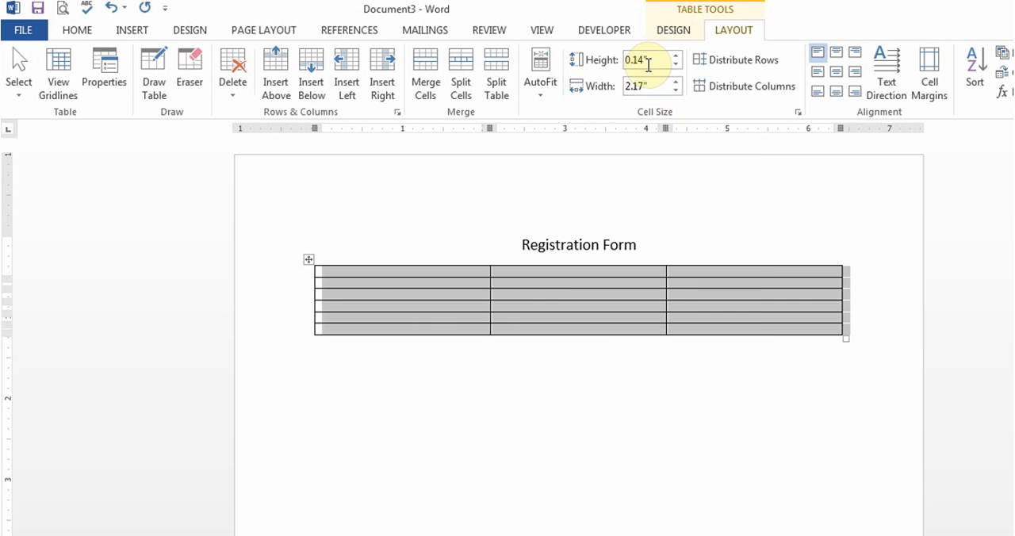
mouse_move(646, 59)
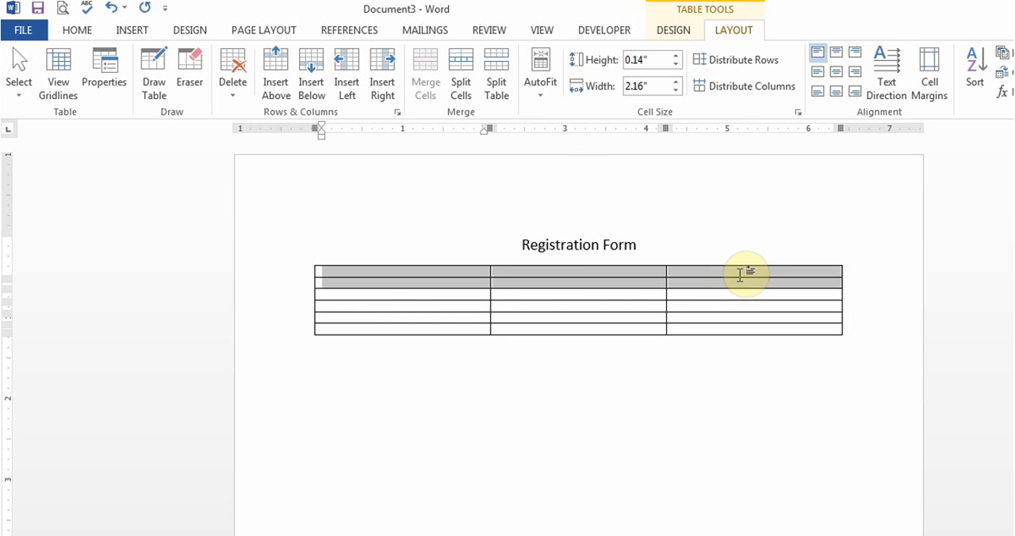
- Merge the top row's cells and type the heading 'Patient Information'
right_click(742, 274)
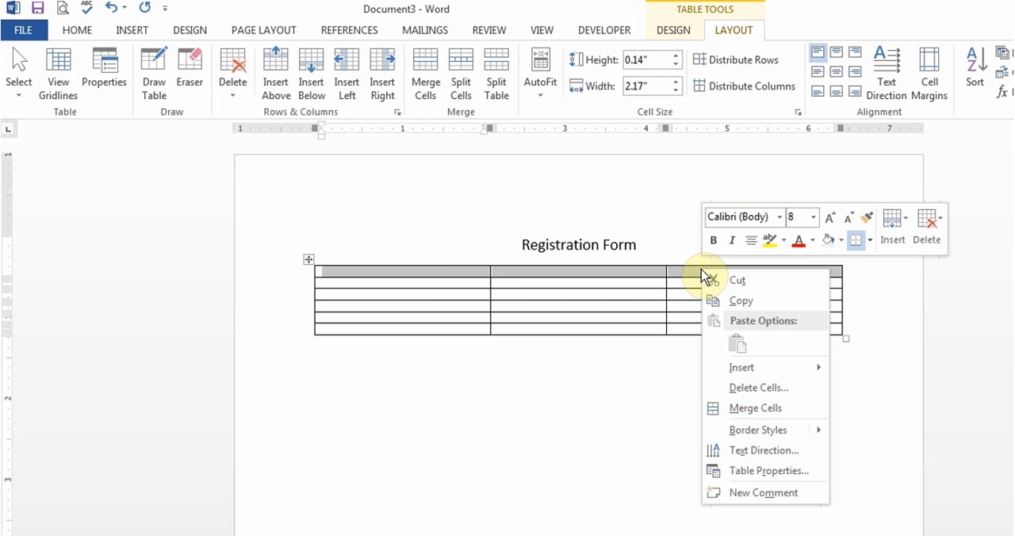
mouse_move(755, 408)
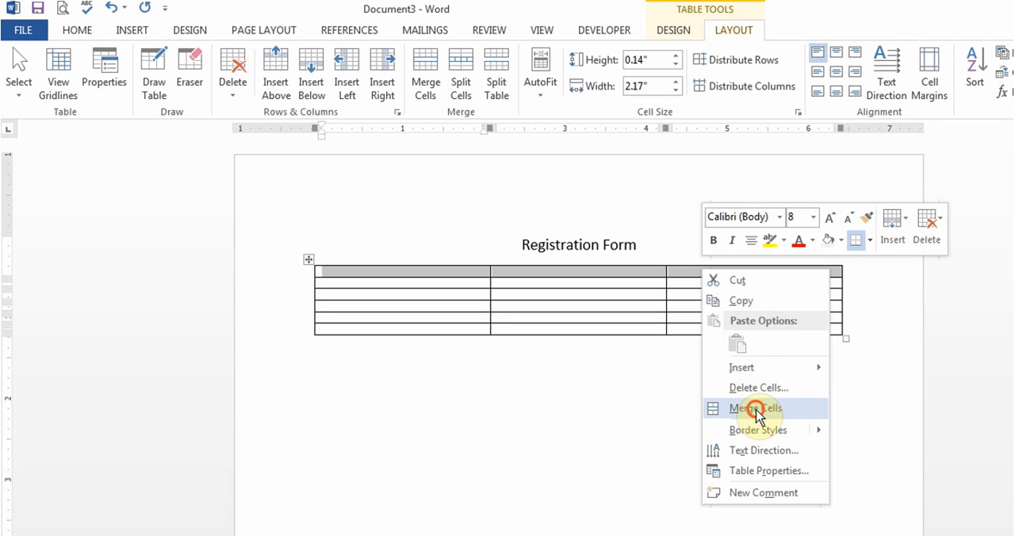
left_click(754, 408)
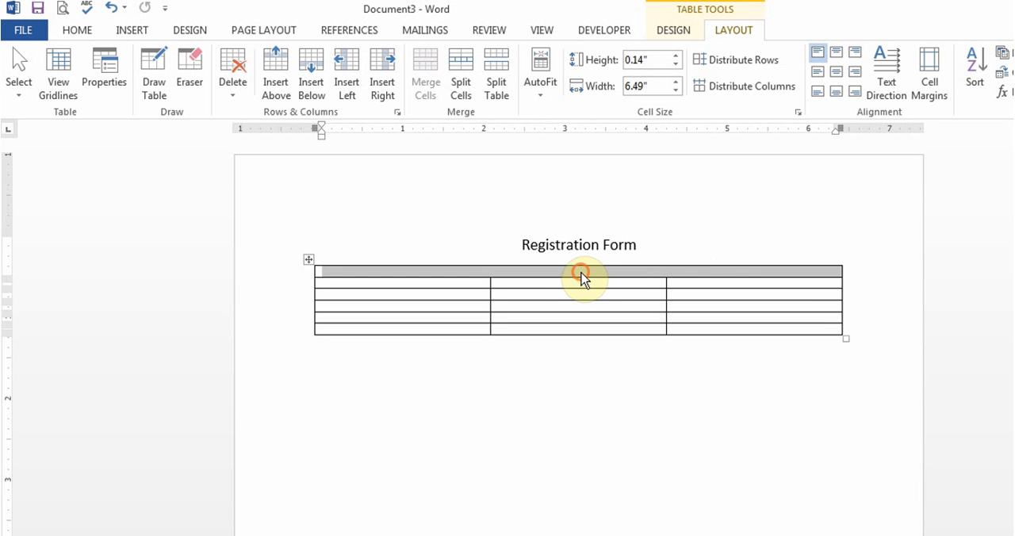
type("Pati")
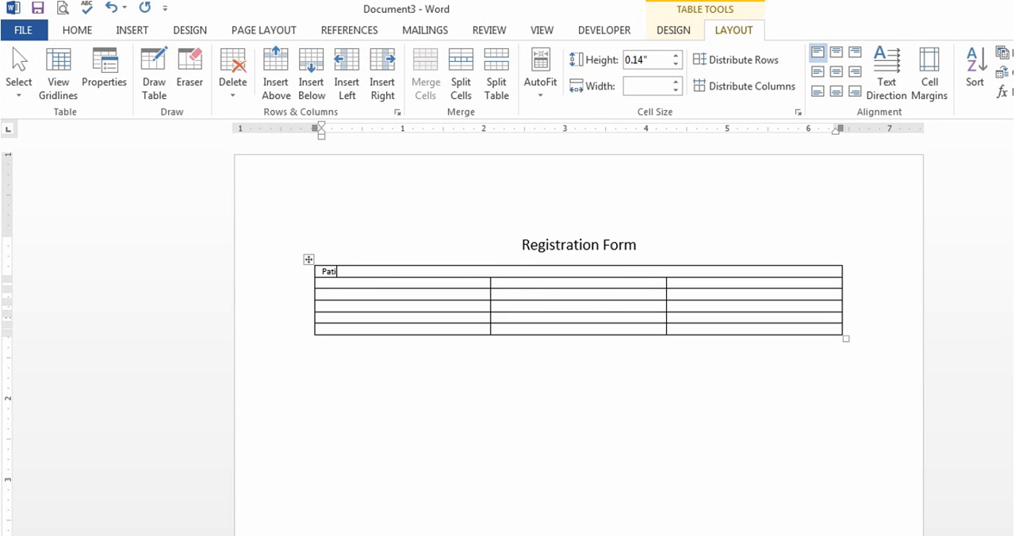
type("ent Informati")
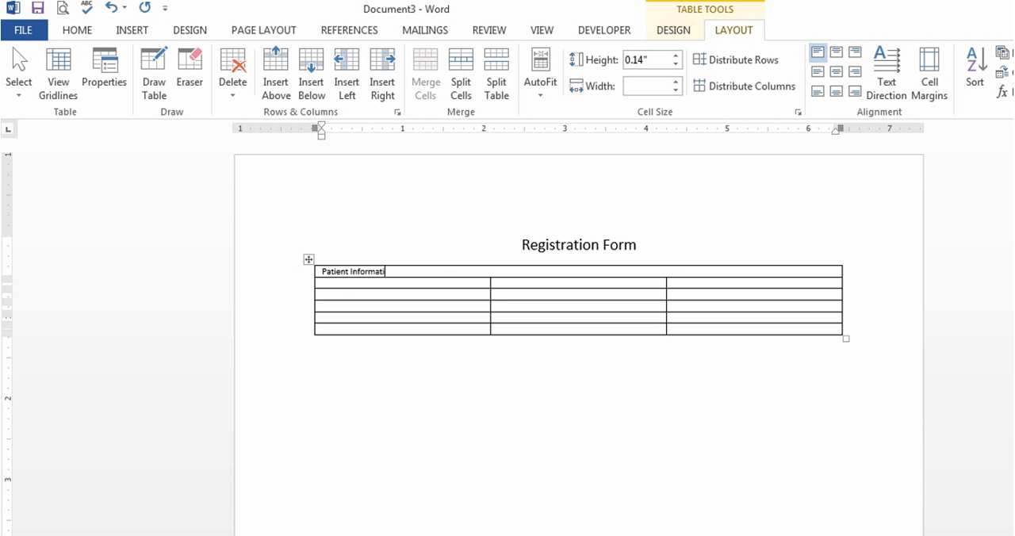
type("on")
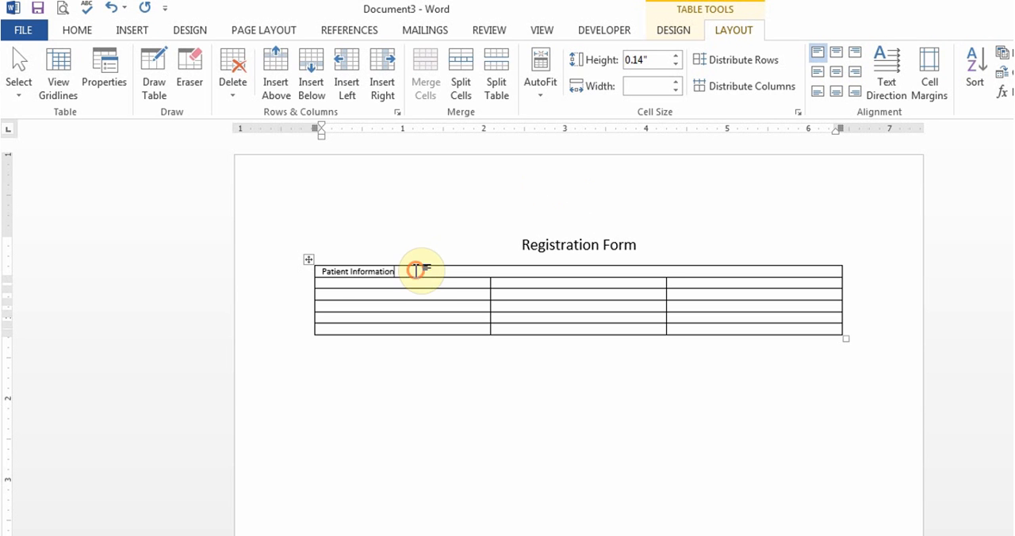
- Center the heading, shade it light grey, and type 'First Name' in the next row
left_click(77, 30)
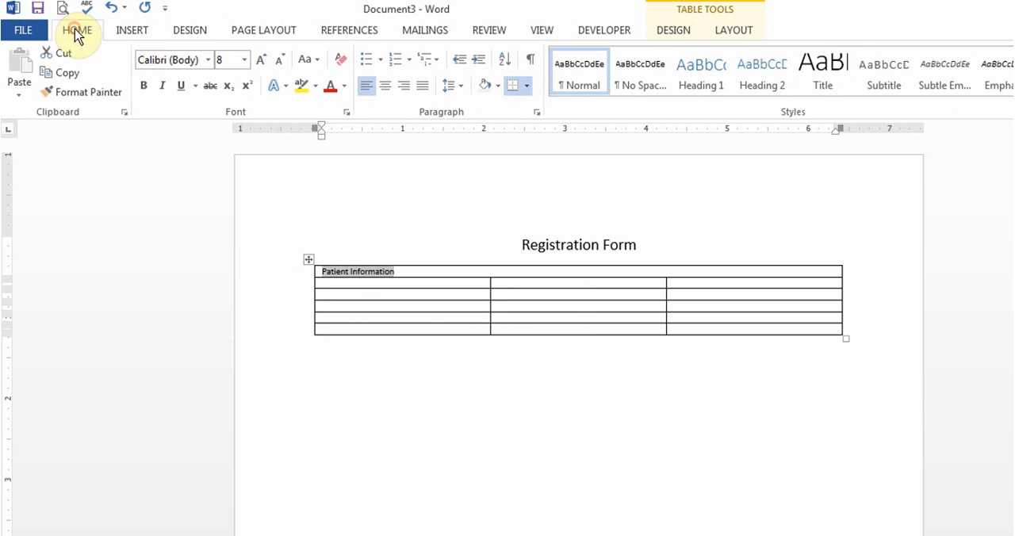
left_click(385, 86)
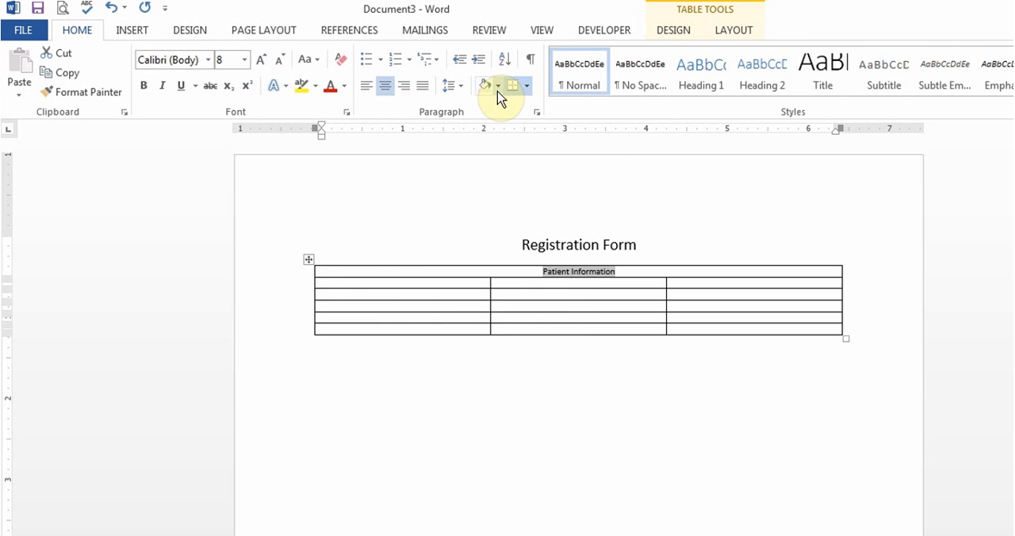
left_click(496, 85)
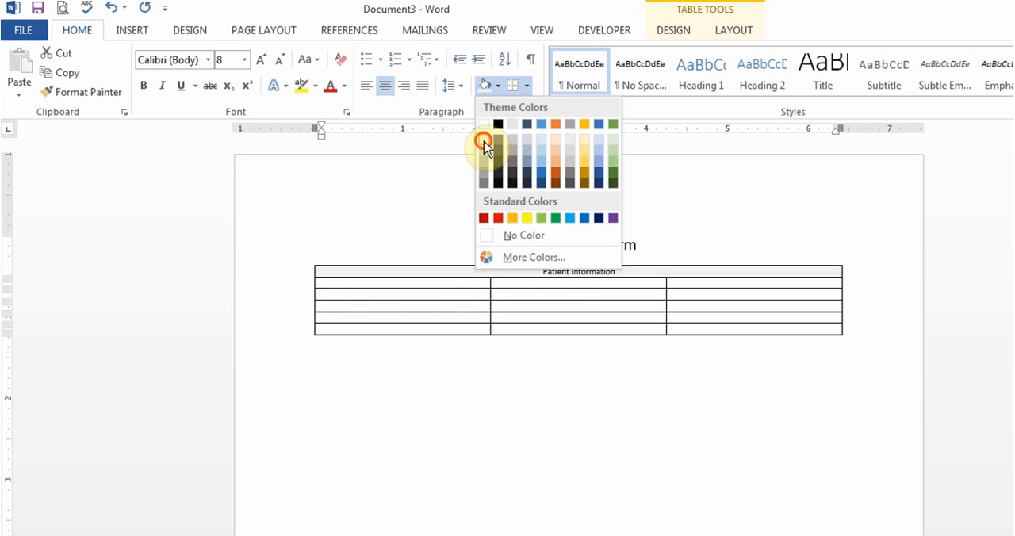
left_click(485, 147)
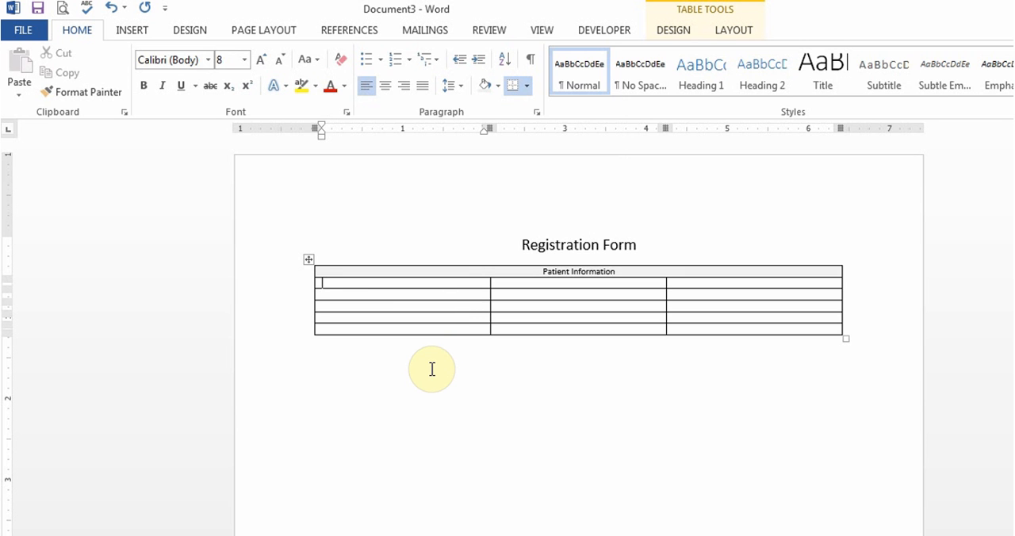
type("First Na")
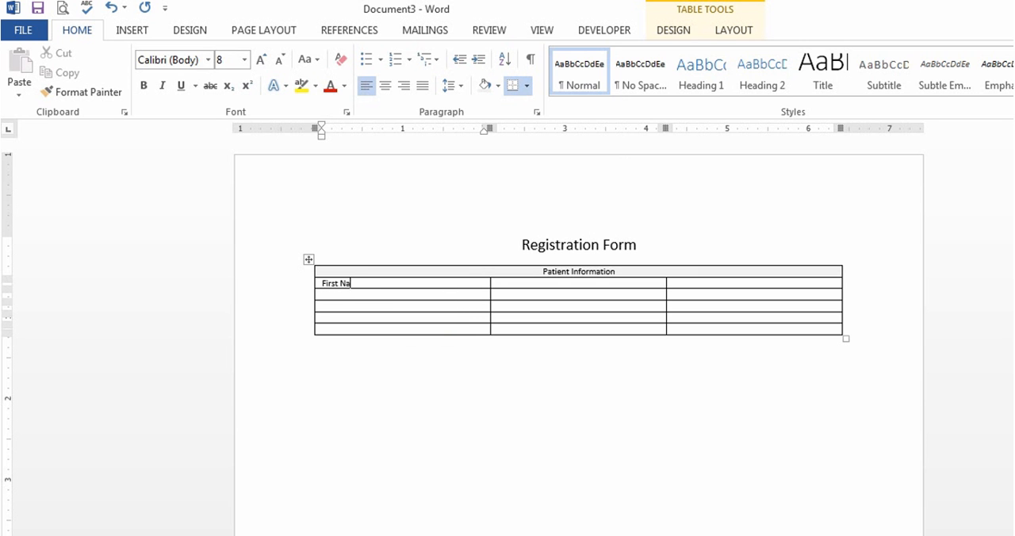
type("me")
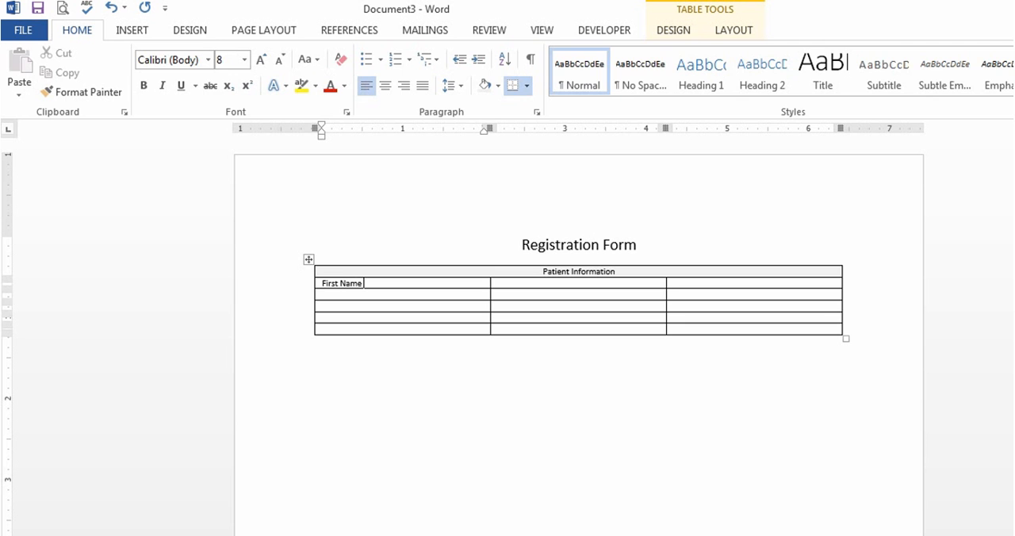
- Insert a Plain Text Content Control under First Name with 'FirstName' placeholder text
left_click(605, 30)
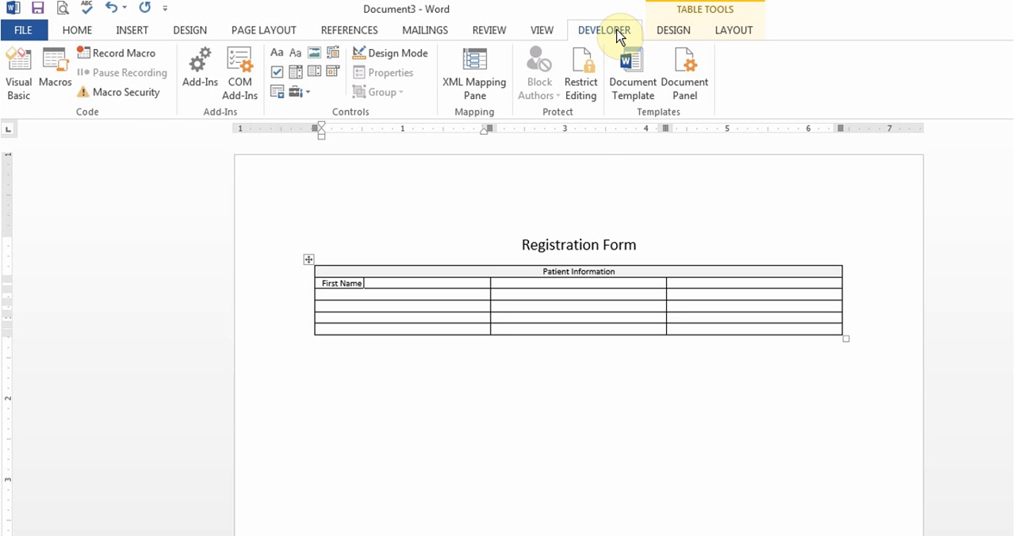
mouse_move(276, 53)
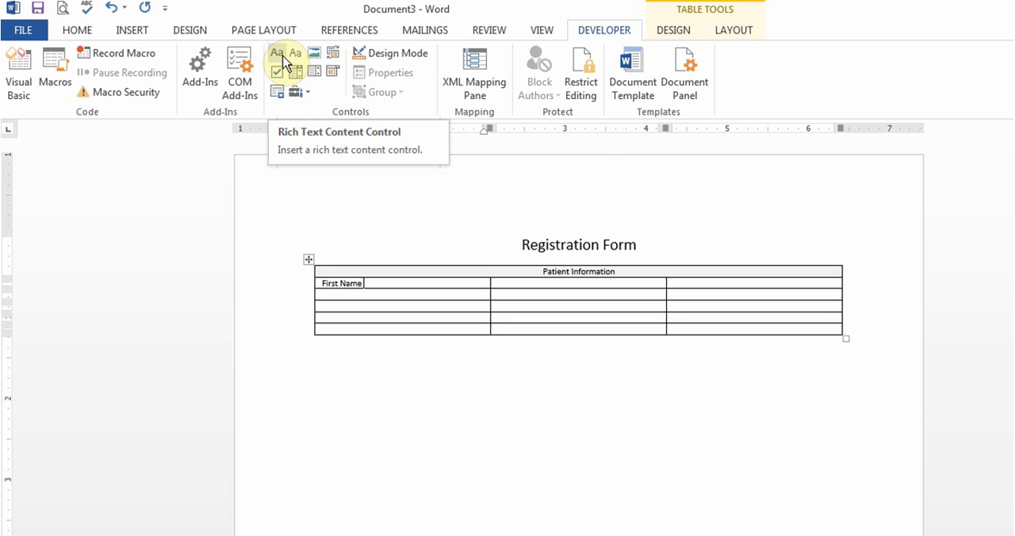
left_click(276, 53)
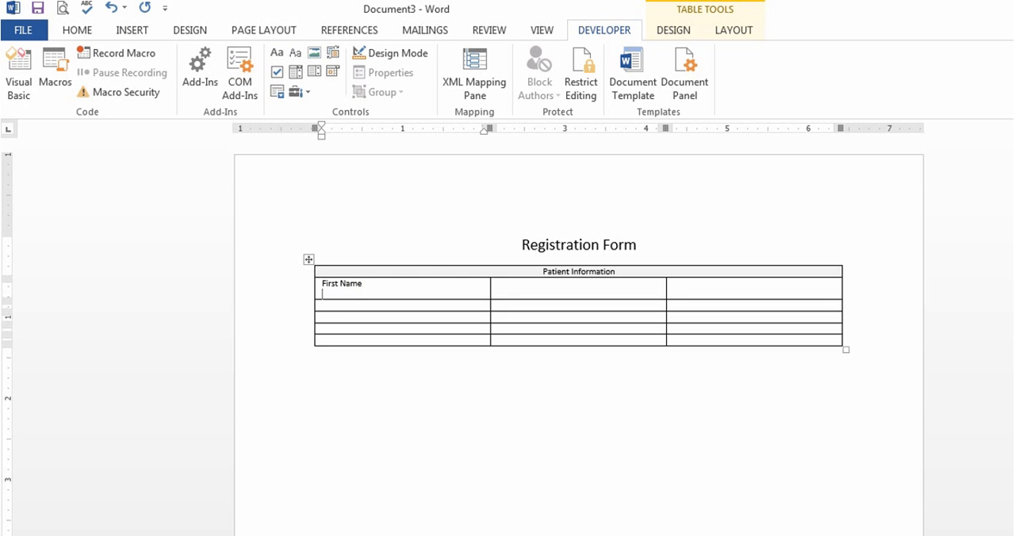
left_click(276, 54)
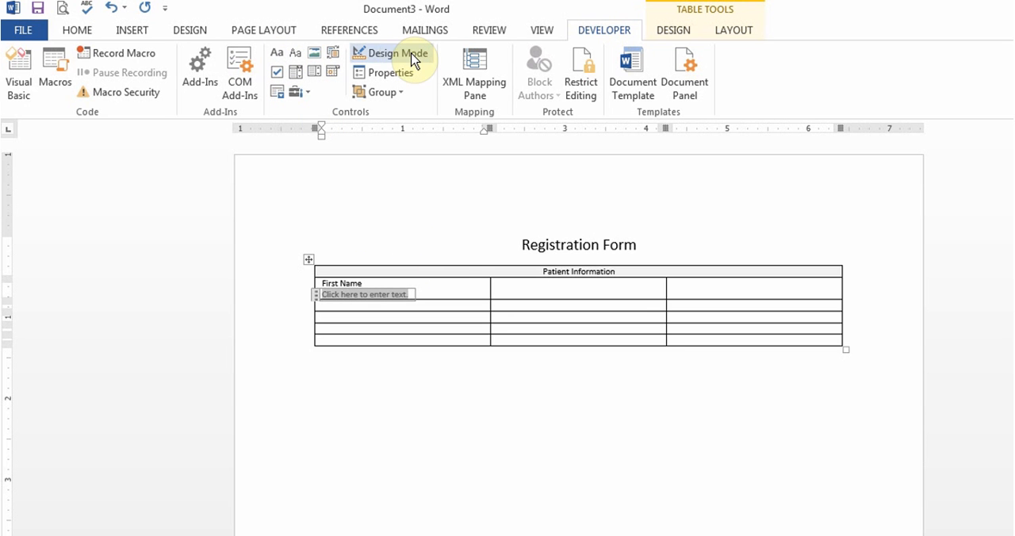
left_click(397, 52)
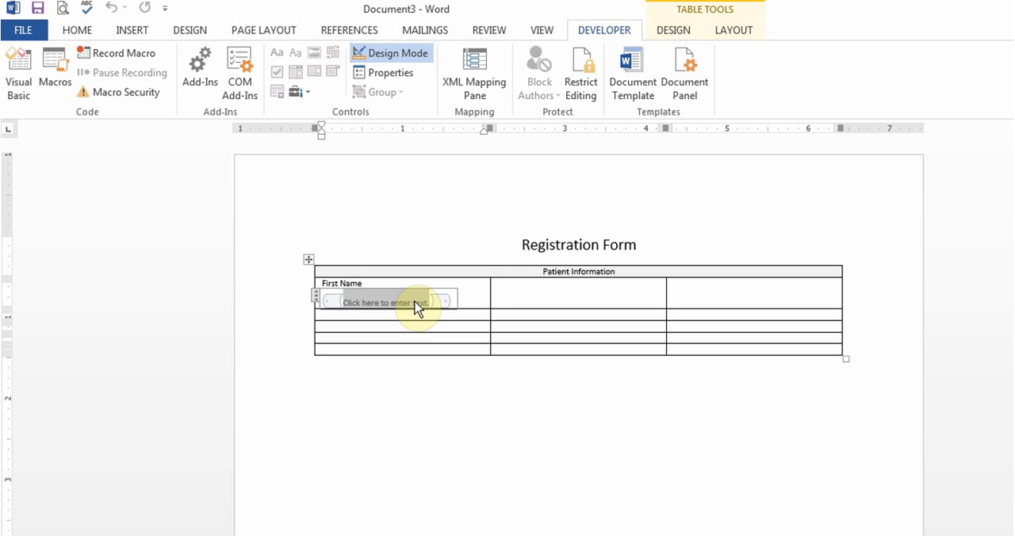
type("First")
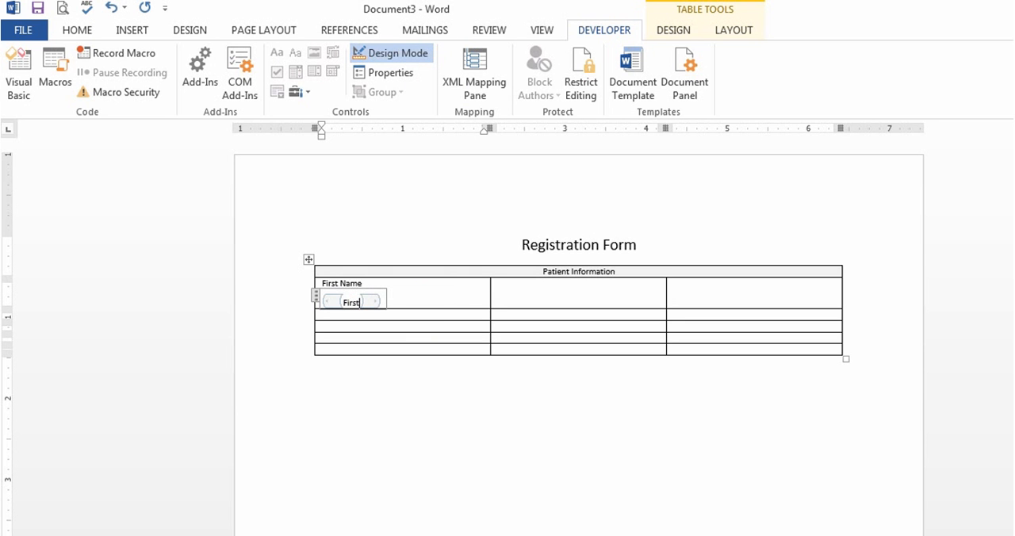
type("Name")
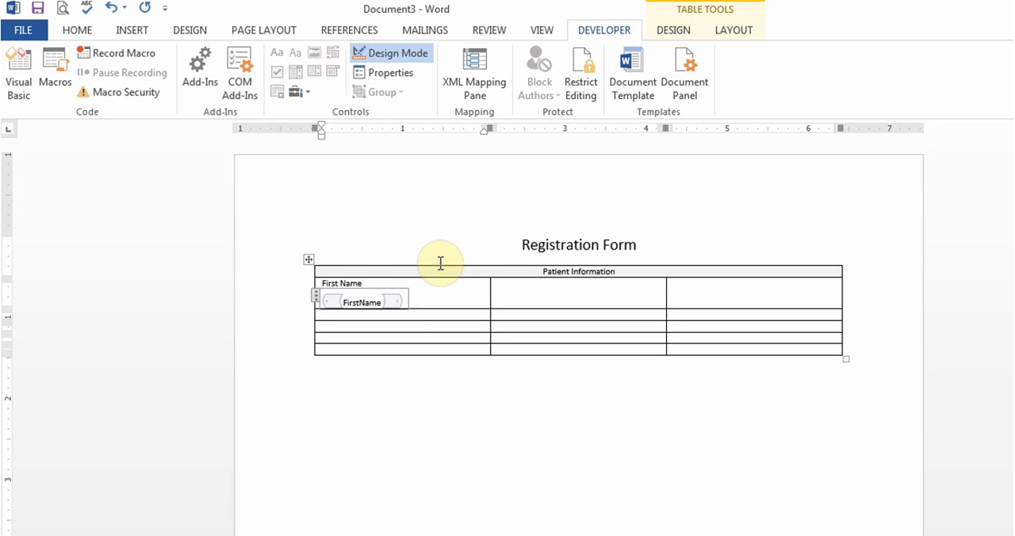
mouse_move(430, 293)
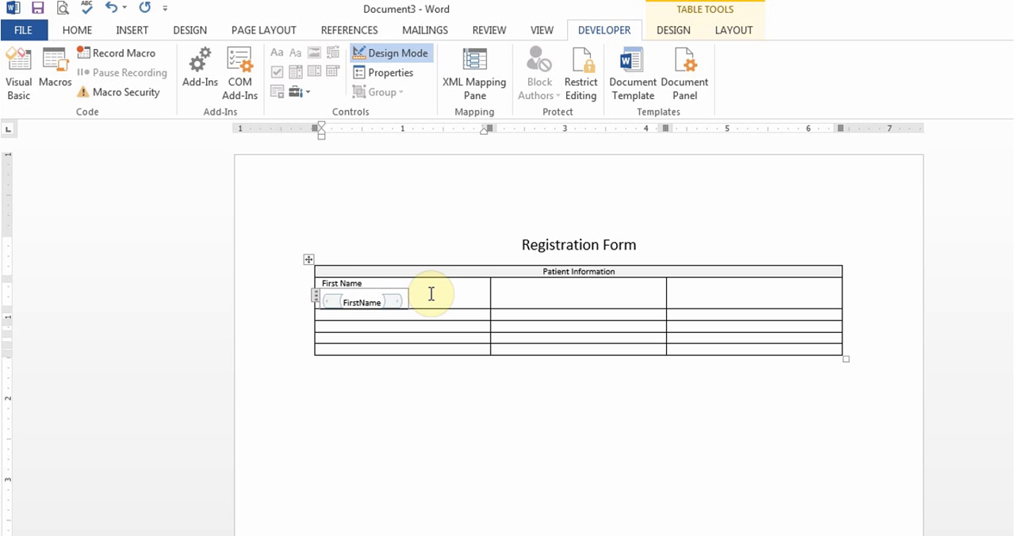
mouse_move(410, 295)
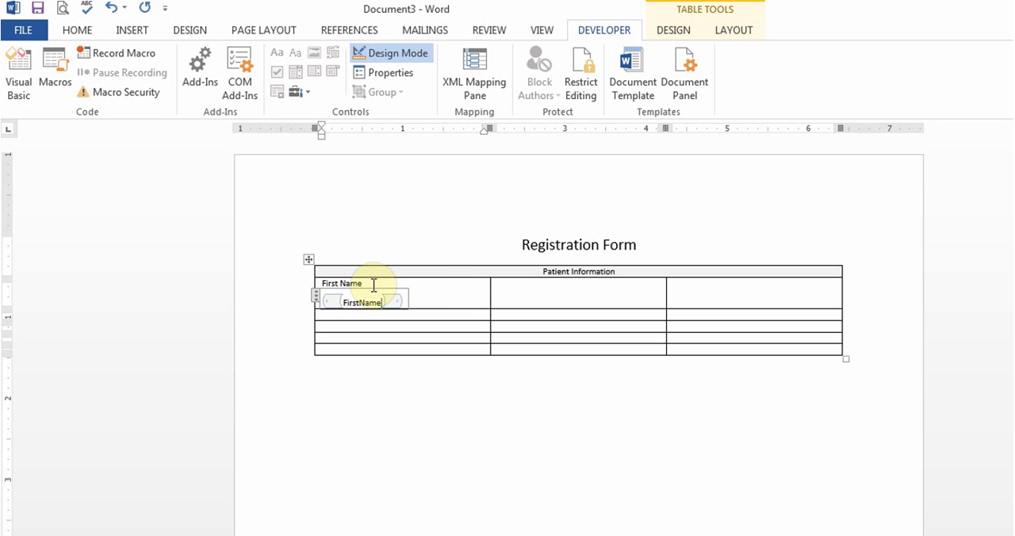
mouse_move(430, 294)
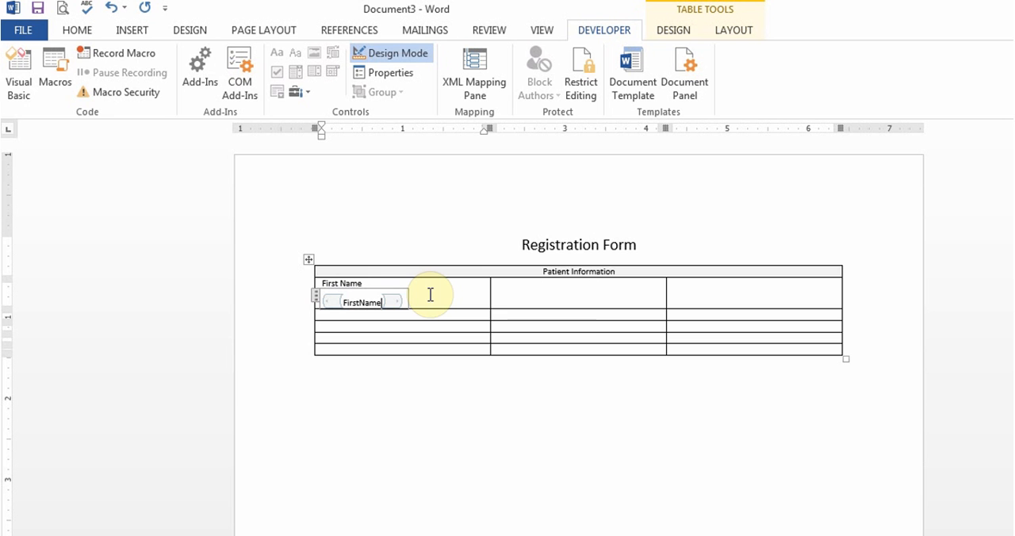
- Split the First Name cell into two columns
right_click(430, 294)
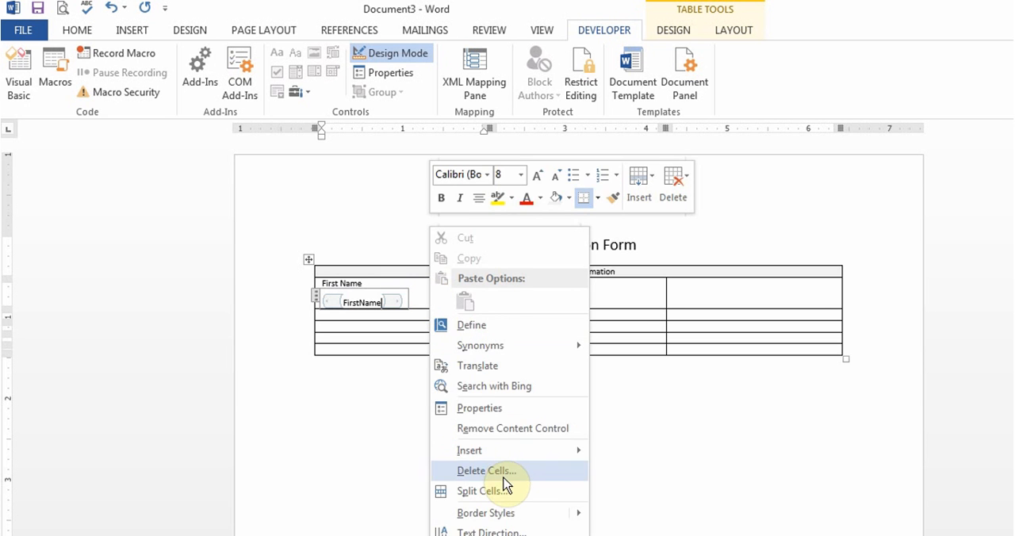
left_click(479, 490)
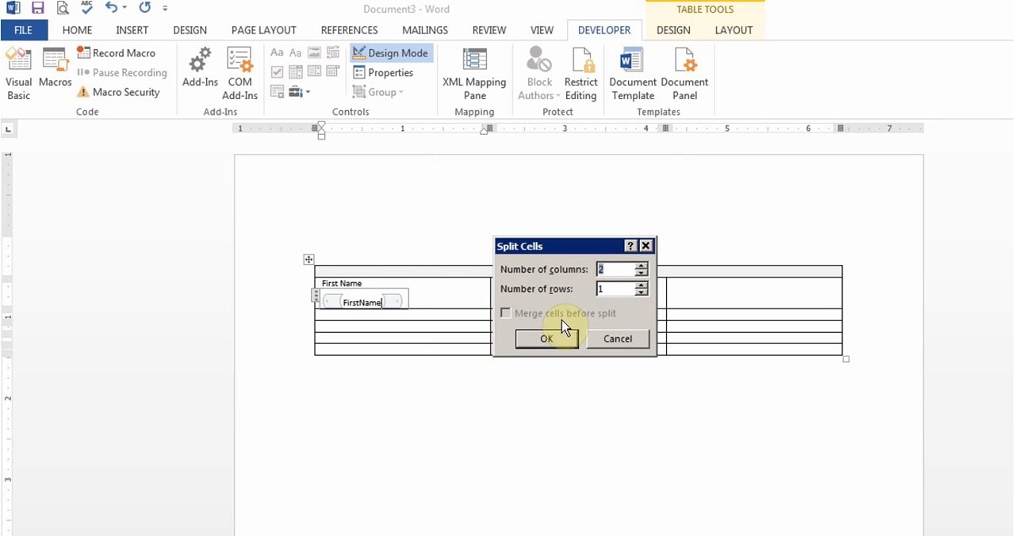
left_click(544, 339)
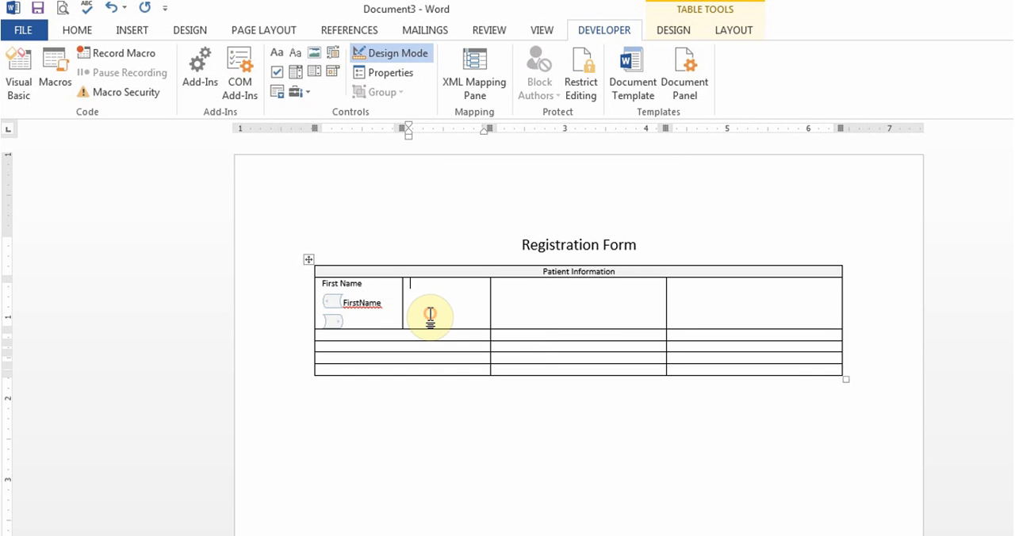
- Type the 'Last Name' label and edit its field's placeholder to 'Last Name'
type("last")
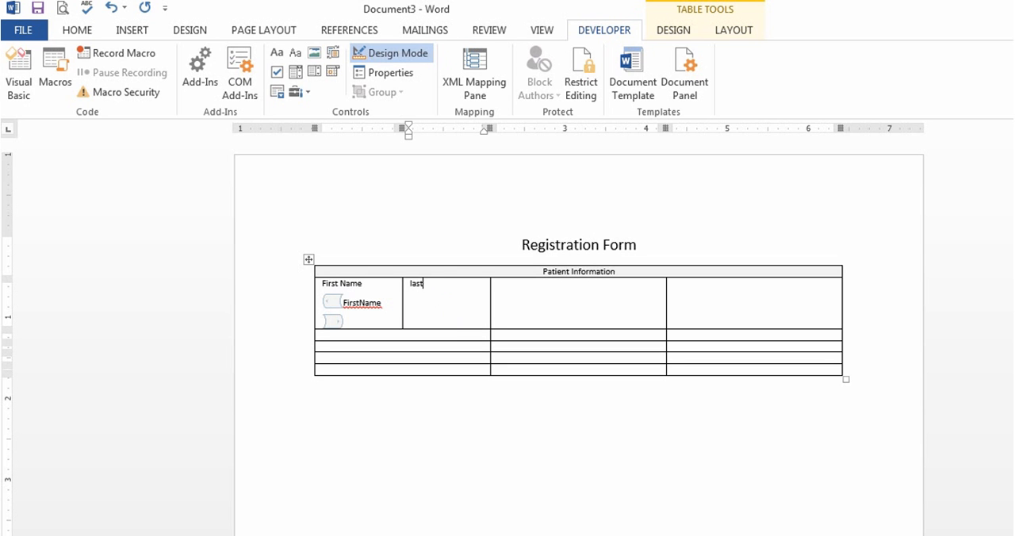
type("Last")
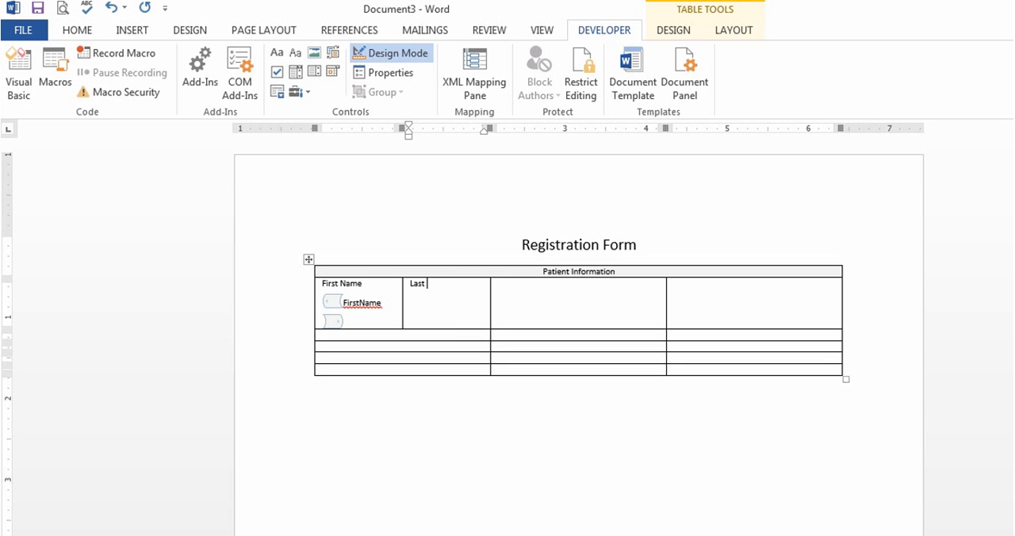
type("Name")
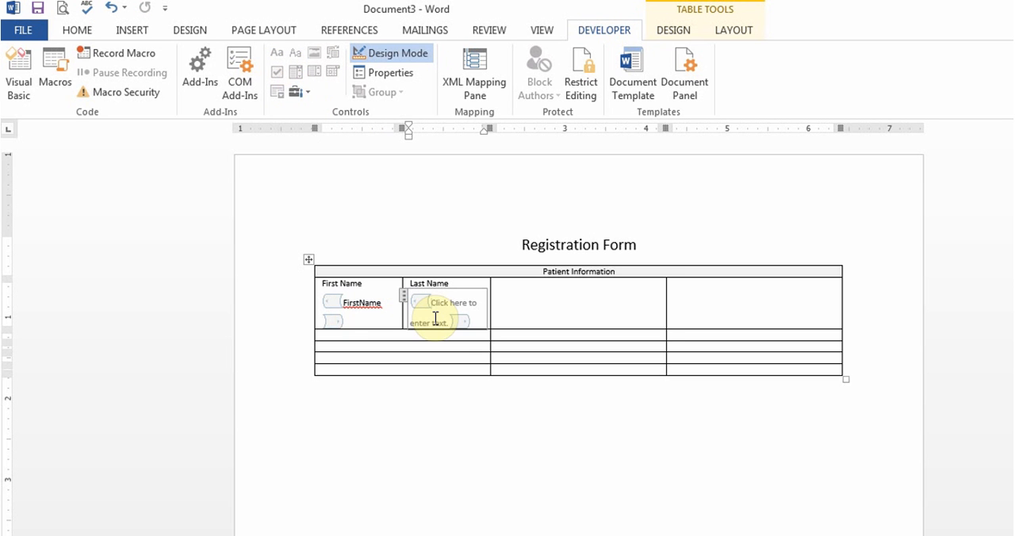
left_click(436, 303)
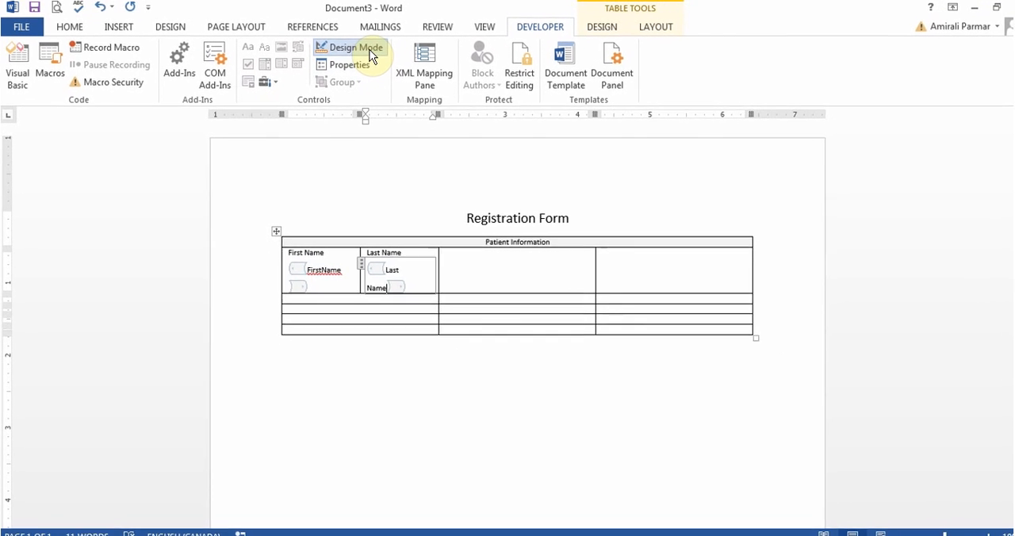
- Exit Design Mode, type 'Sex' in the third cell, then re-enter Design Mode
left_click(349, 47)
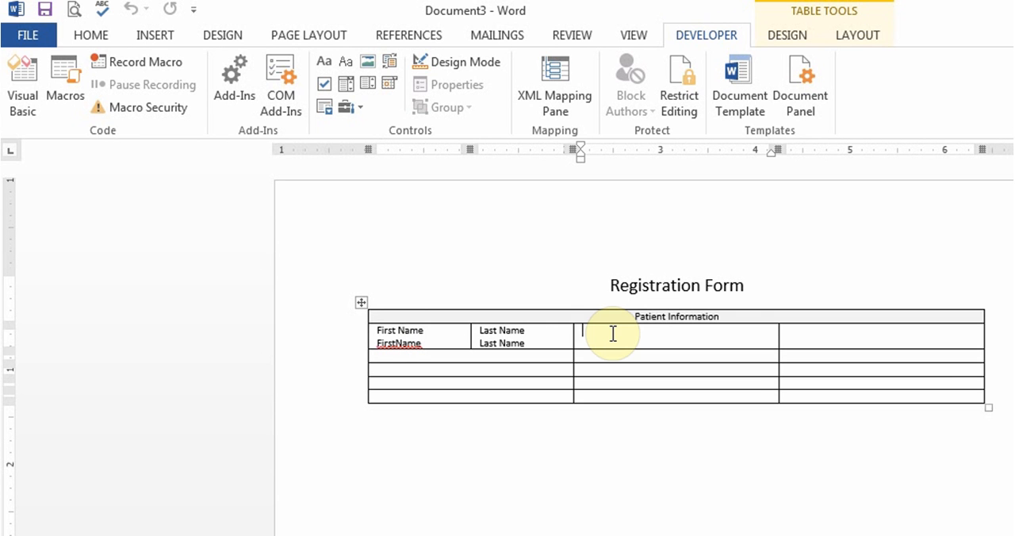
type("Sex")
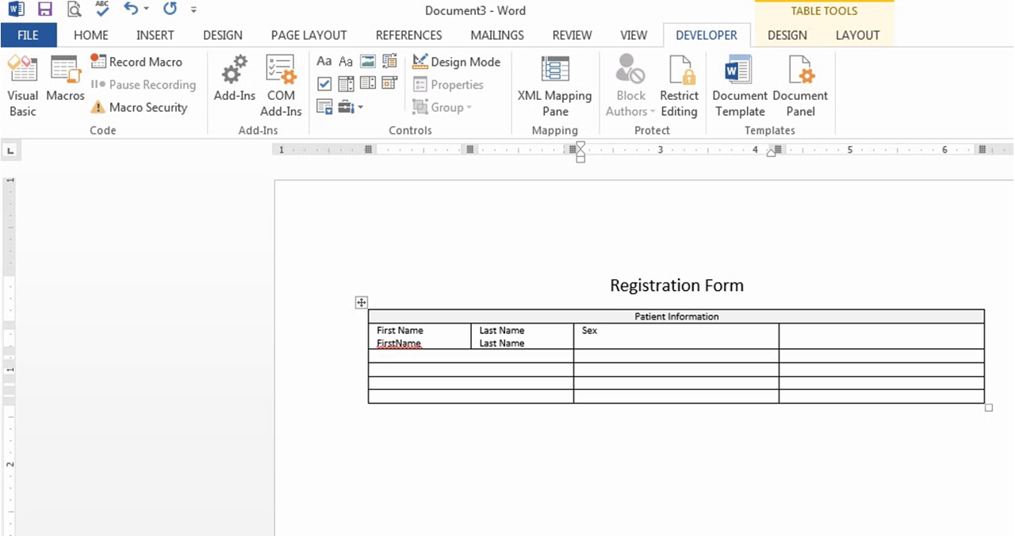
left_click(598, 331)
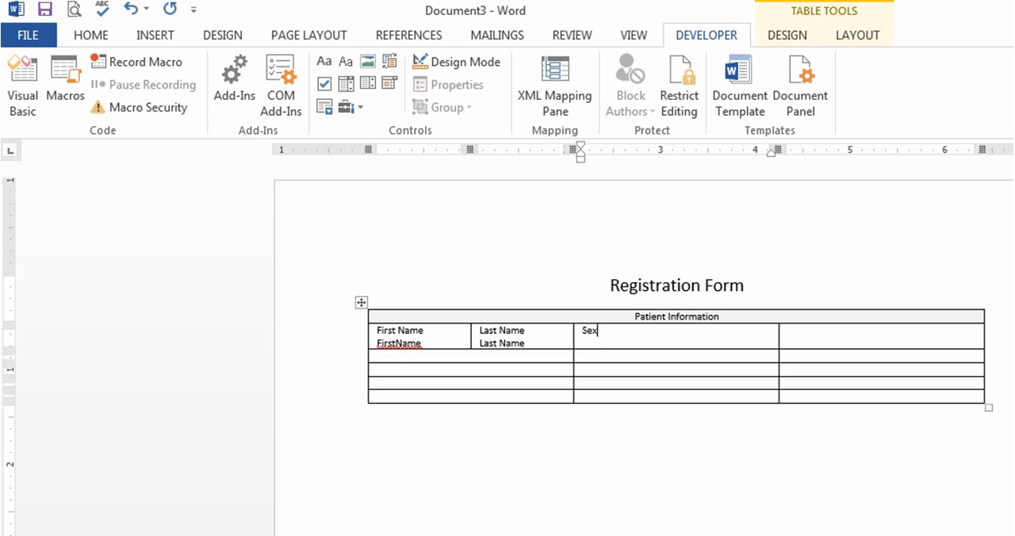
left_click(583, 342)
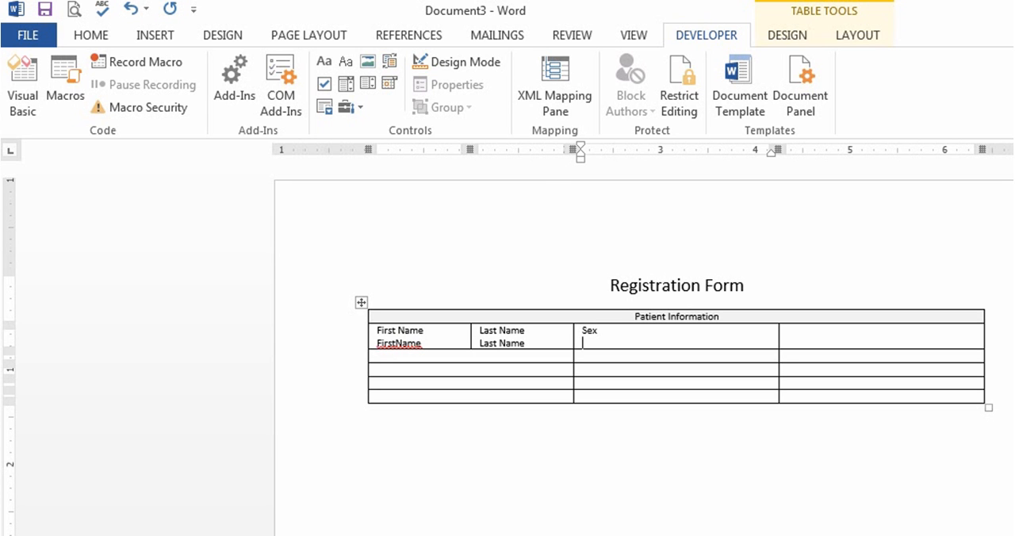
left_click(457, 62)
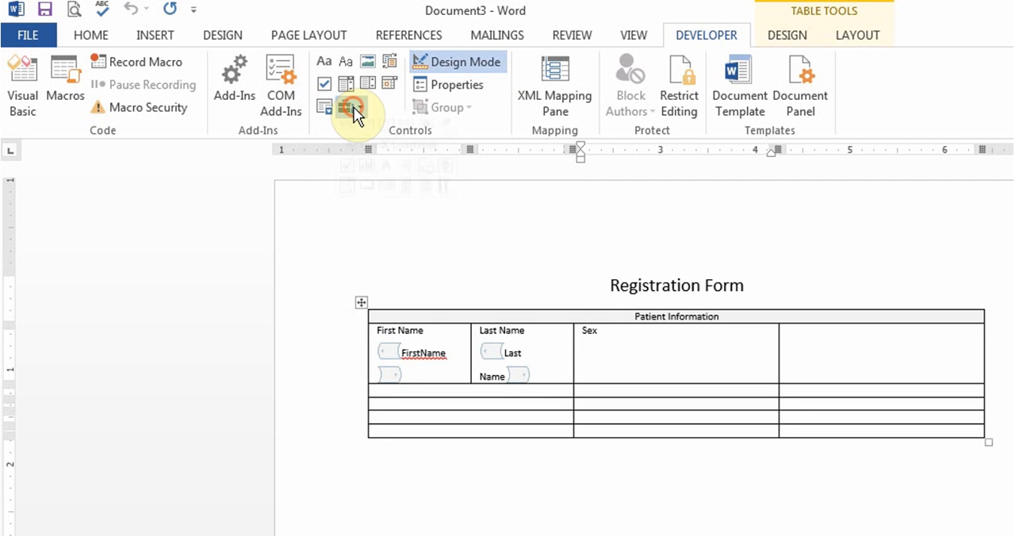
- Insert an ActiveX option button under Sex with caption M and GroupName Sex
left_click(346, 107)
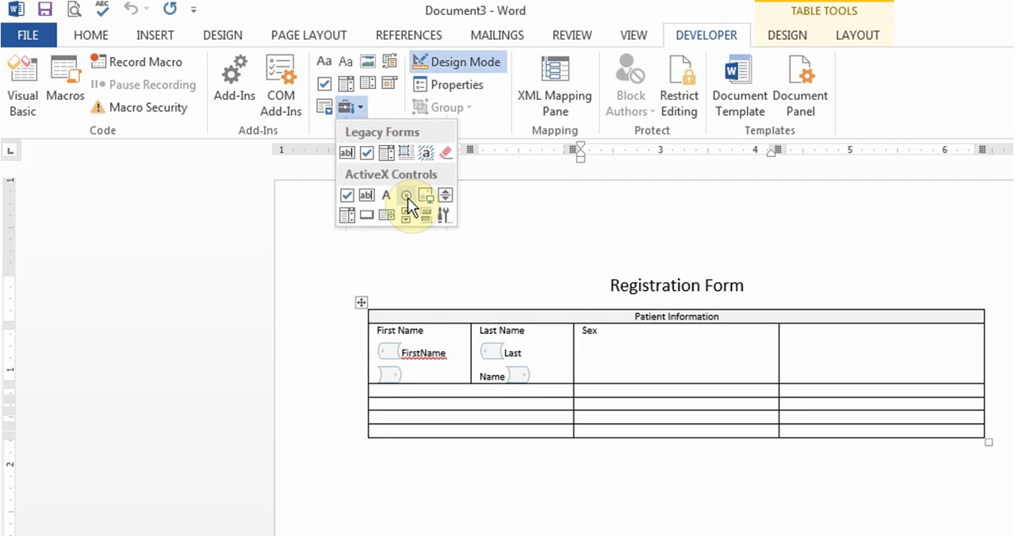
left_click(406, 195)
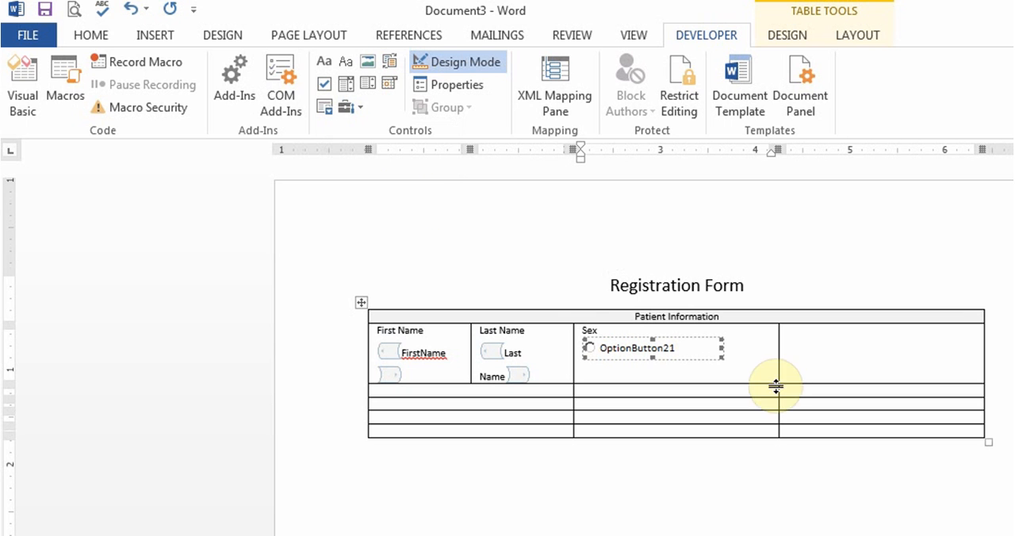
mouse_move(468, 95)
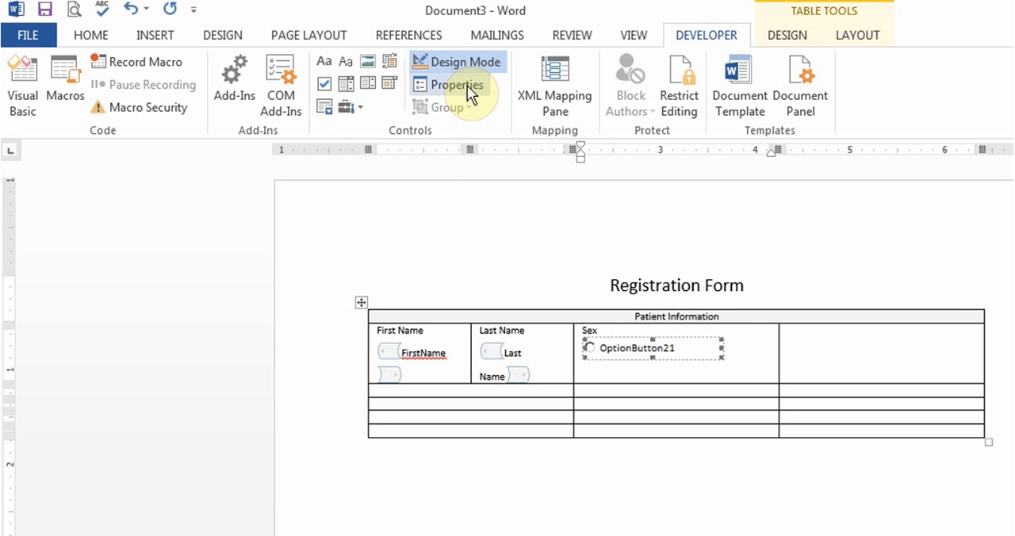
left_click(456, 85)
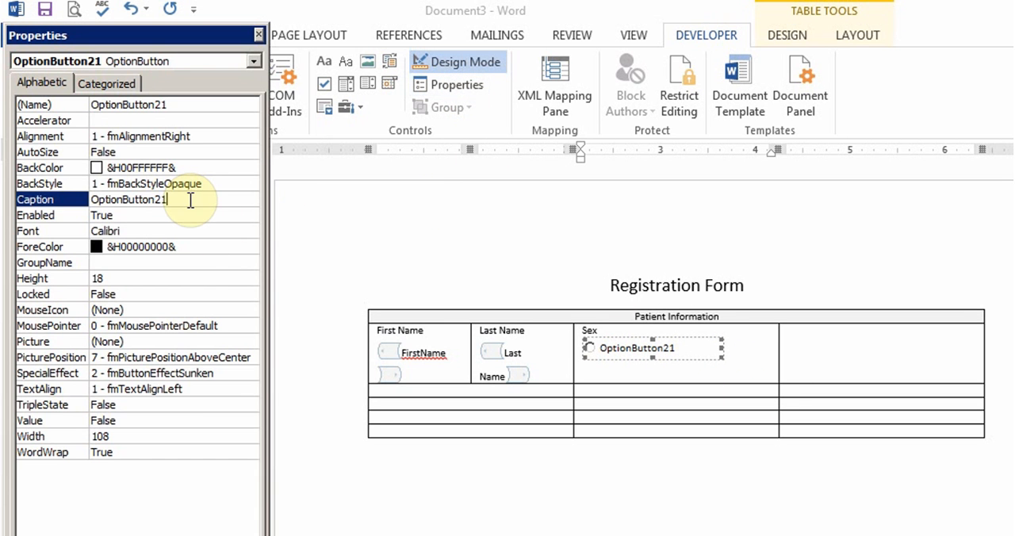
type("M")
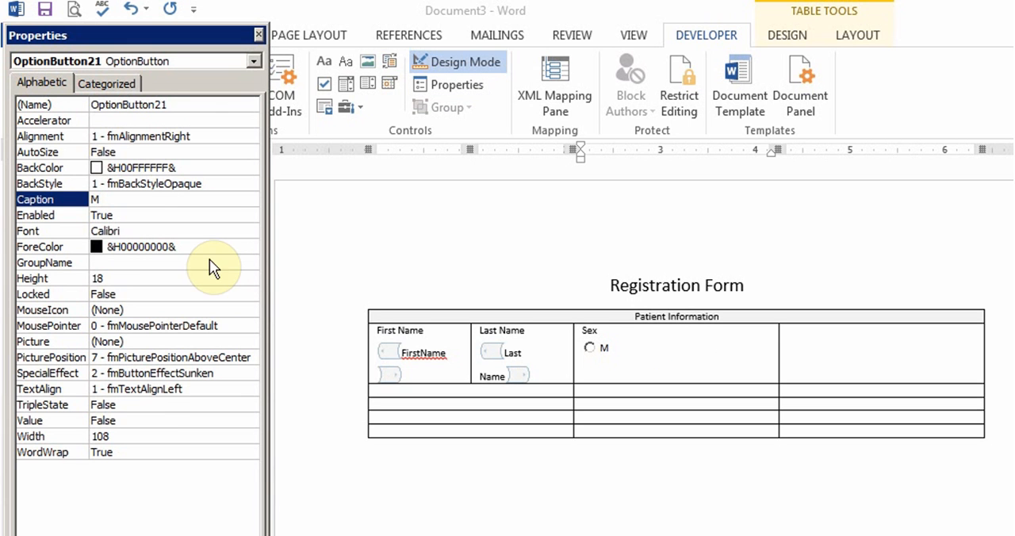
type("Sex")
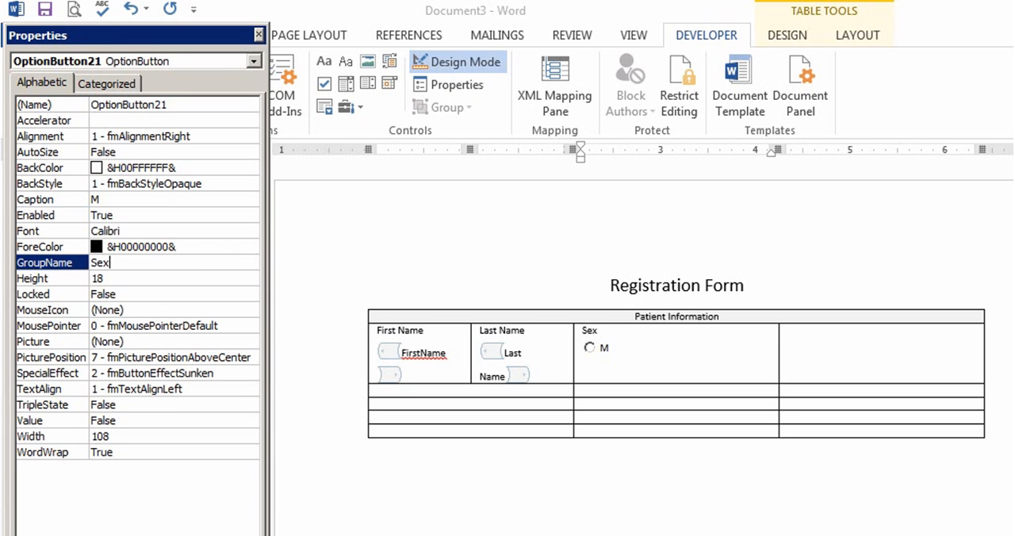
mouse_move(178, 260)
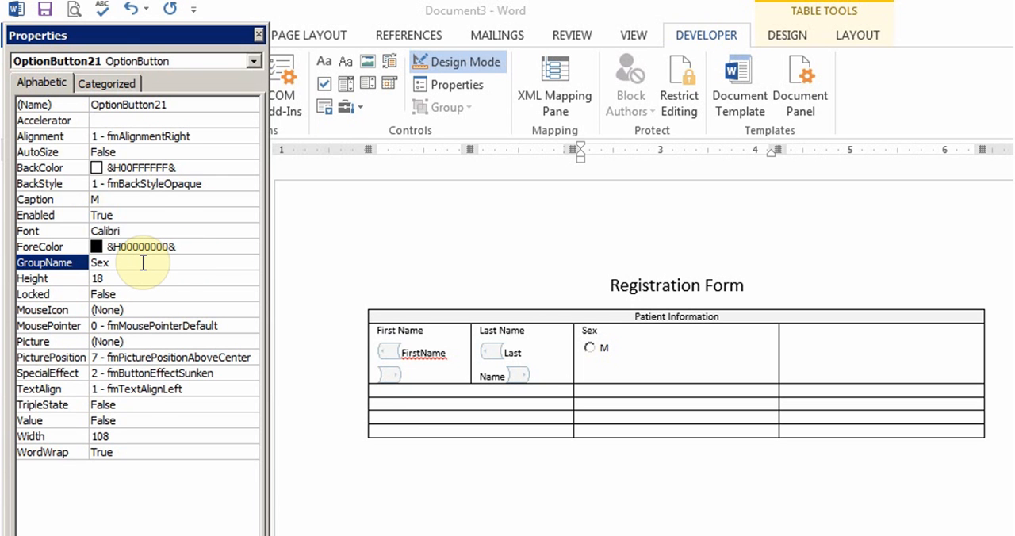
left_click(115, 263)
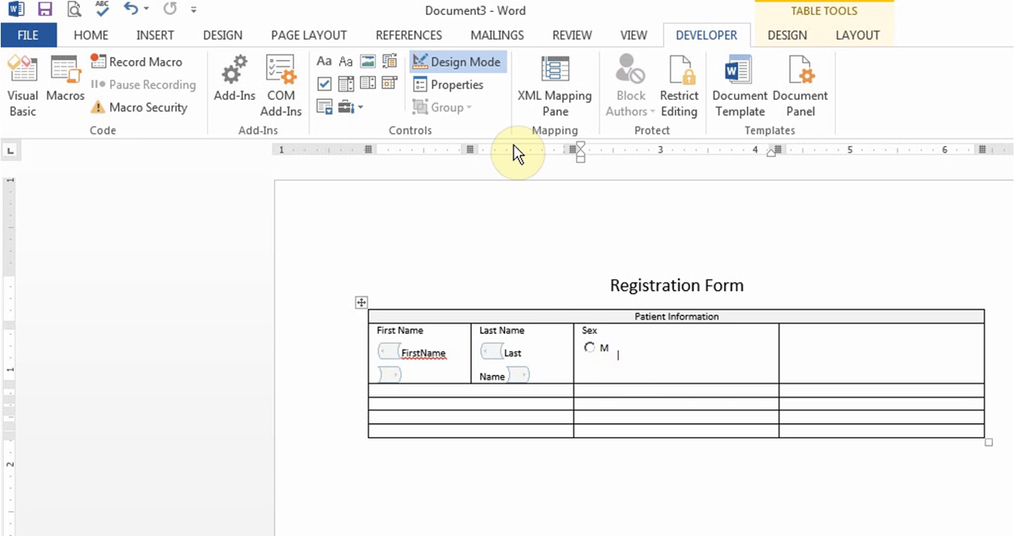
- Add a second option button beside M, captioned F in group Sex
left_click(347, 106)
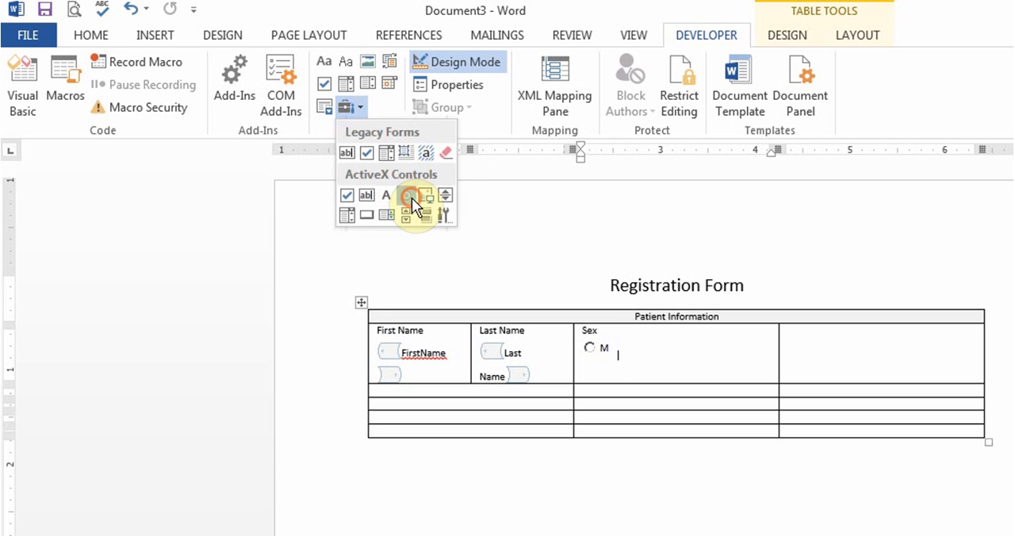
left_click(408, 195)
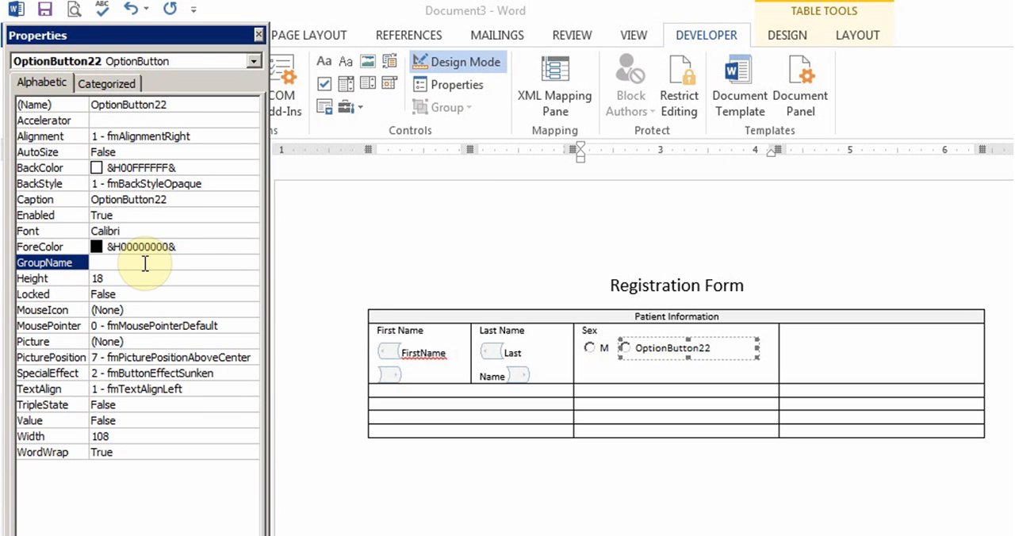
type("Sex")
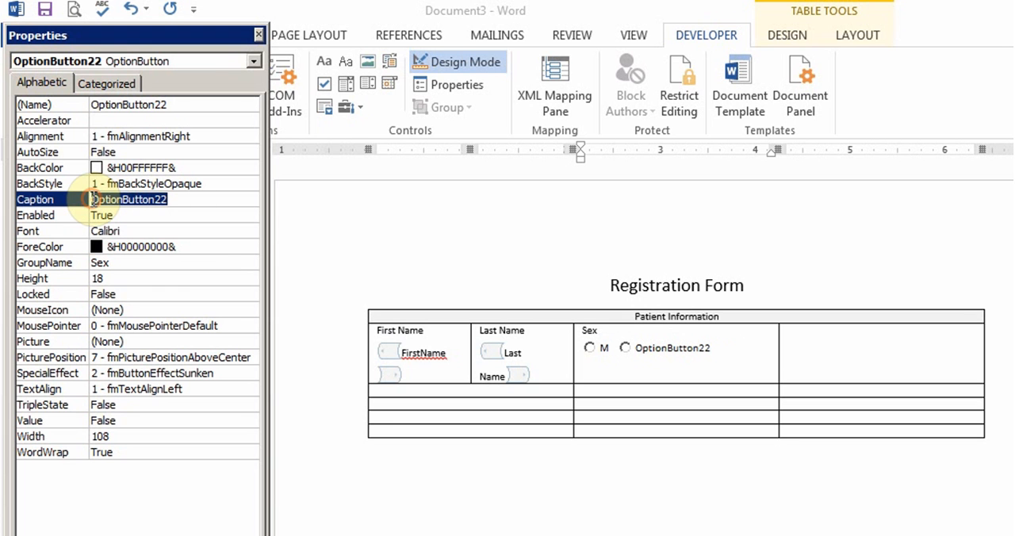
type("F")
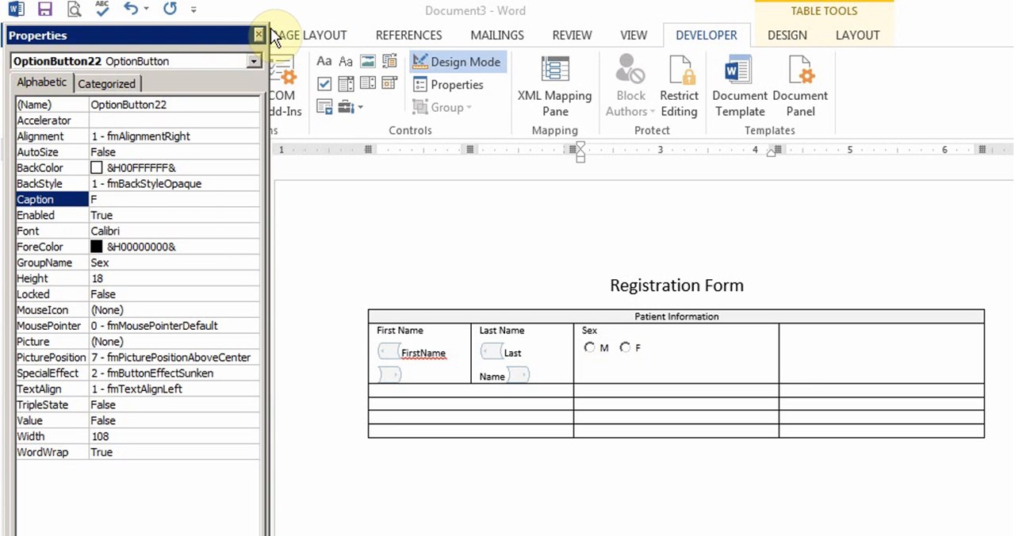
left_click(259, 35)
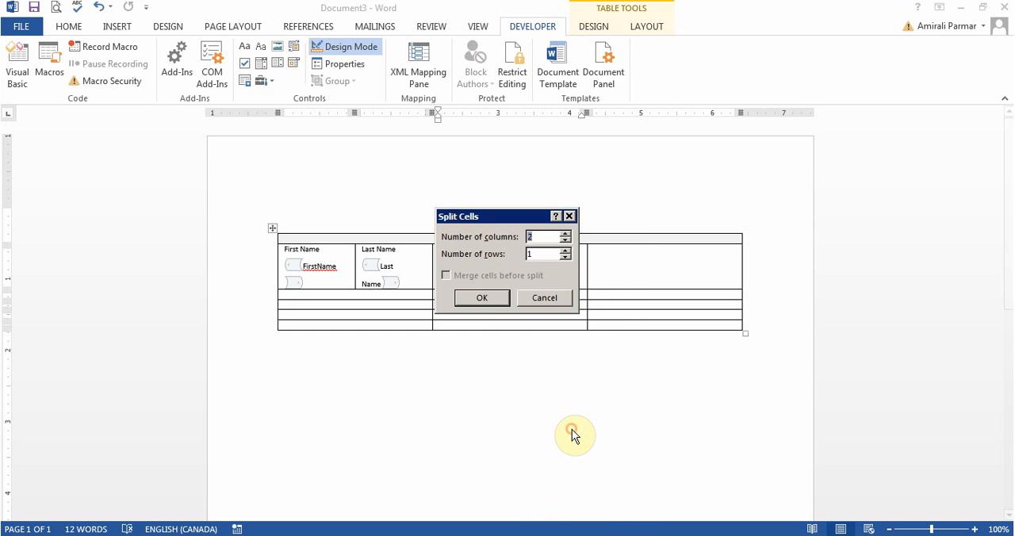
- Type the Age label in the cell beside Sex and insert a text box field
left_click(481, 297)
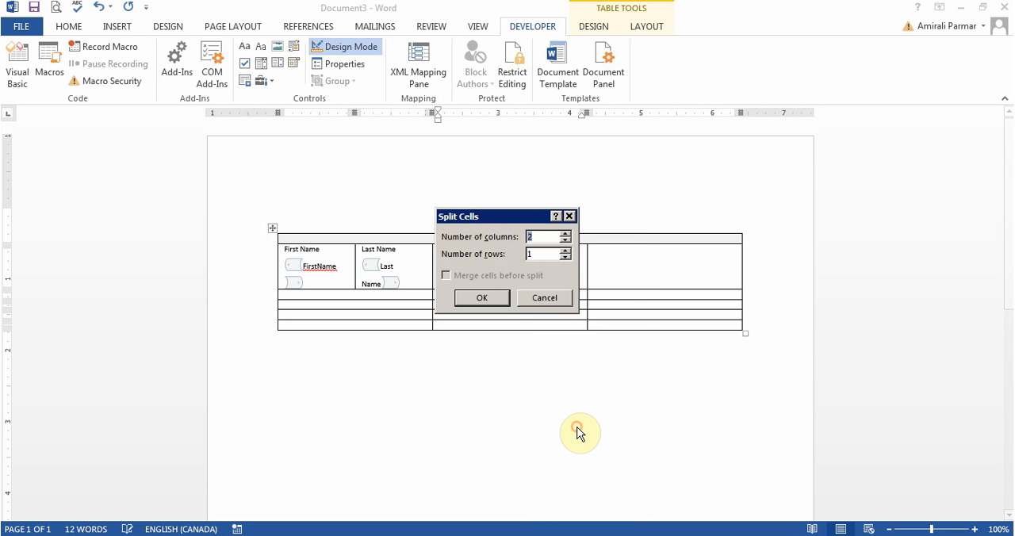
left_click(481, 298)
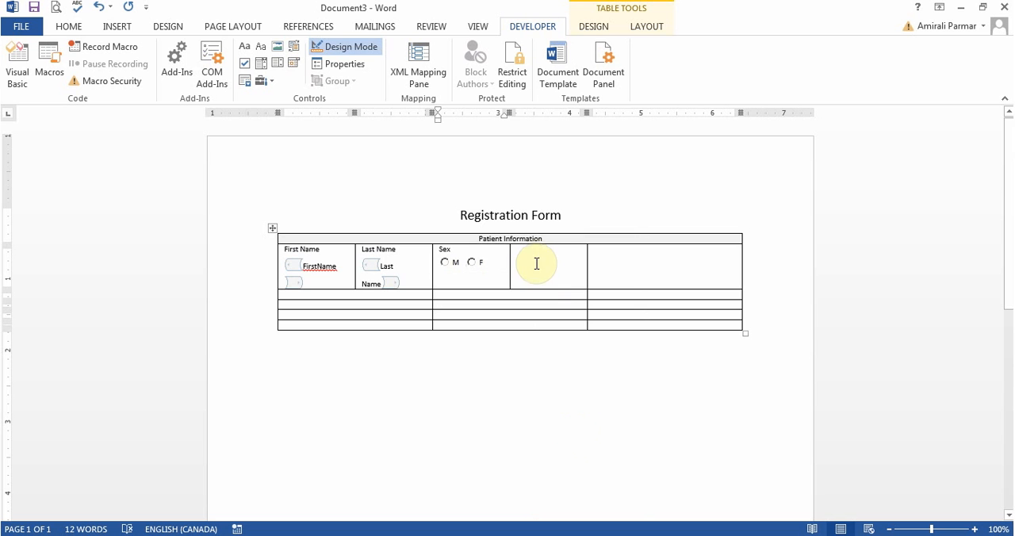
type("Ag")
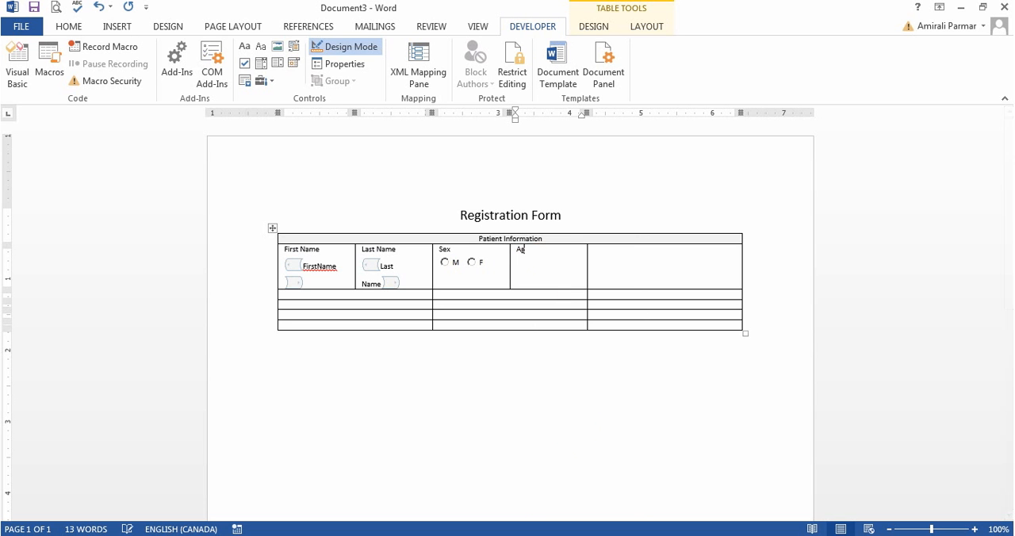
left_click(345, 46)
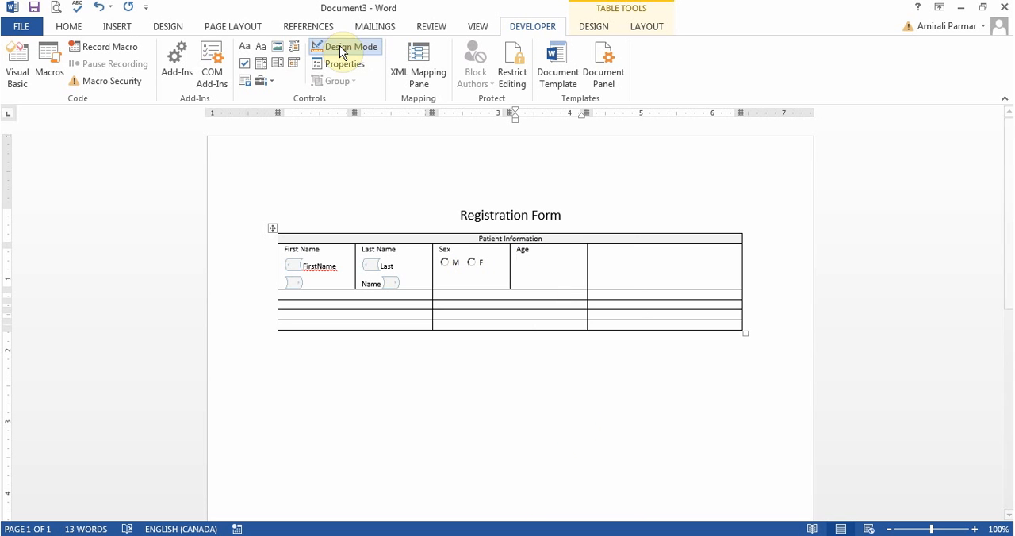
left_click(345, 46)
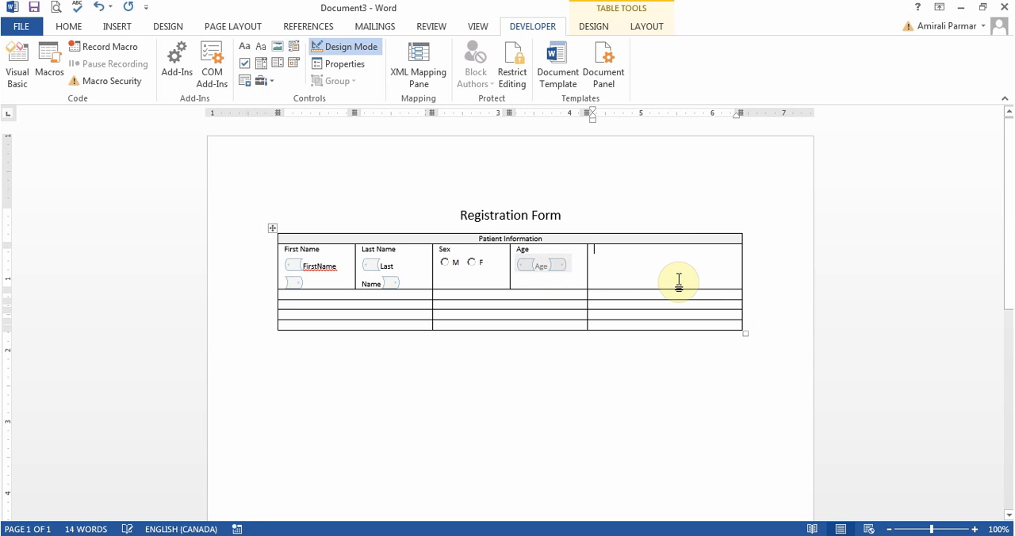
mouse_move(641, 262)
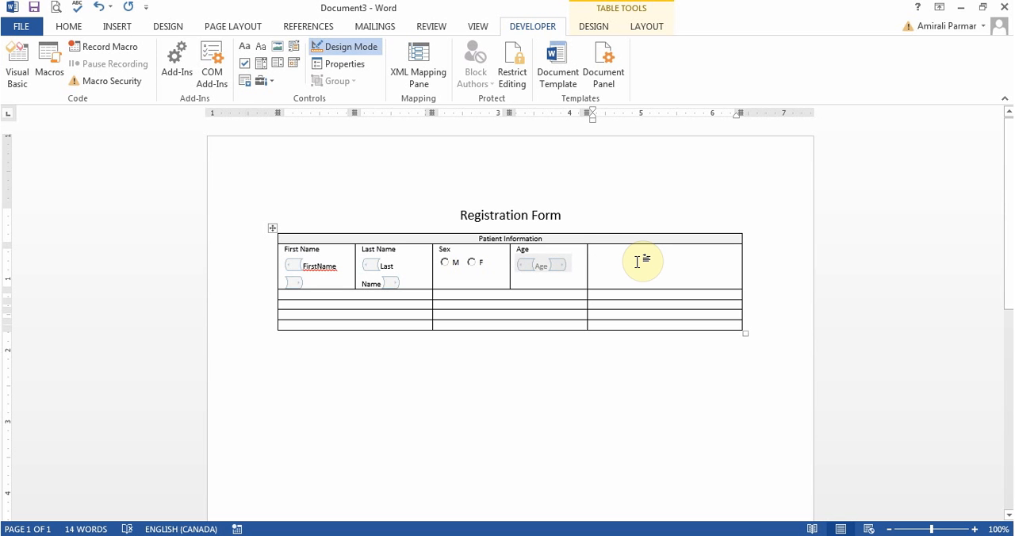
- Split the last table cell into a grid of more rows and columns
right_click(639, 266)
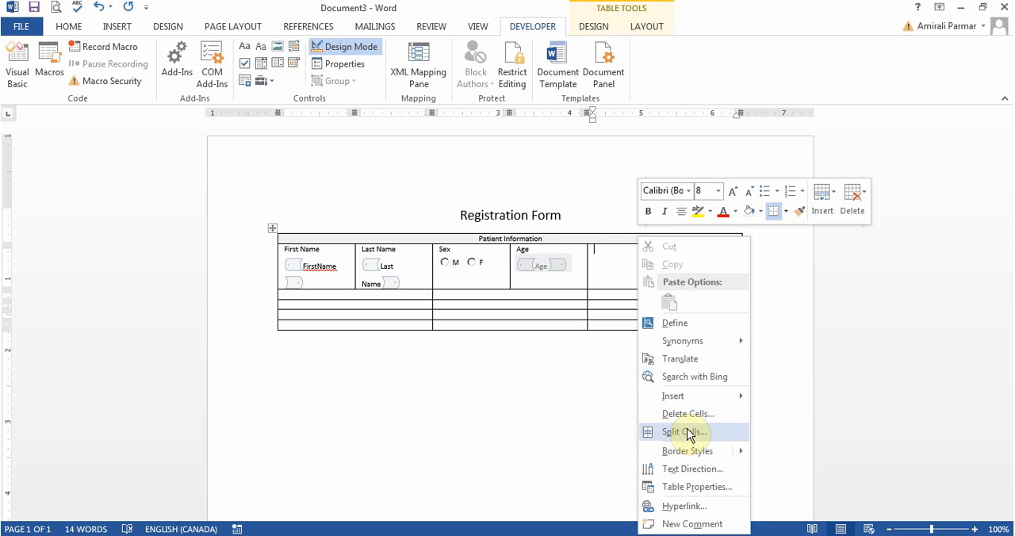
left_click(681, 432)
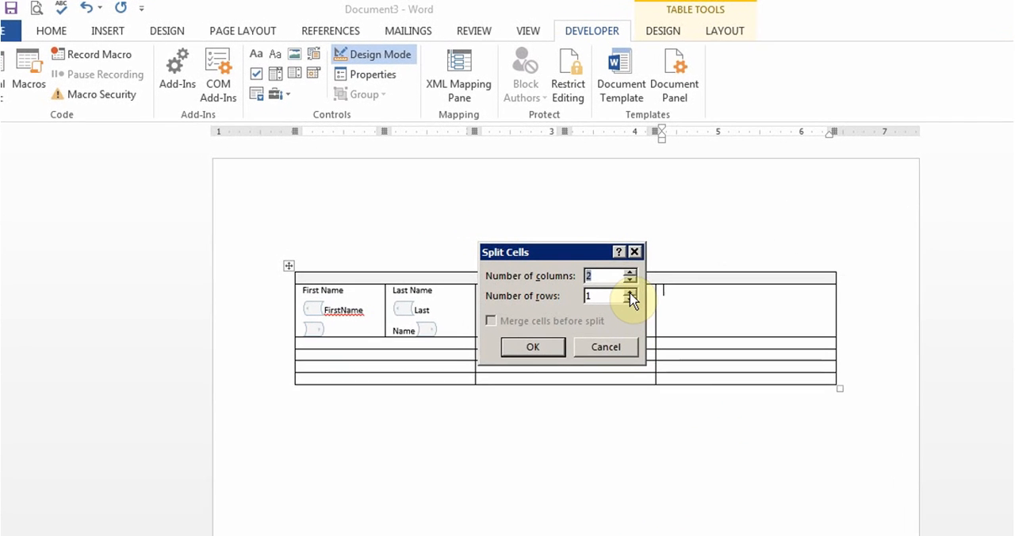
left_click(670, 317)
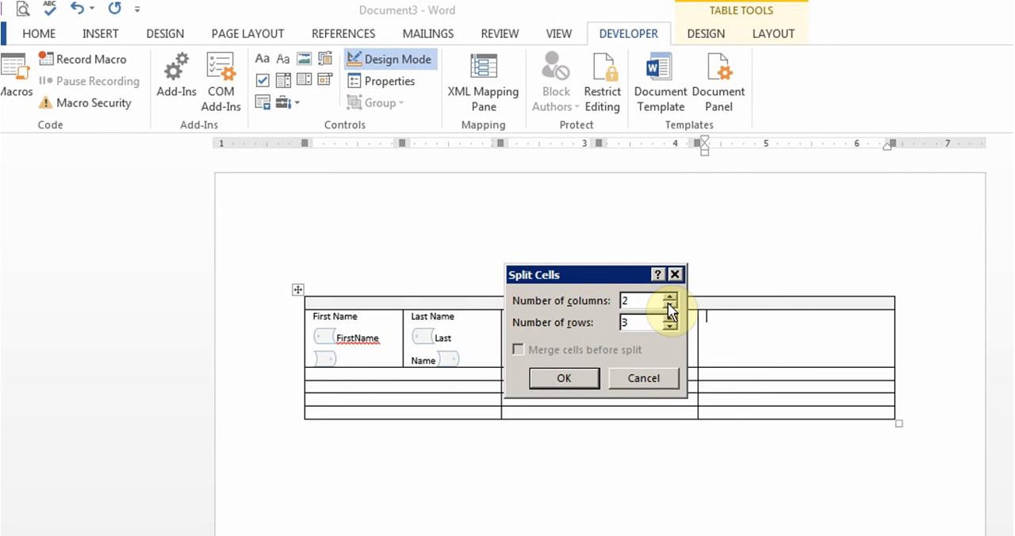
left_click(667, 296)
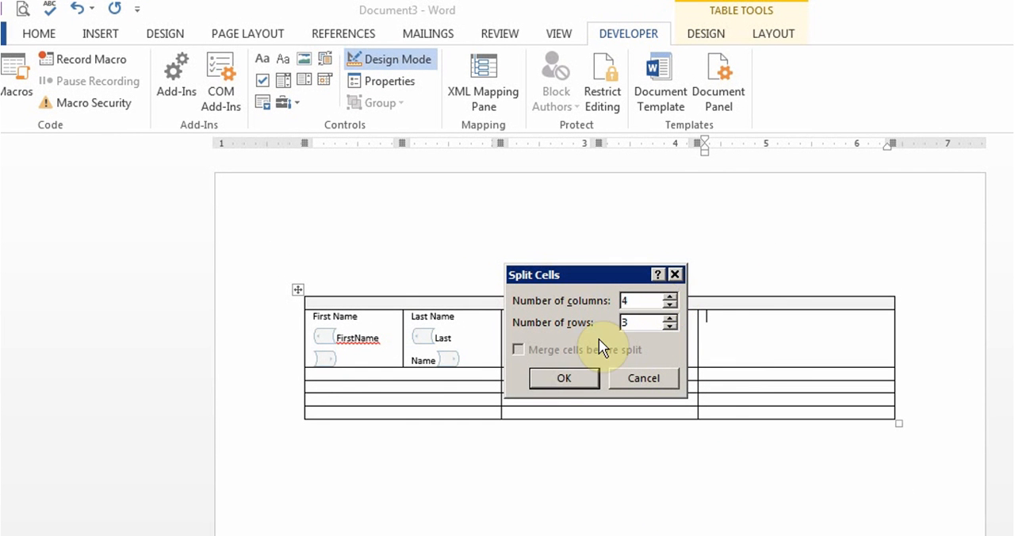
left_click(563, 378)
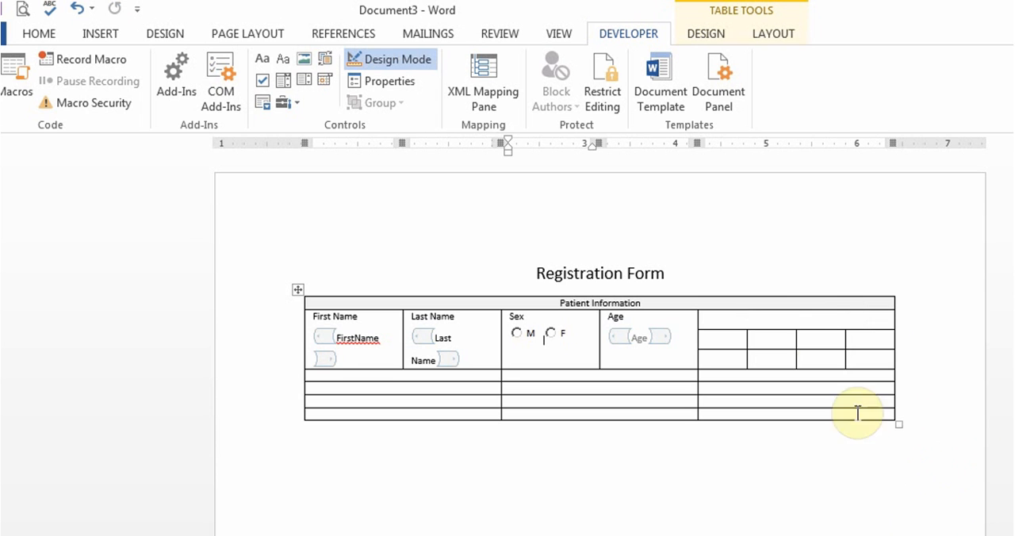
- Type the 'Choose your Plan' heading and centre it
type("Choose your P")
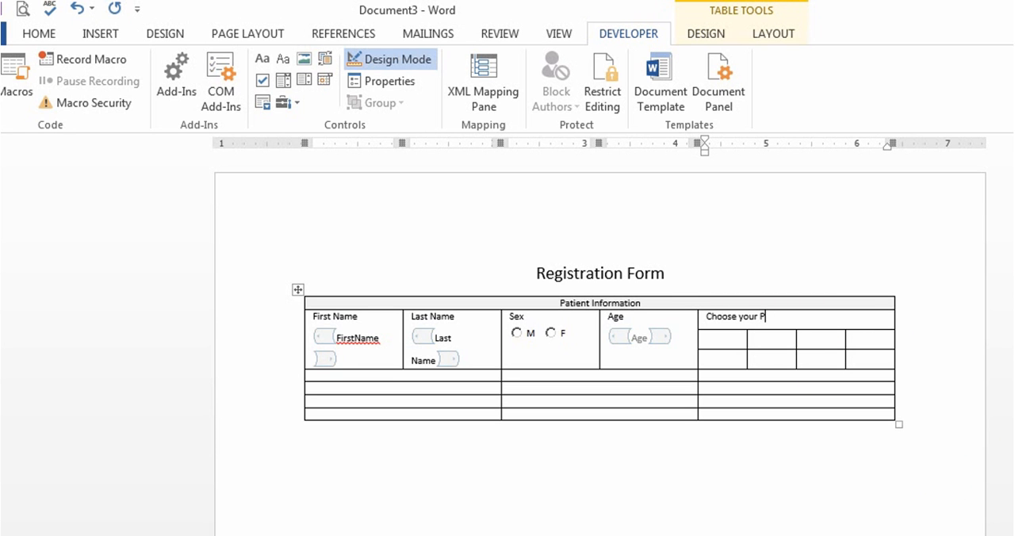
type("lant")
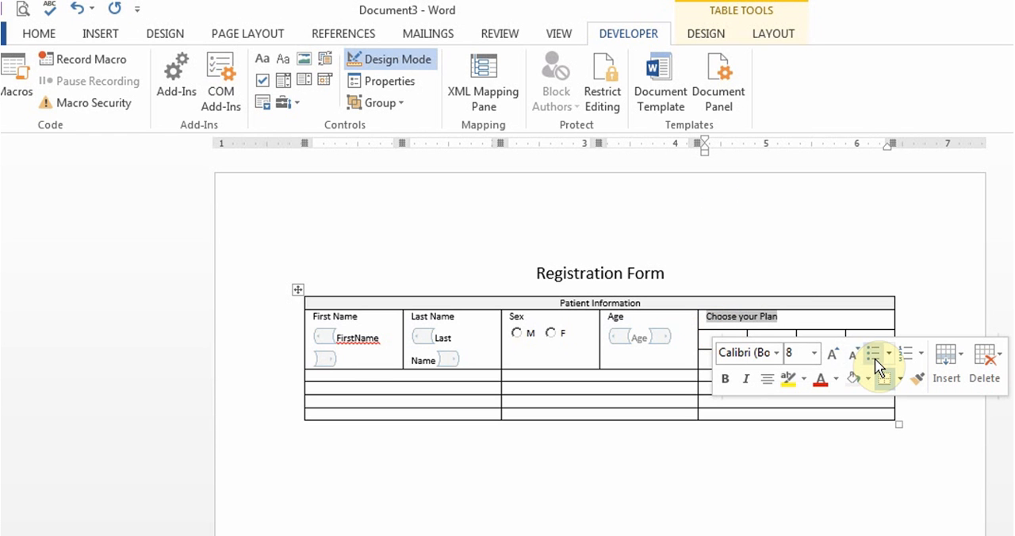
mouse_move(766, 379)
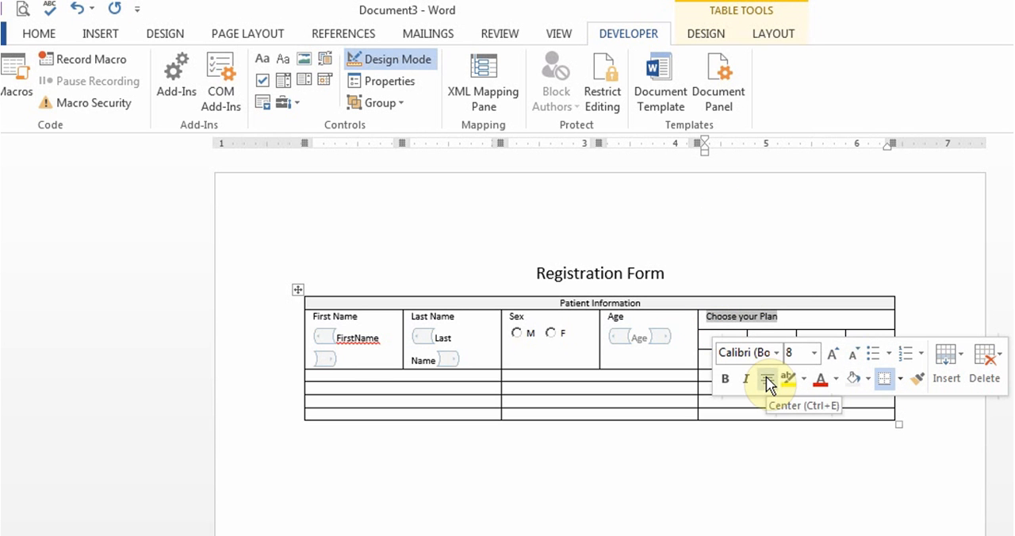
left_click(767, 378)
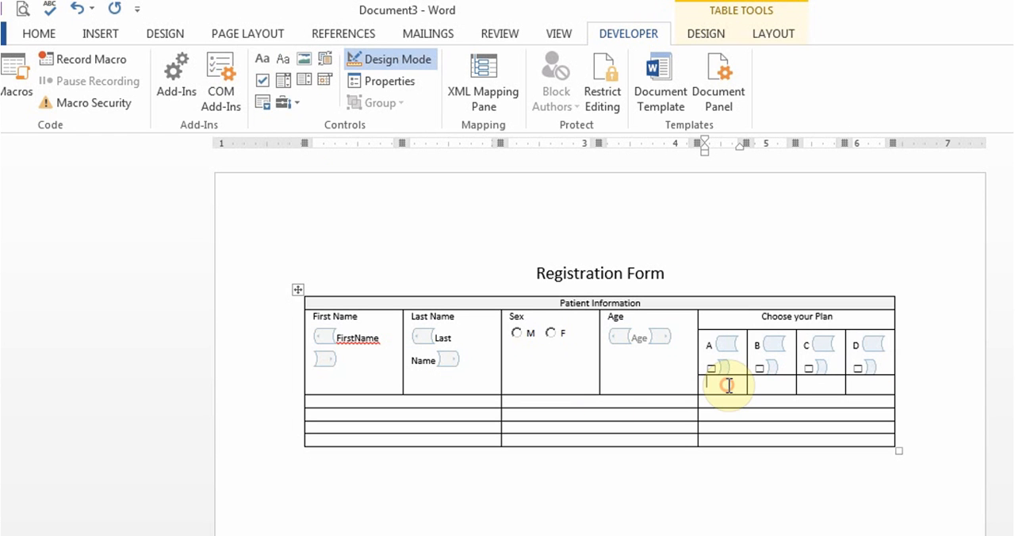
- Fill in the plan option letters in the next rows of cells
left_click(721, 384)
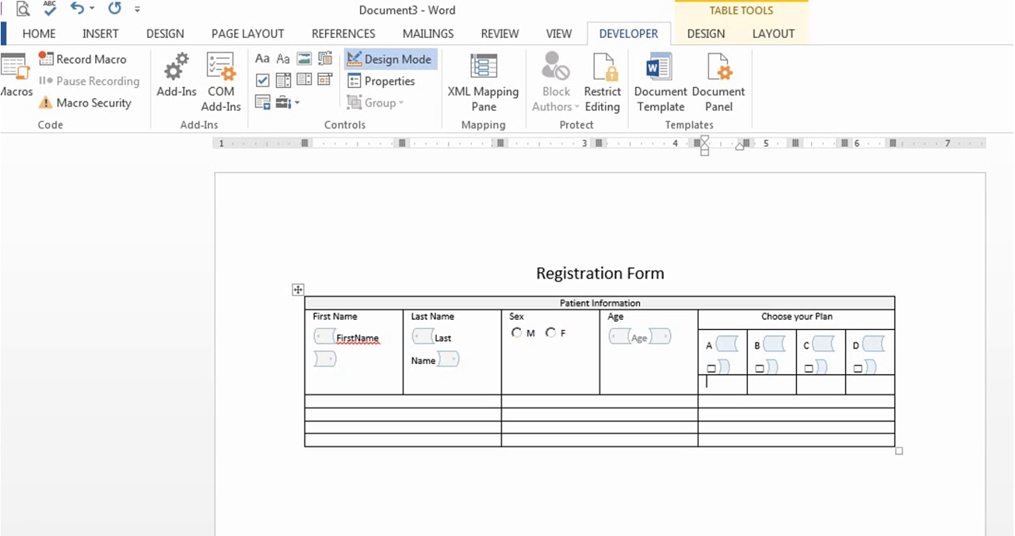
type("E")
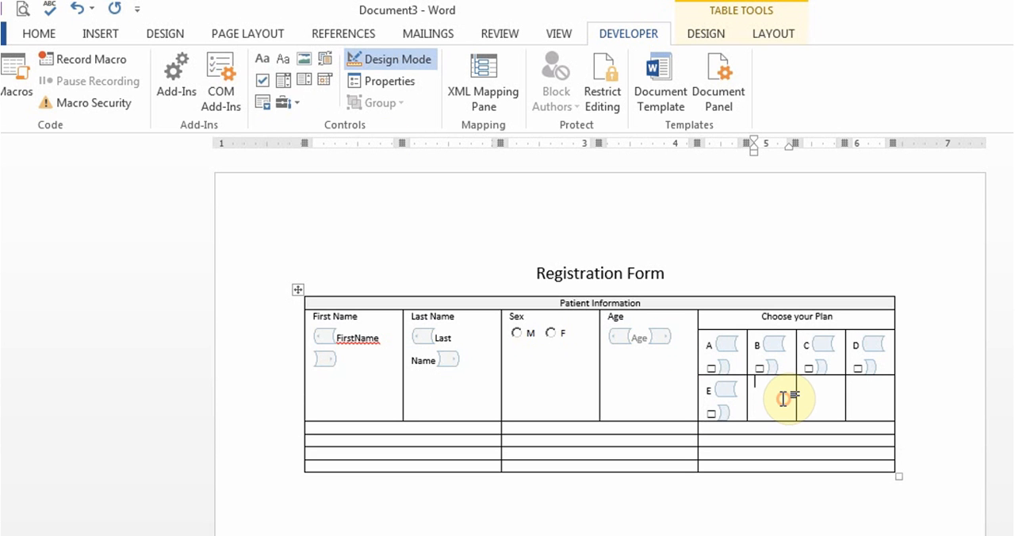
type("F")
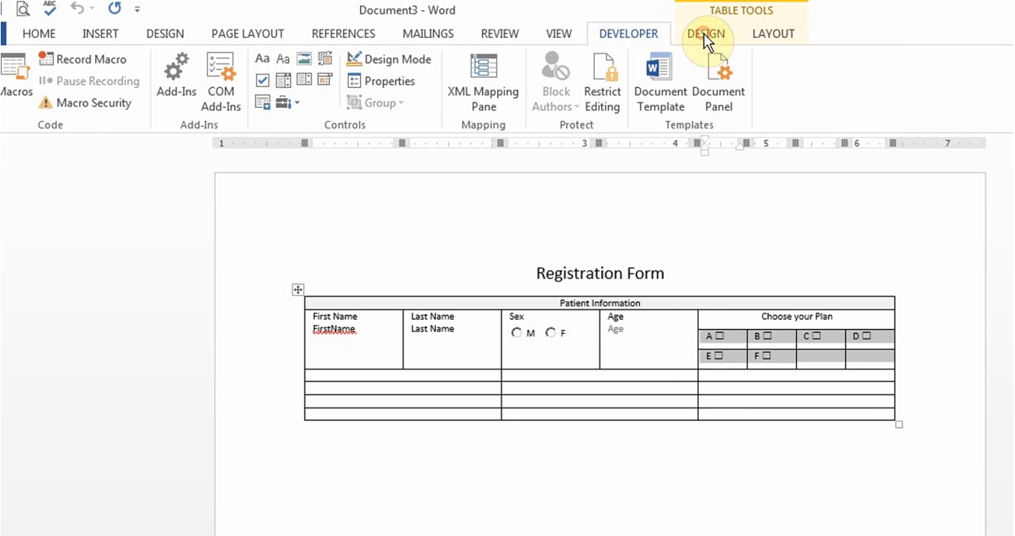
- Turn off the inside borders between the plan option cells A to F
left_click(876, 105)
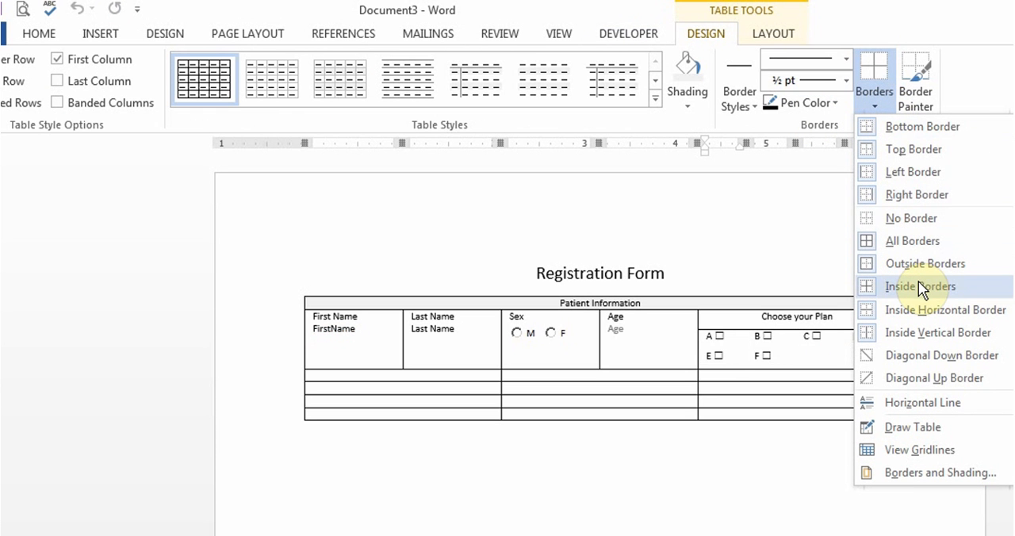
left_click(920, 286)
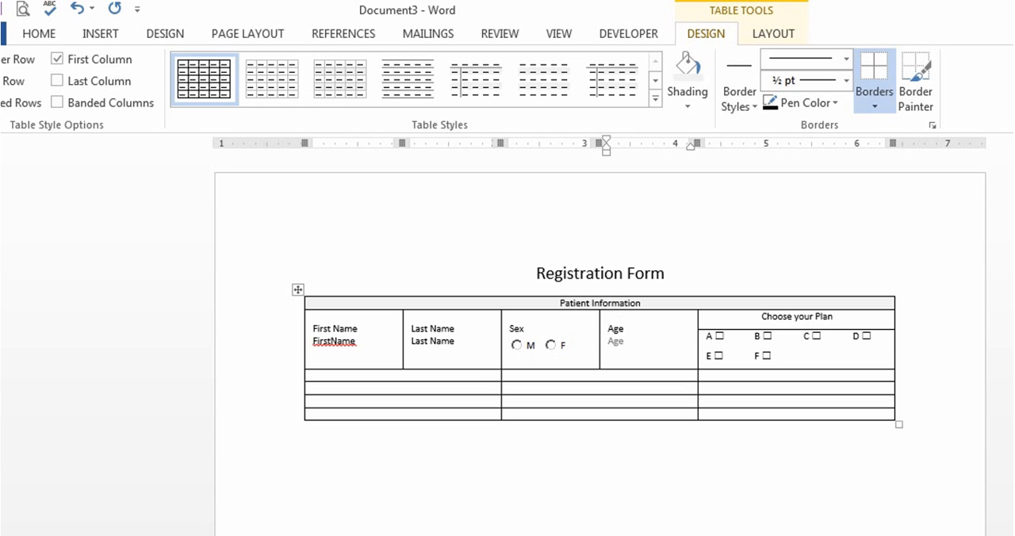
left_click(628, 34)
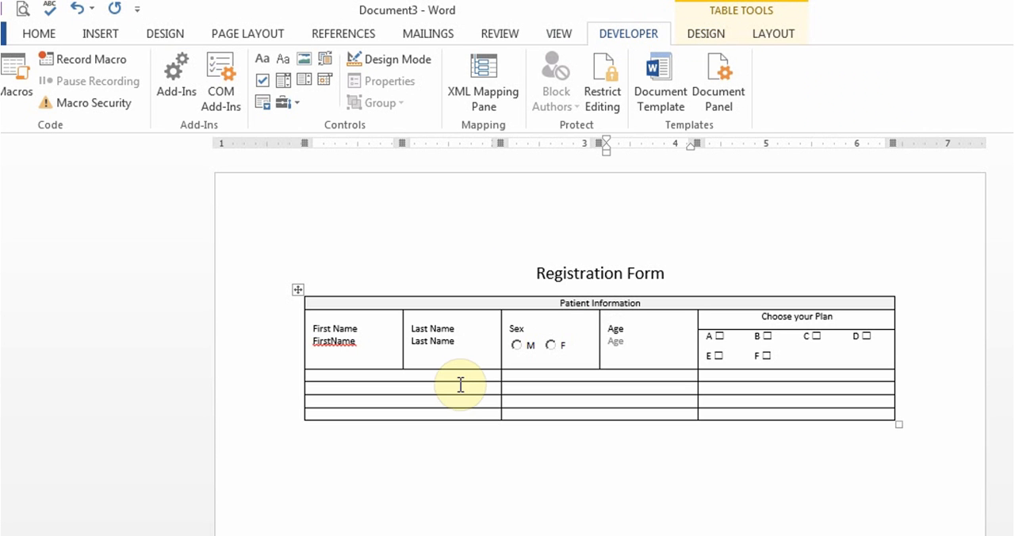
mouse_move(743, 376)
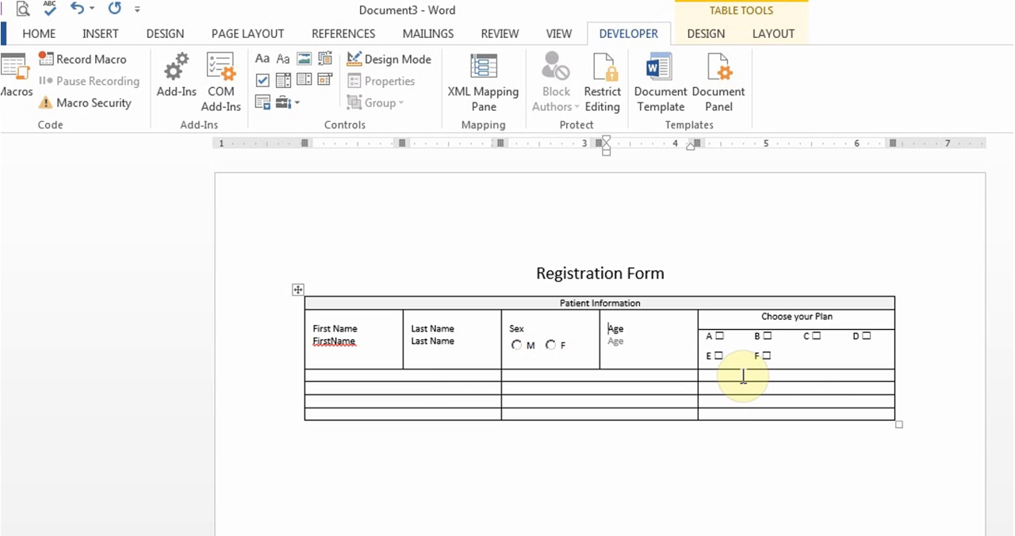
- Type the 'Choose Dr:' label and insert a drop-down list control
type("CVhool")
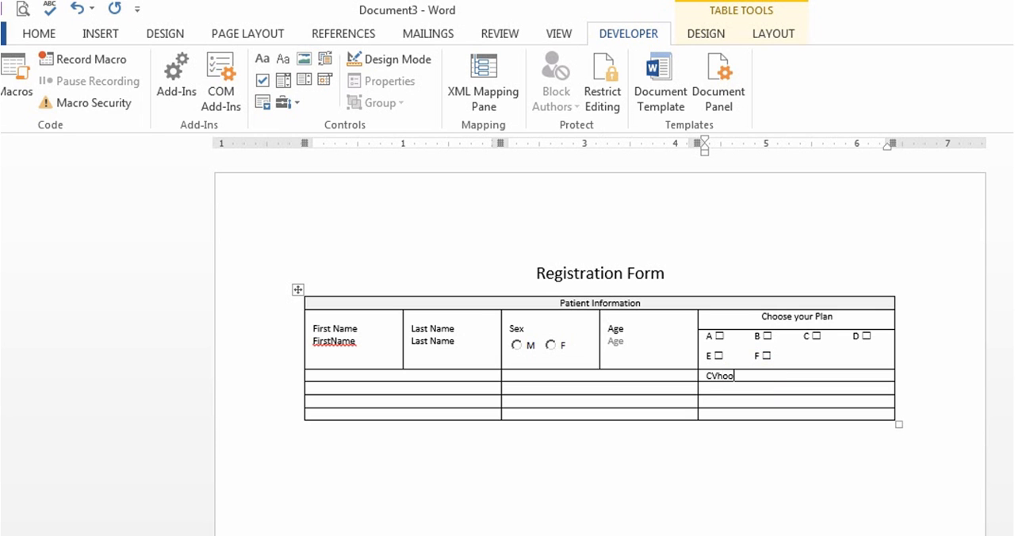
type("Choose Dr:")
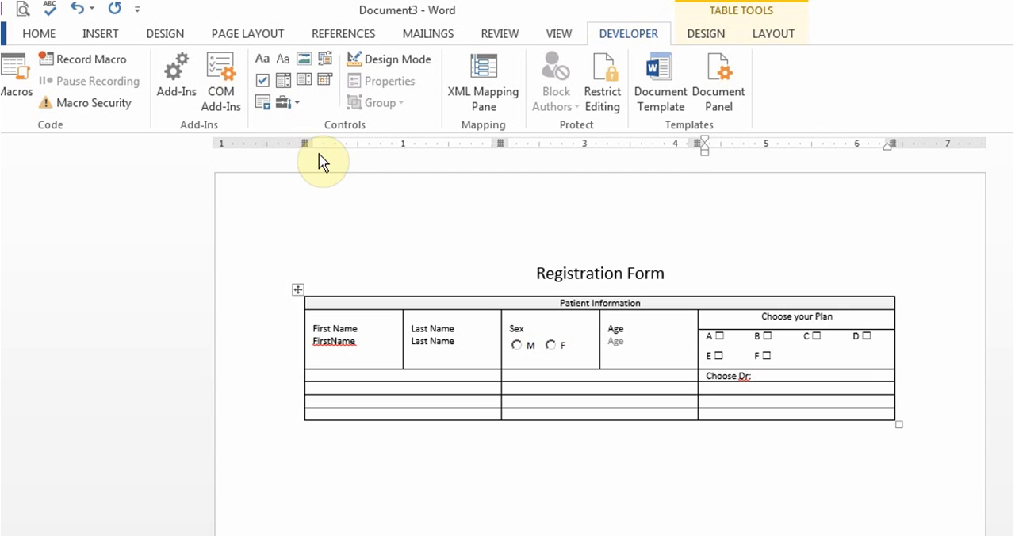
mouse_move(284, 80)
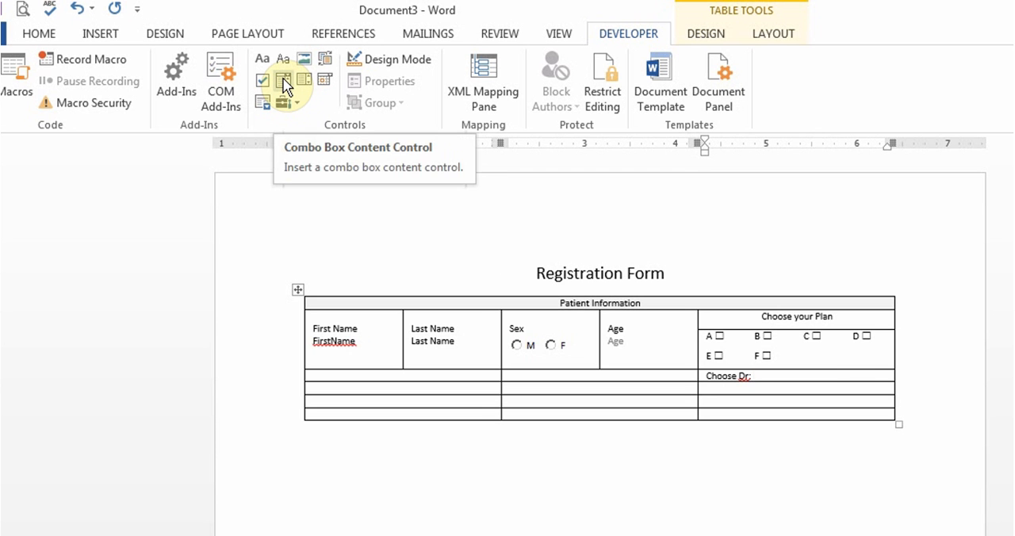
left_click(283, 81)
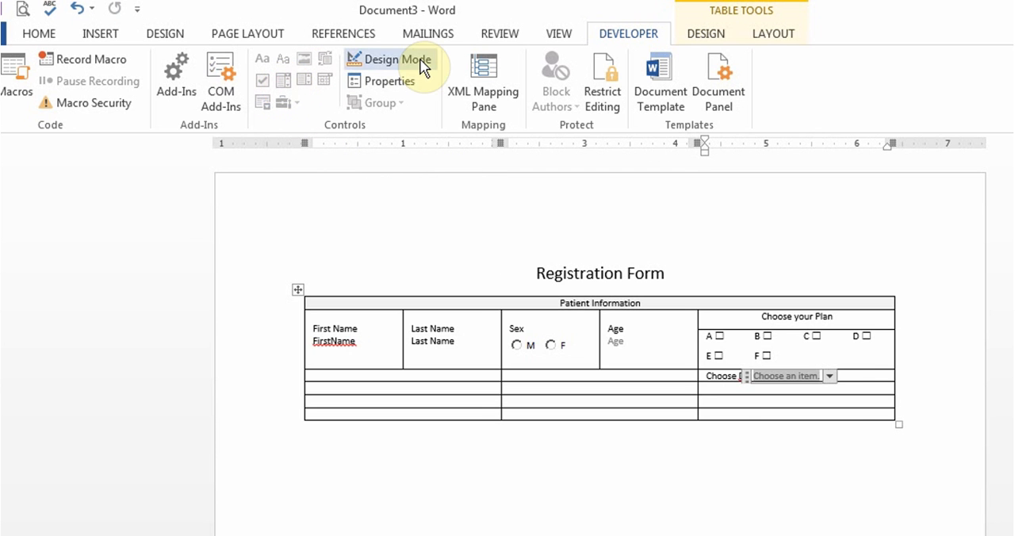
- Add Dr A, Dr B and Dr C as the drop-down's choices
left_click(389, 81)
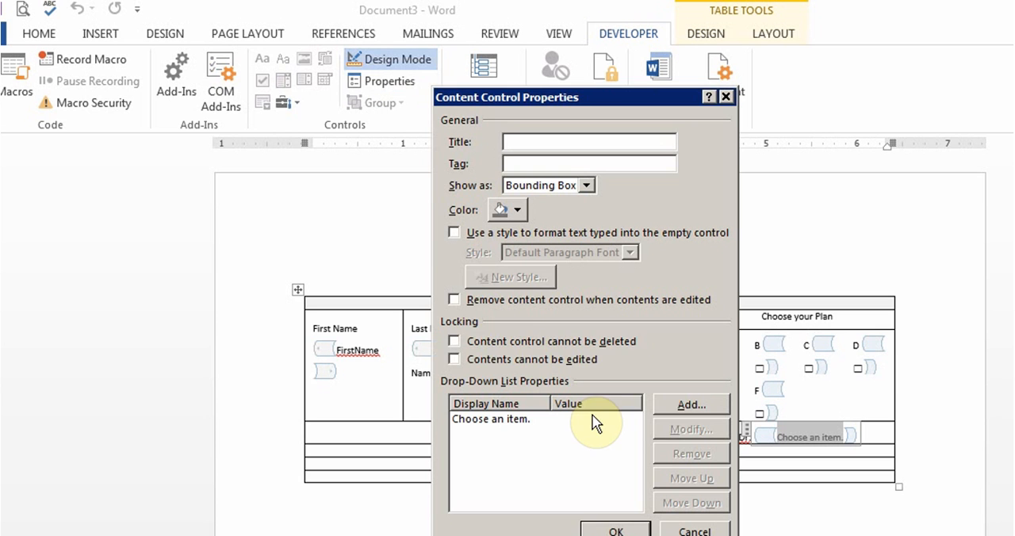
left_click(689, 405)
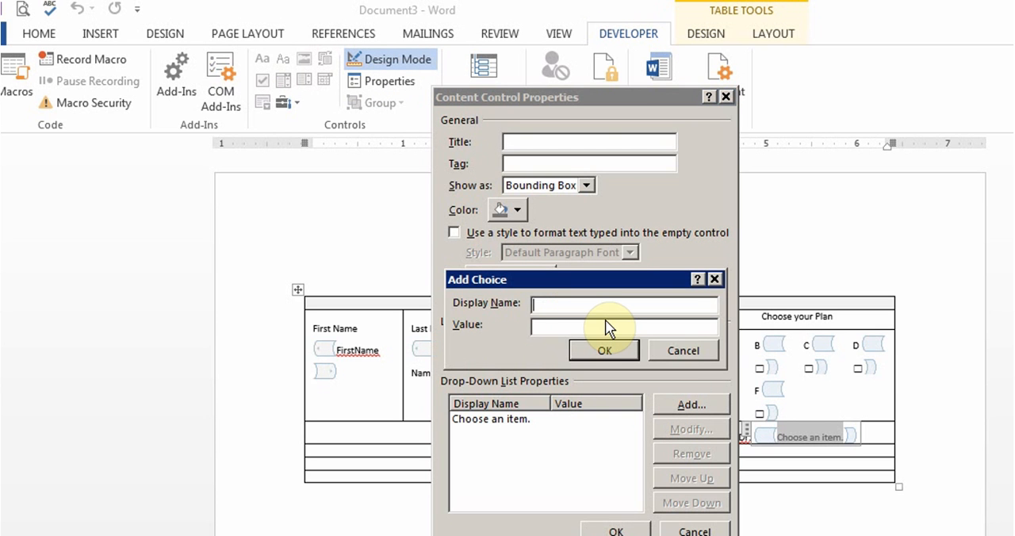
type("Dr A")
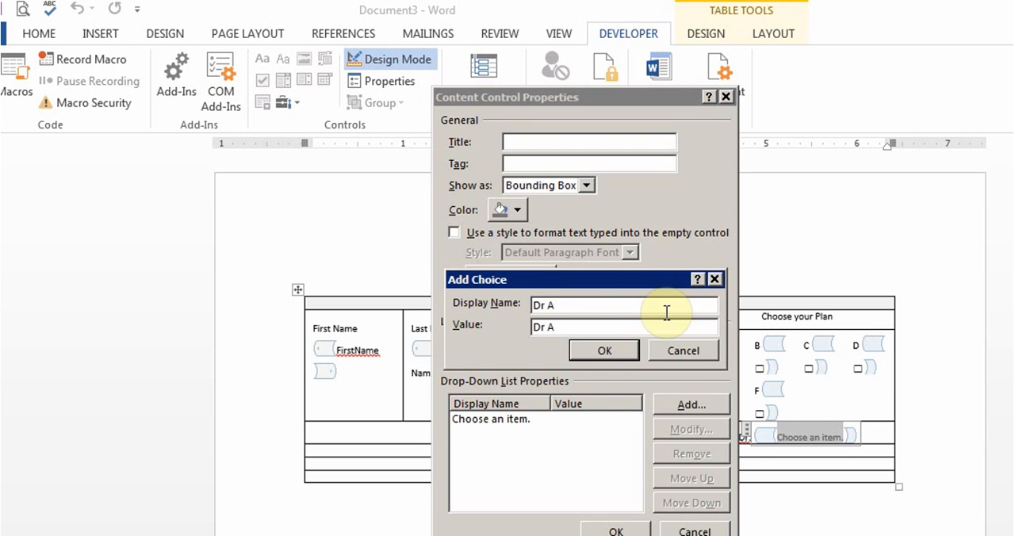
left_click(604, 351)
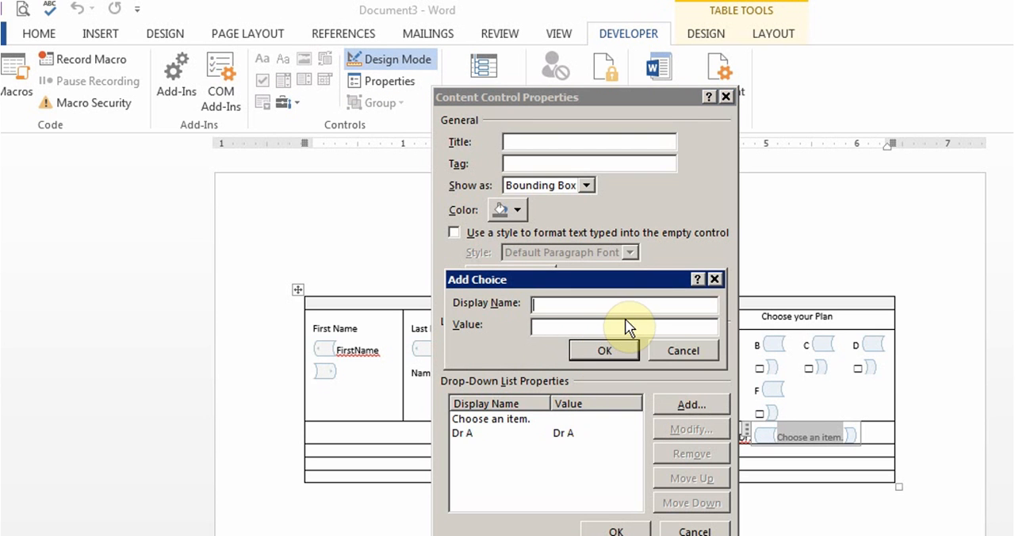
type("Dr B")
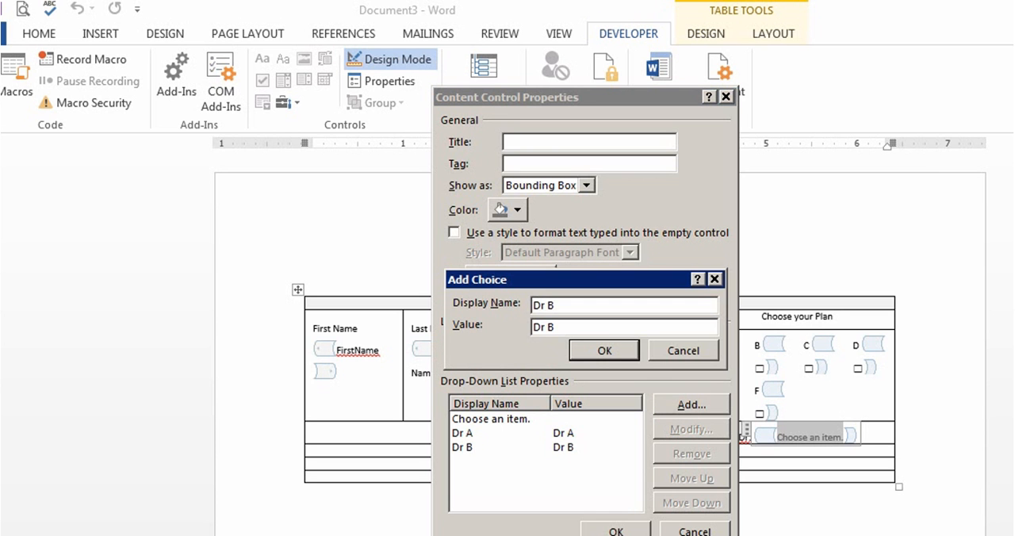
left_click(604, 351)
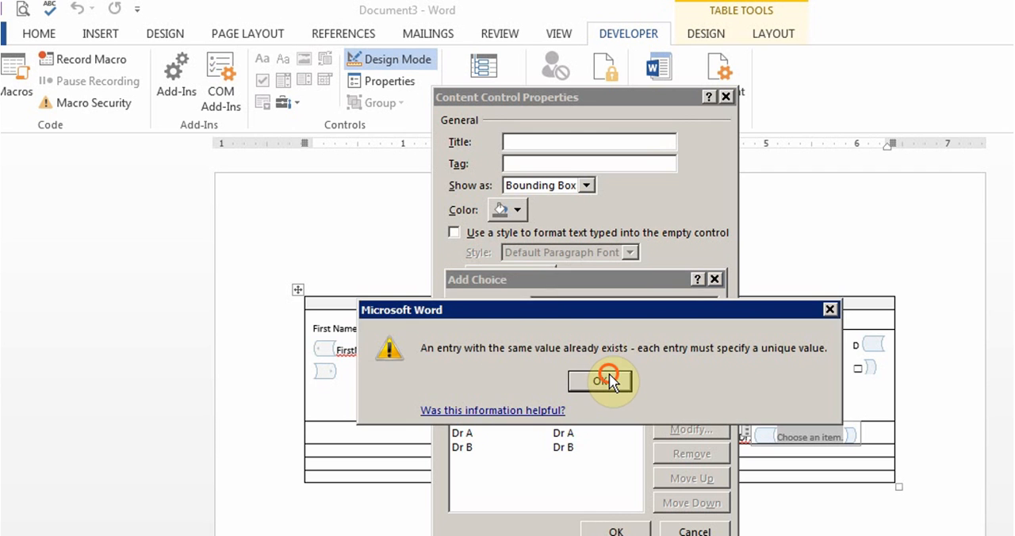
left_click(601, 381)
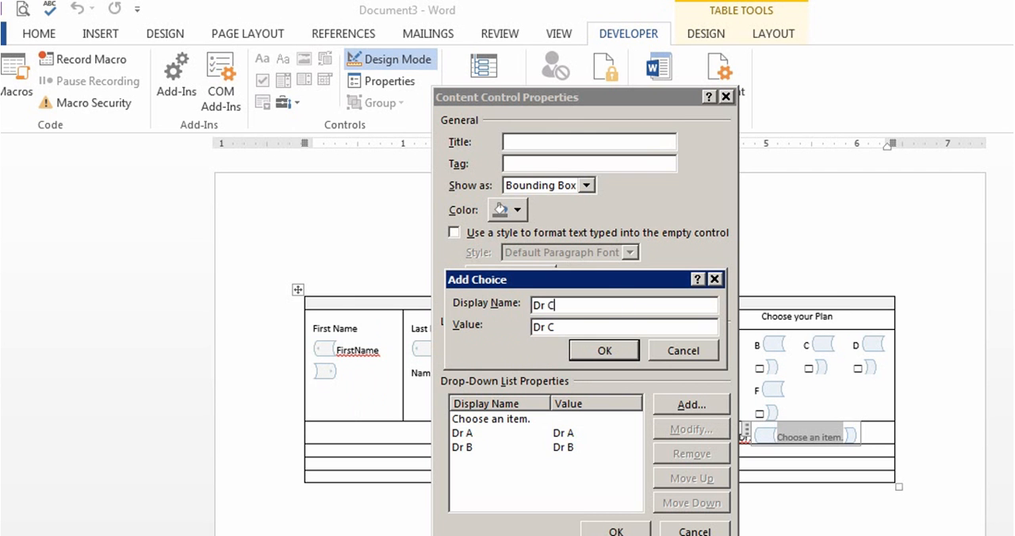
left_click(603, 350)
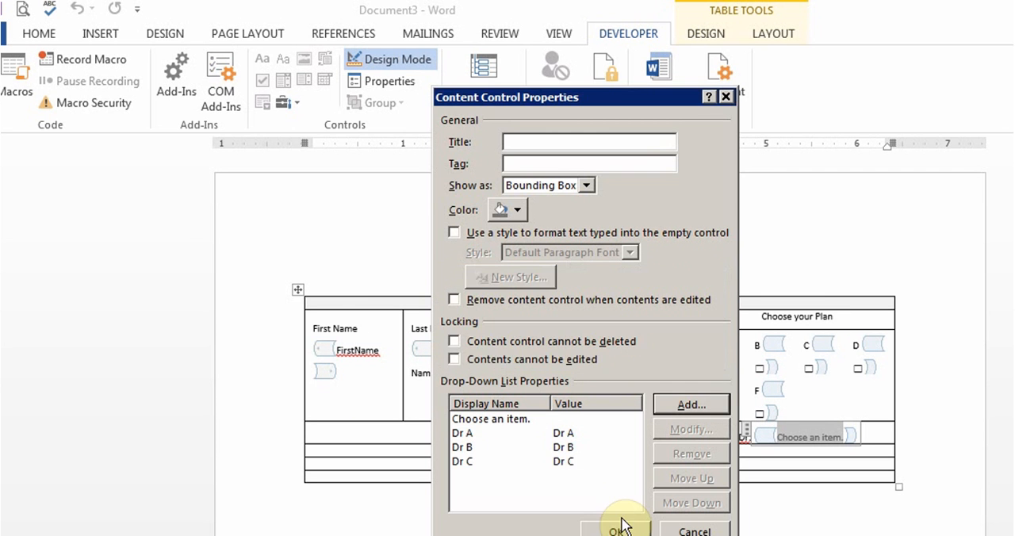
left_click(619, 528)
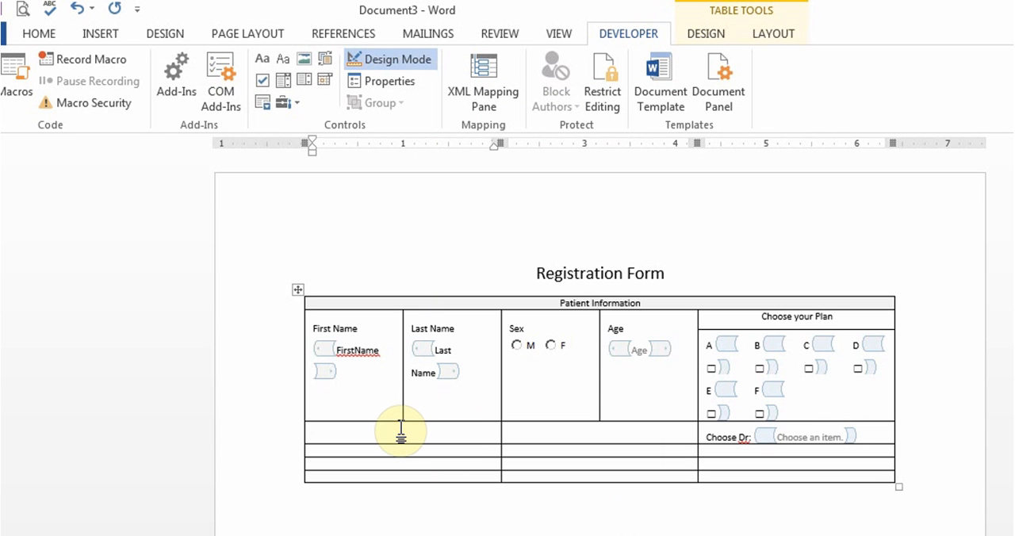
- Type the 'Todays Date:' label and insert a date picker control
type("Tod")
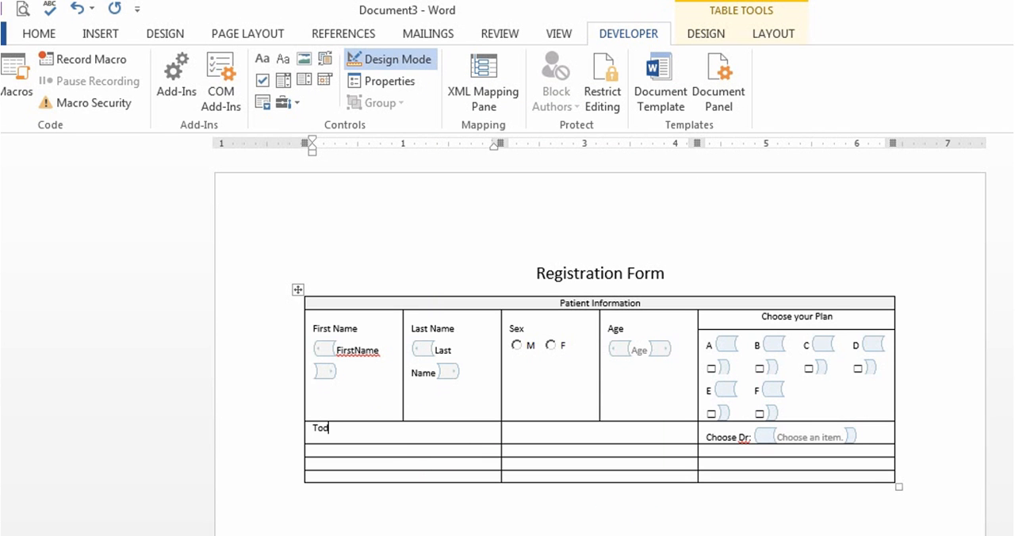
type("ays DateL:")
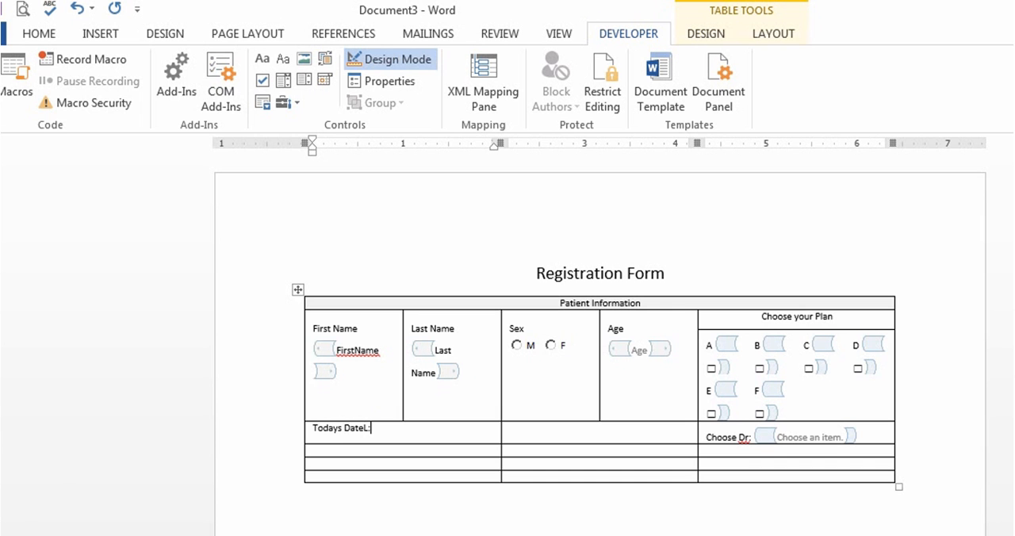
key("Backspace")
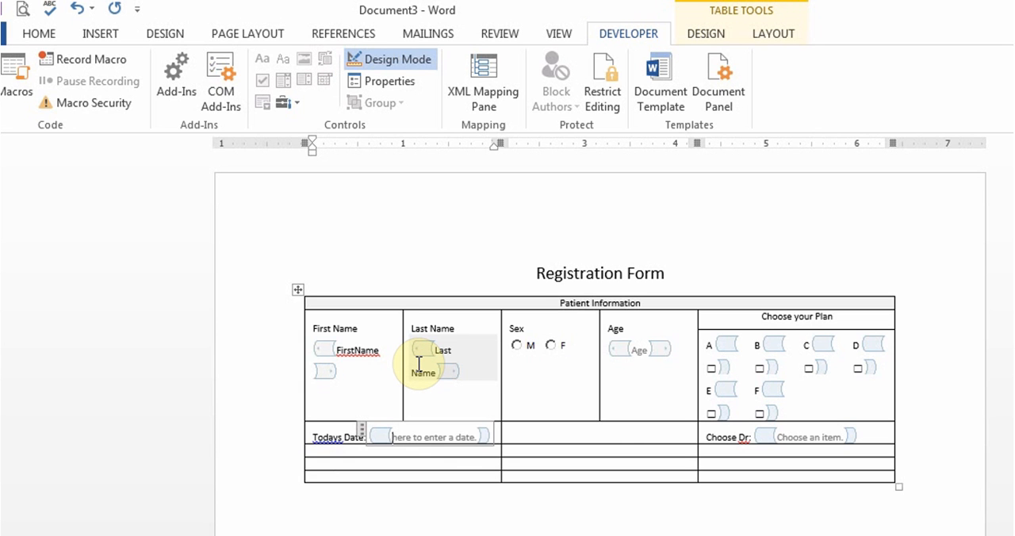
left_click(429, 437)
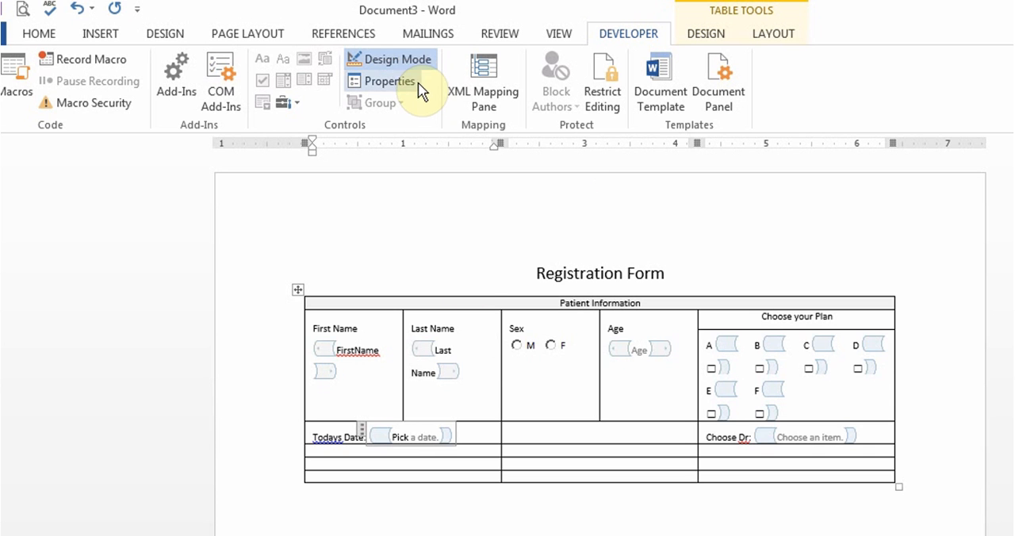
- Exit Design Mode, set the date picker to 1/21/2015, and select that row
left_click(390, 59)
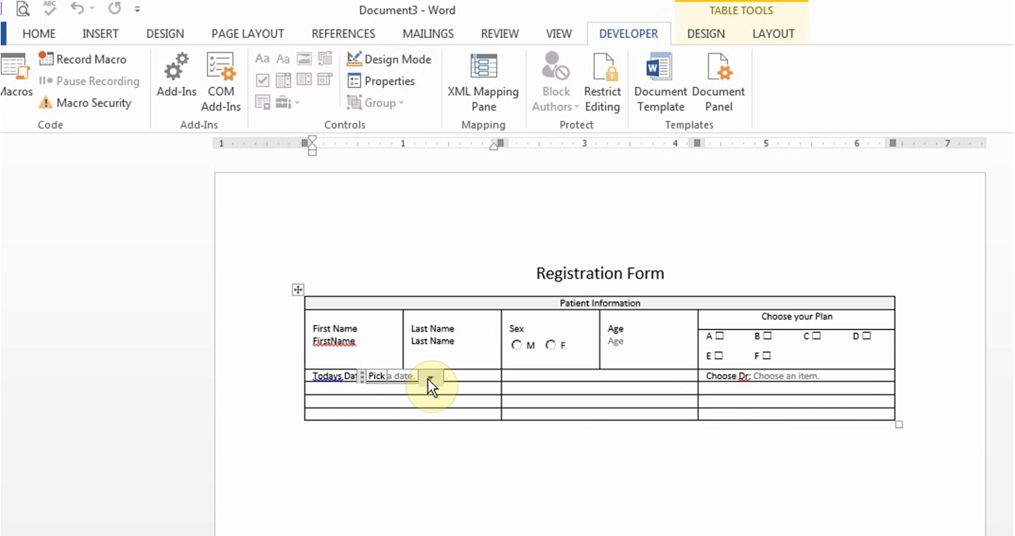
left_click(429, 387)
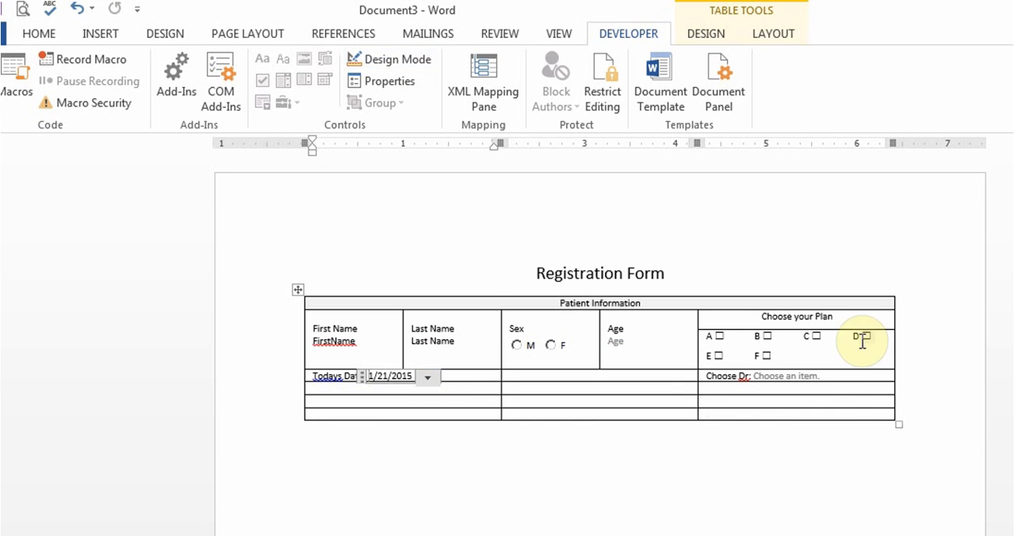
left_click(828, 376)
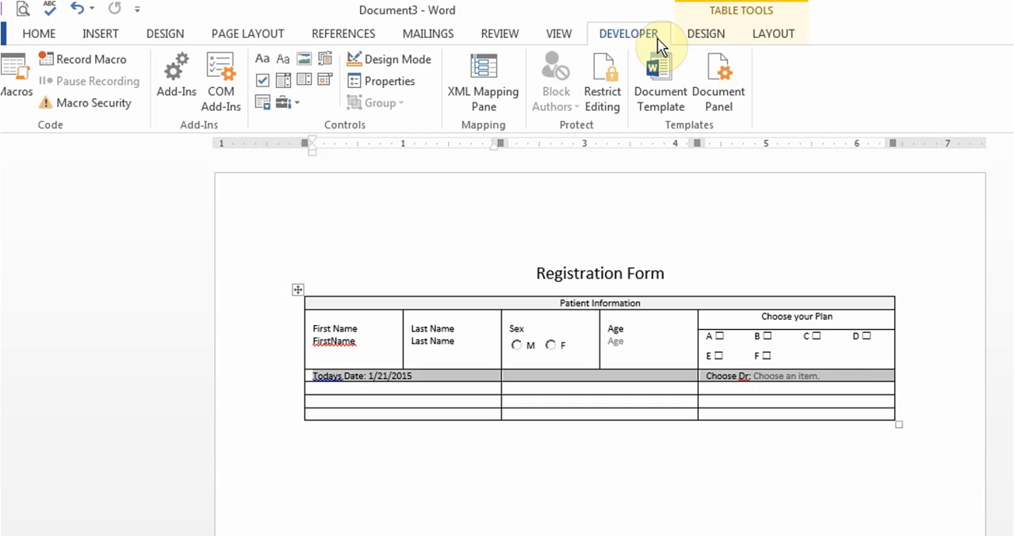
- Clear the cell borders of the selected date and doctor row
left_click(705, 33)
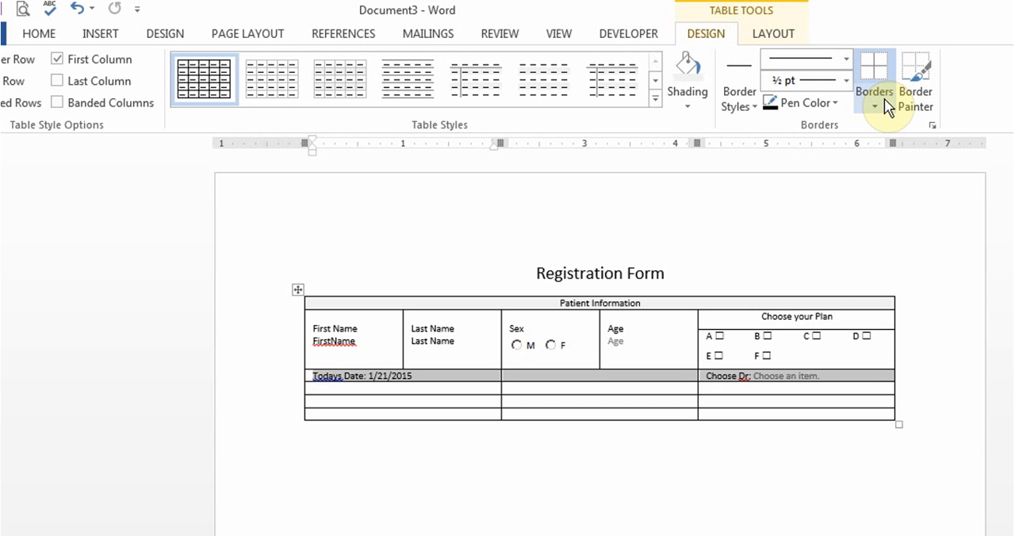
left_click(874, 106)
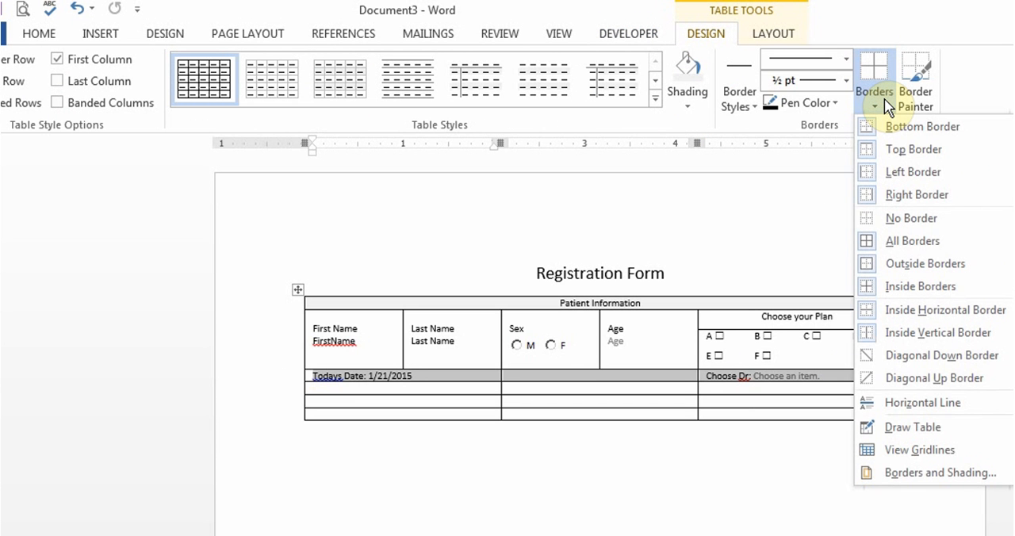
mouse_move(909, 173)
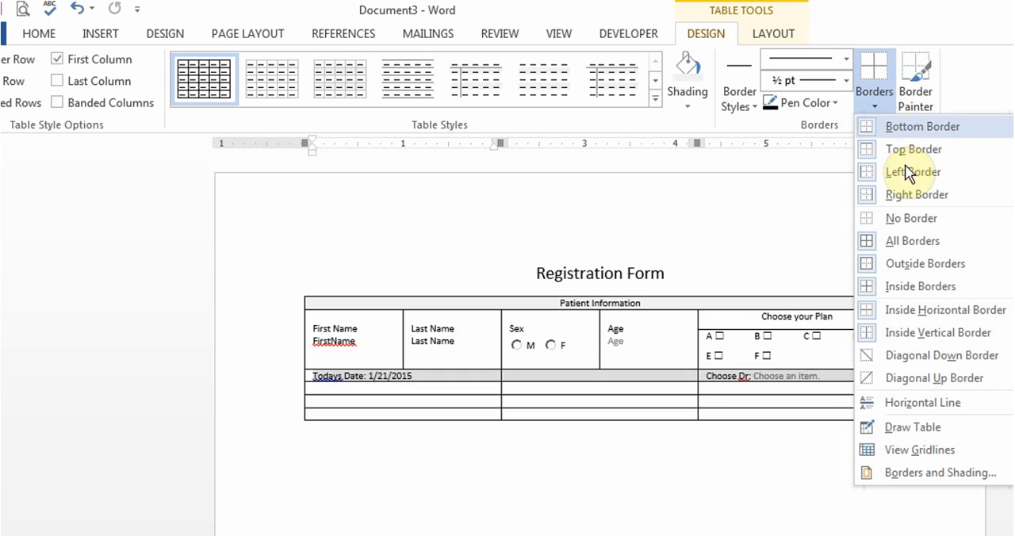
mouse_move(916, 194)
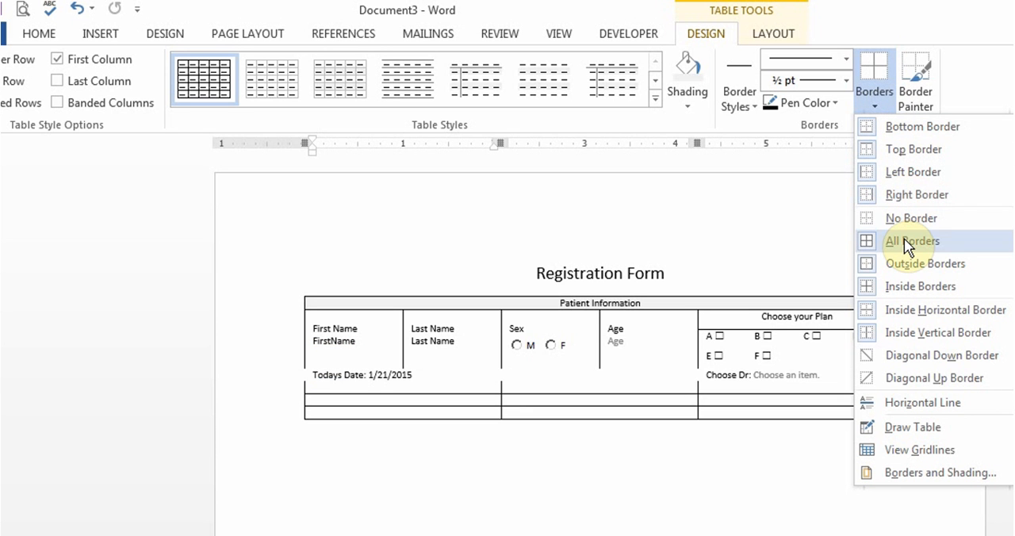
left_click(911, 241)
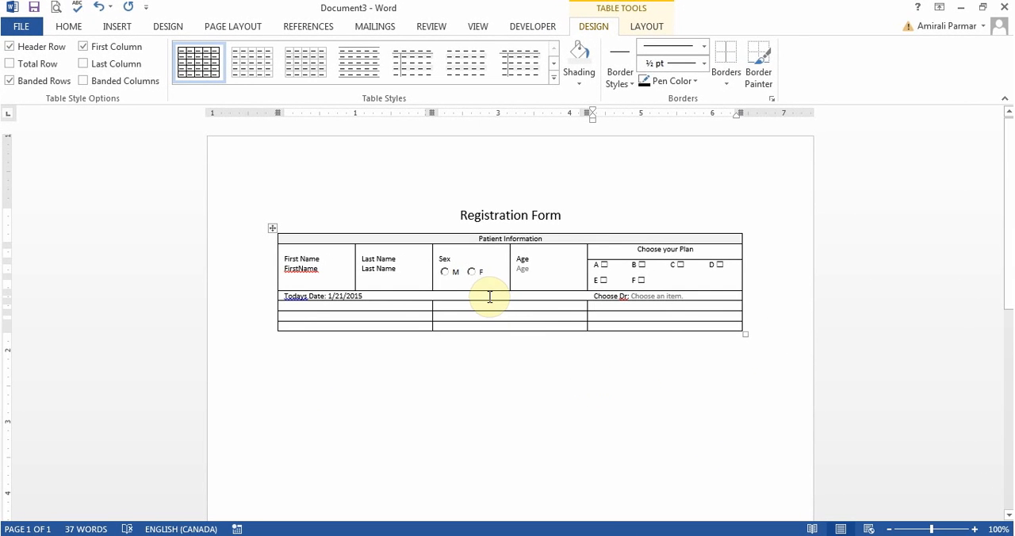
- Insert an empty row above the date and doctor row
right_click(489, 297)
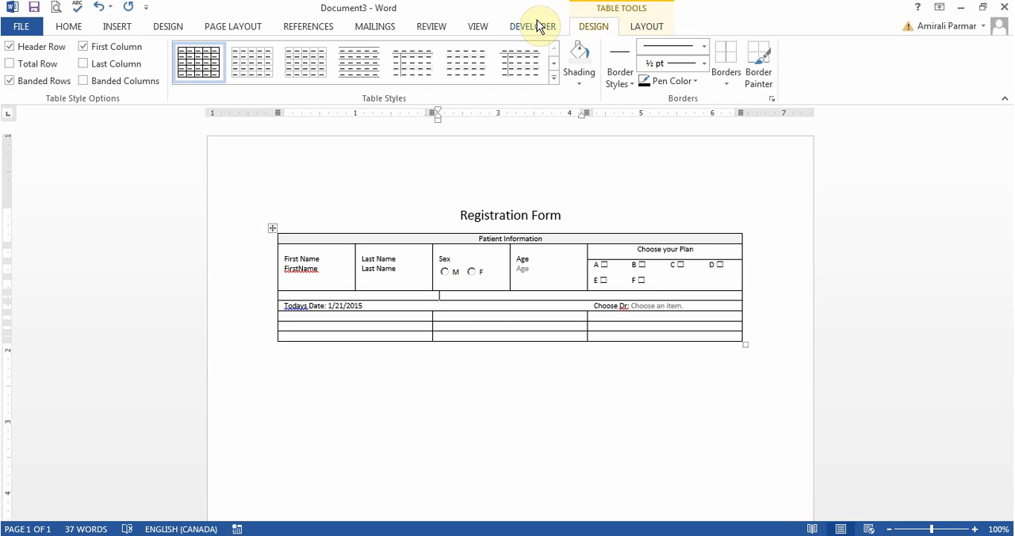
- Switch to the Developer tab to prepare for grouping the form
left_click(532, 27)
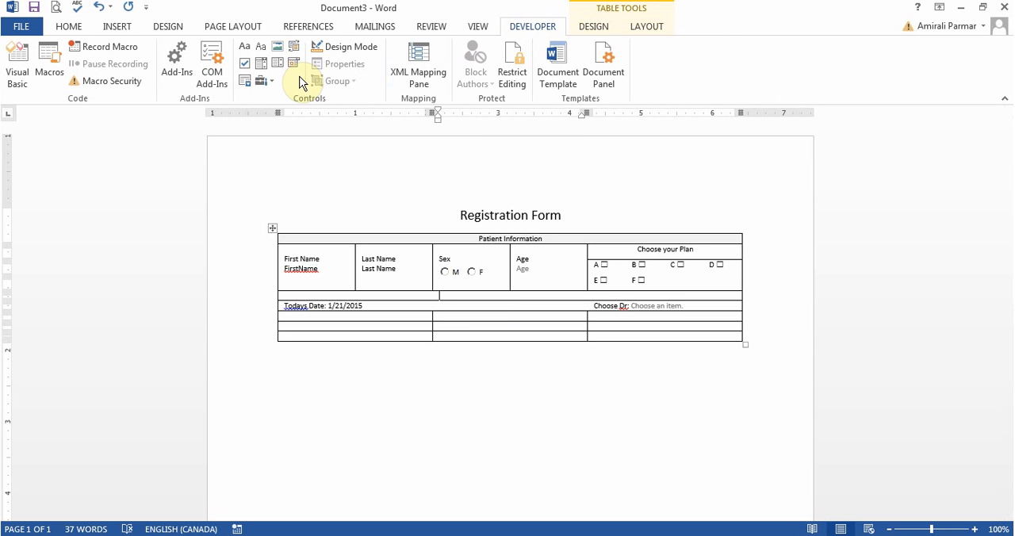
mouse_move(284, 52)
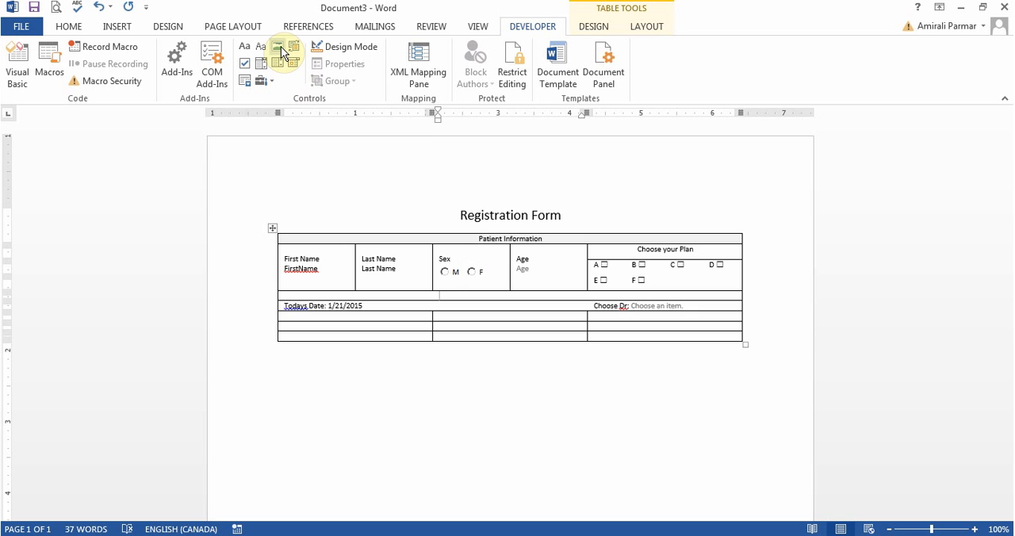
mouse_move(283, 50)
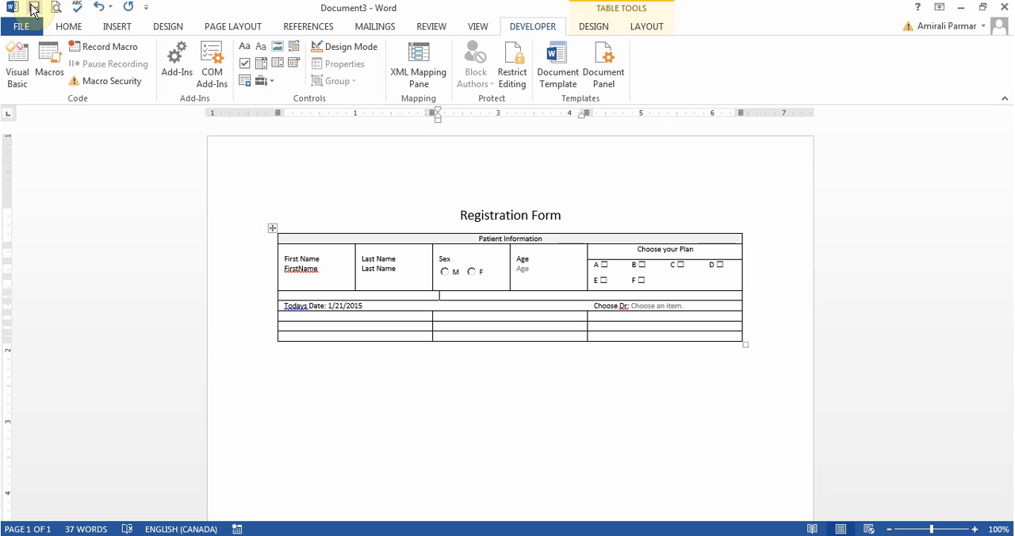
mouse_move(33, 8)
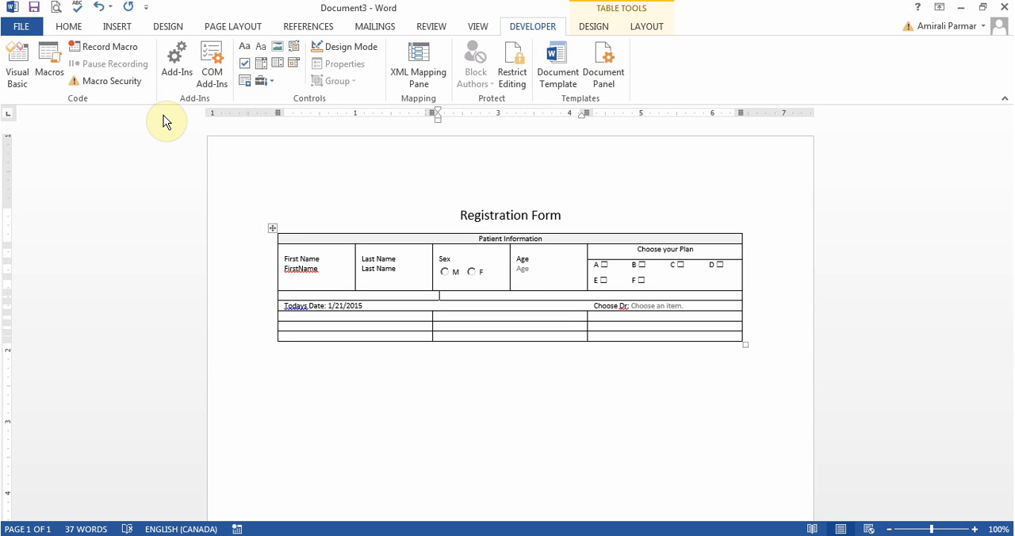
mouse_move(434, 361)
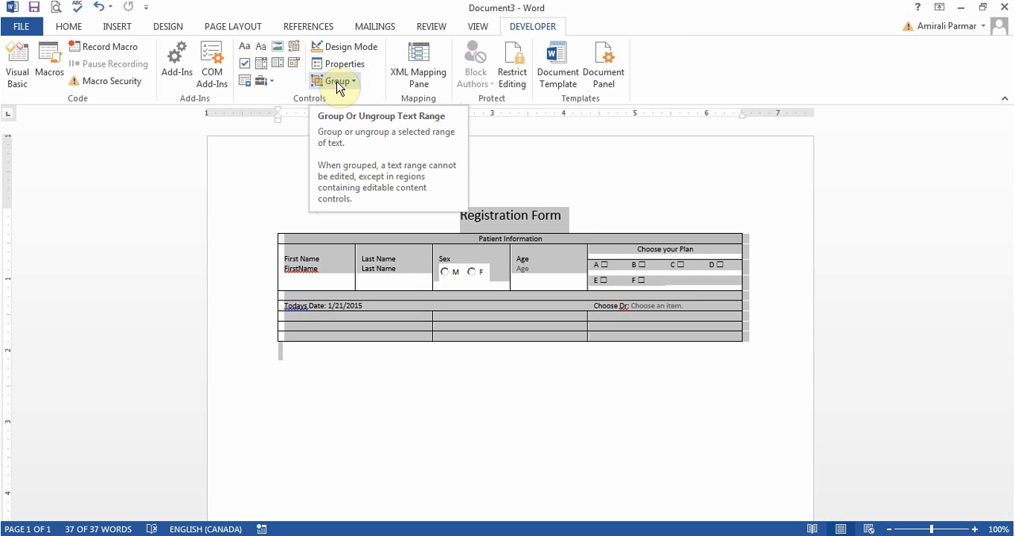
mouse_move(342, 108)
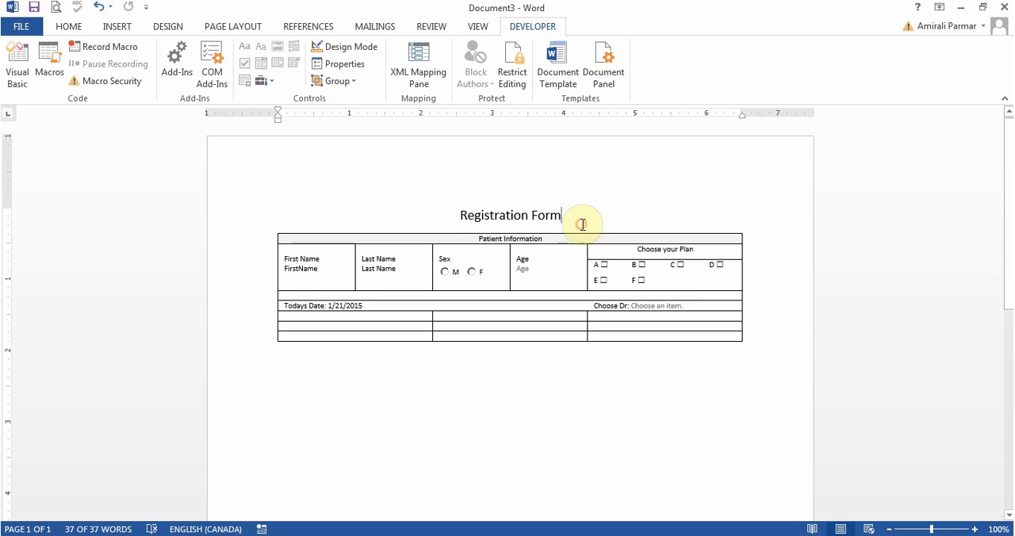
mouse_move(511, 64)
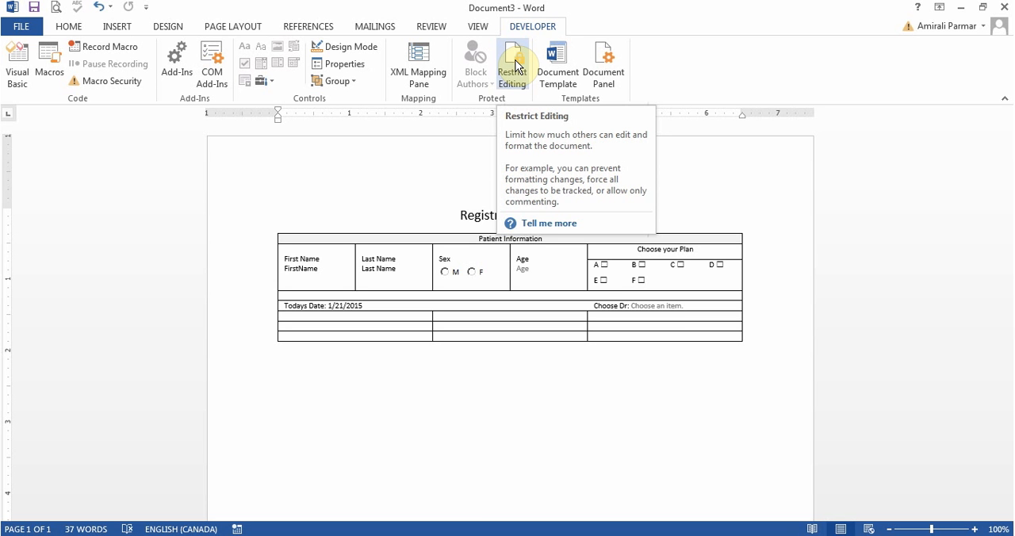
- Enforce Filling in forms editing restriction on the document with a password
left_click(512, 64)
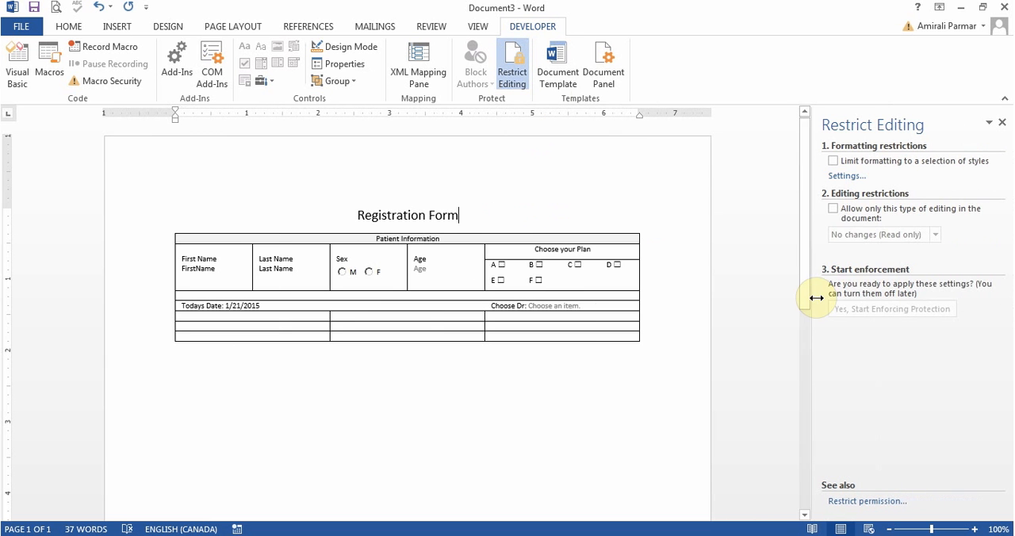
left_click(832, 208)
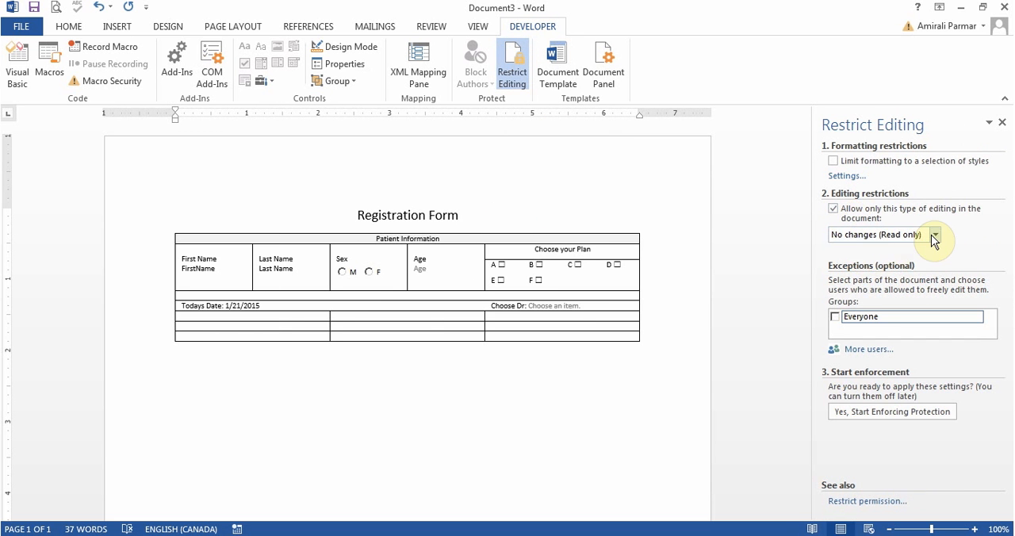
left_click(934, 234)
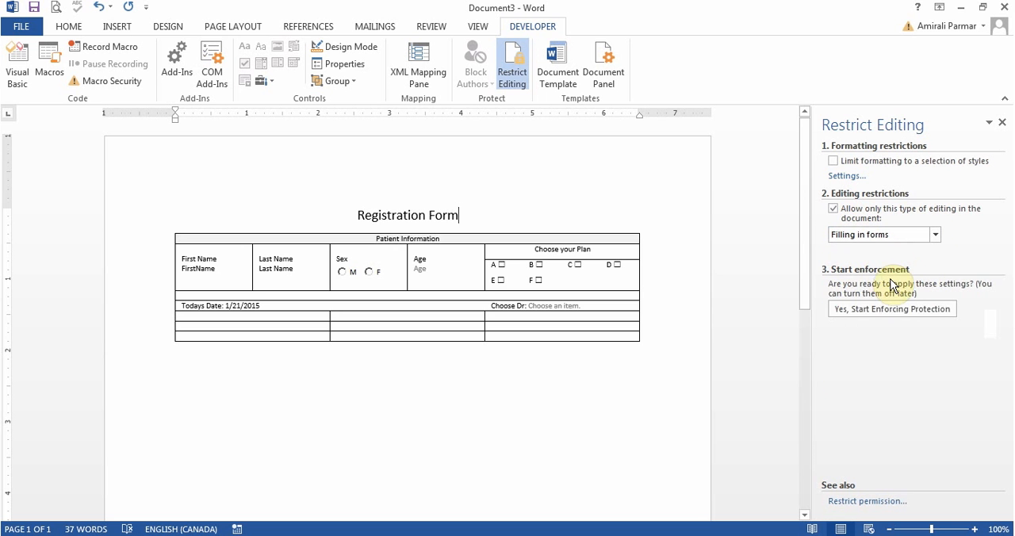
left_click(892, 309)
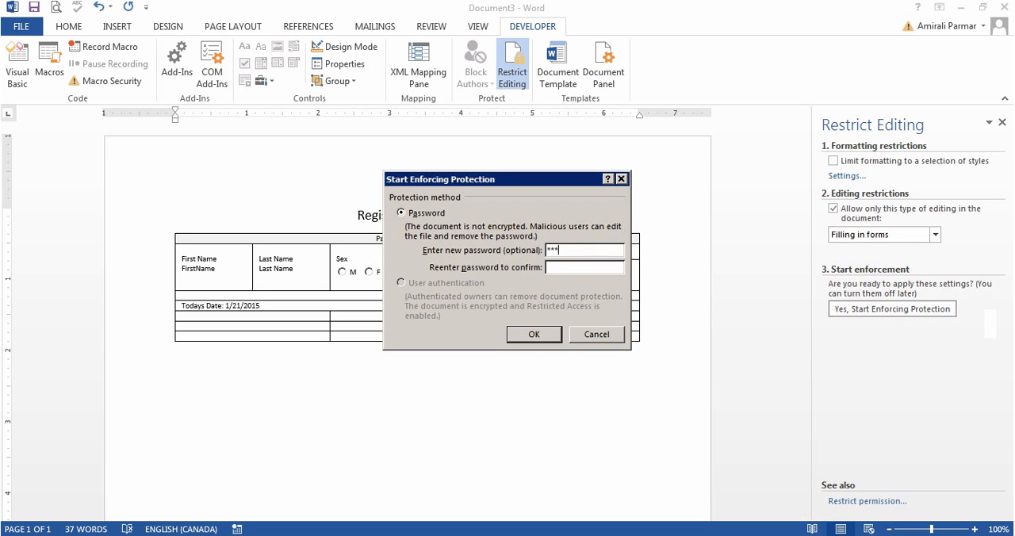
type("***")
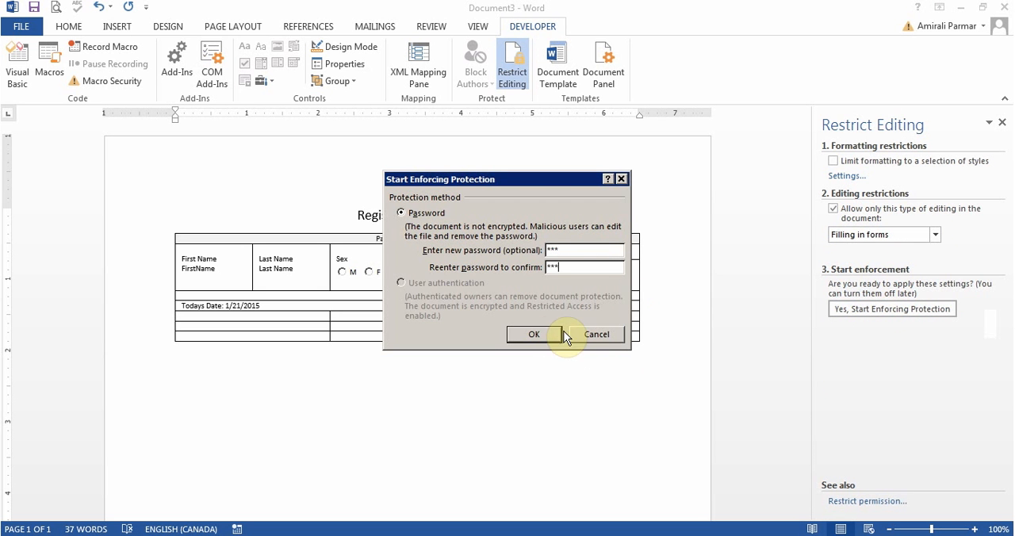
left_click(533, 333)
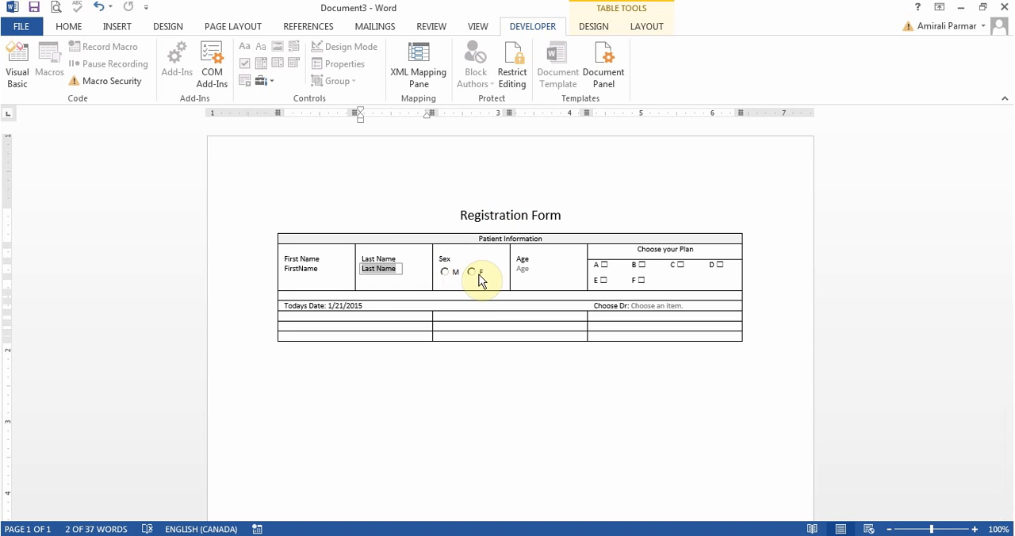
- Enter 'Par' in Last Name and choose Dr A from the doctor drop-down
type("Parmar")
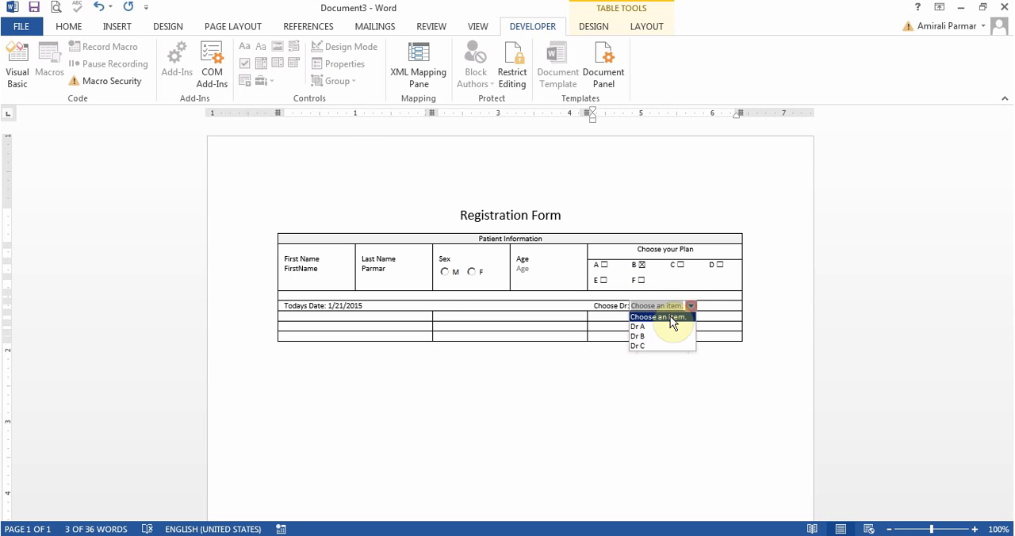
left_click(637, 326)
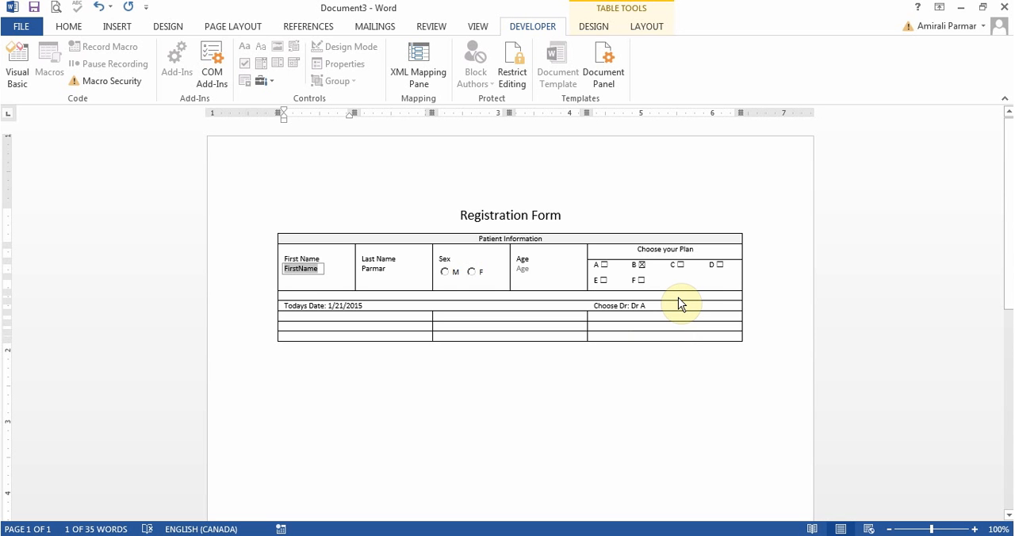
mouse_move(512, 63)
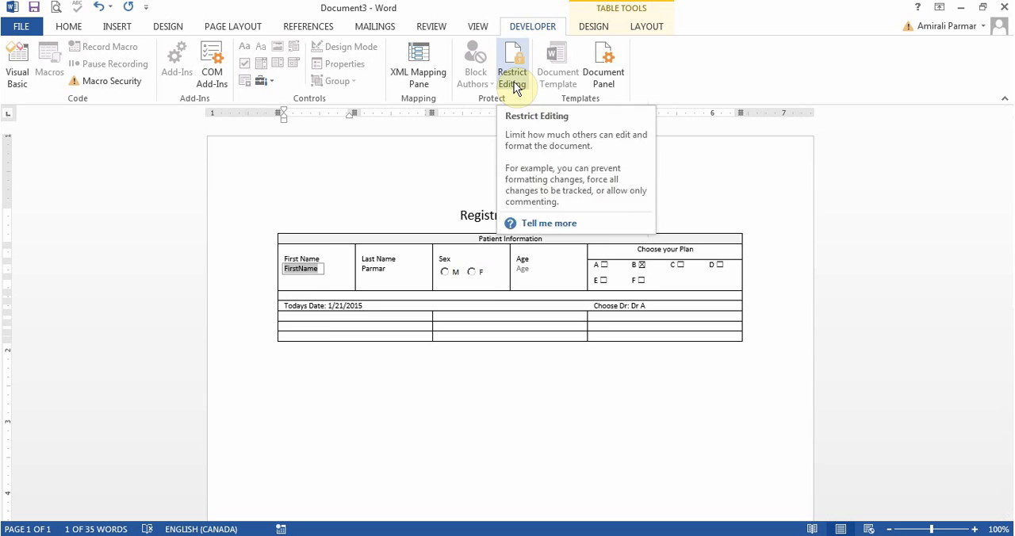
- Stop the form protection from Restrict Editing by confirming the password
left_click(512, 63)
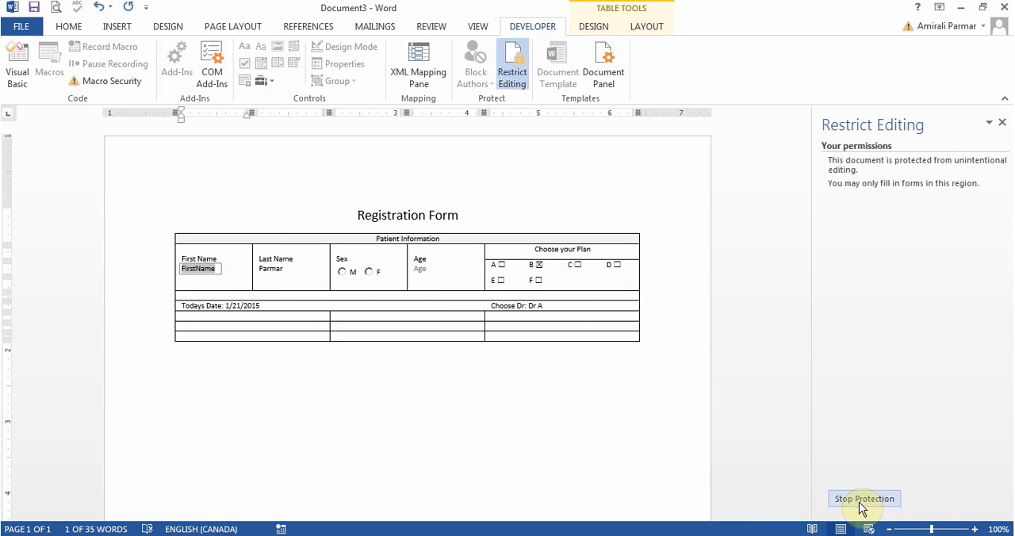
left_click(865, 498)
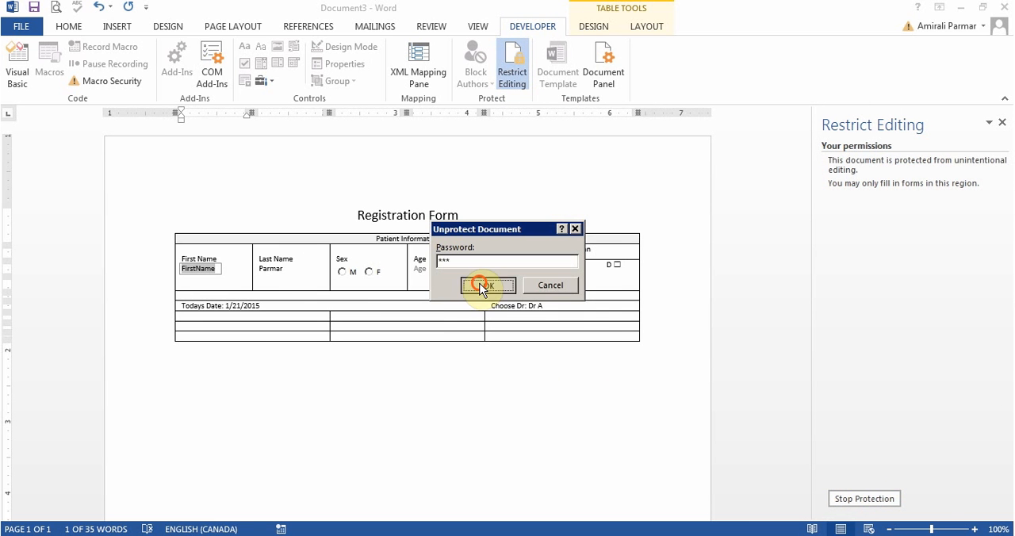
left_click(487, 285)
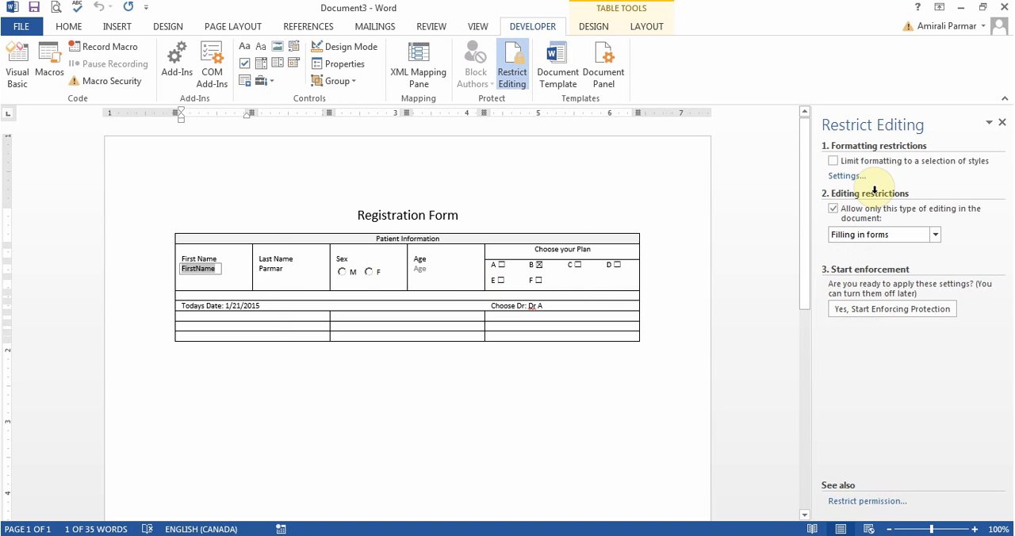
- Close the Restrict Editing pane
left_click(1002, 121)
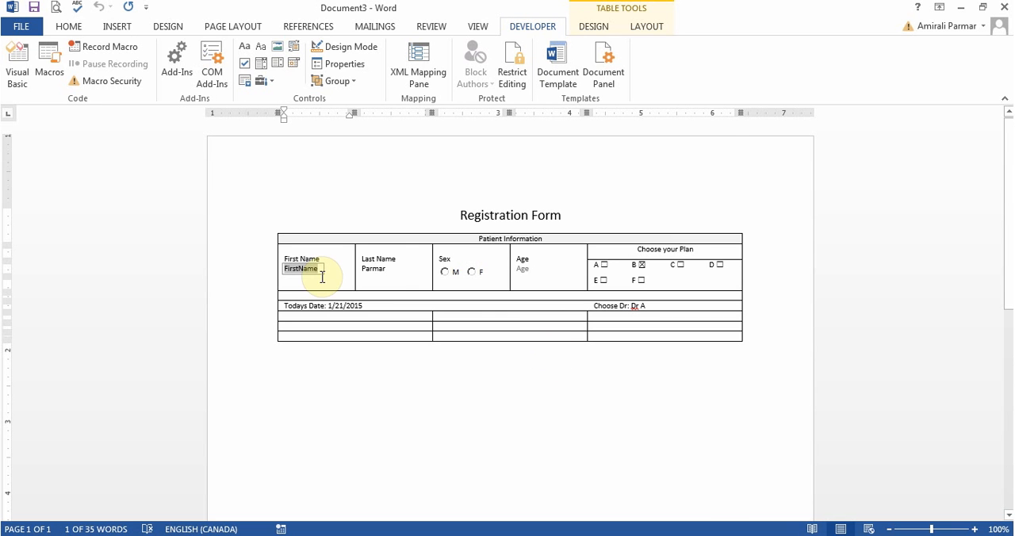
mouse_move(418, 338)
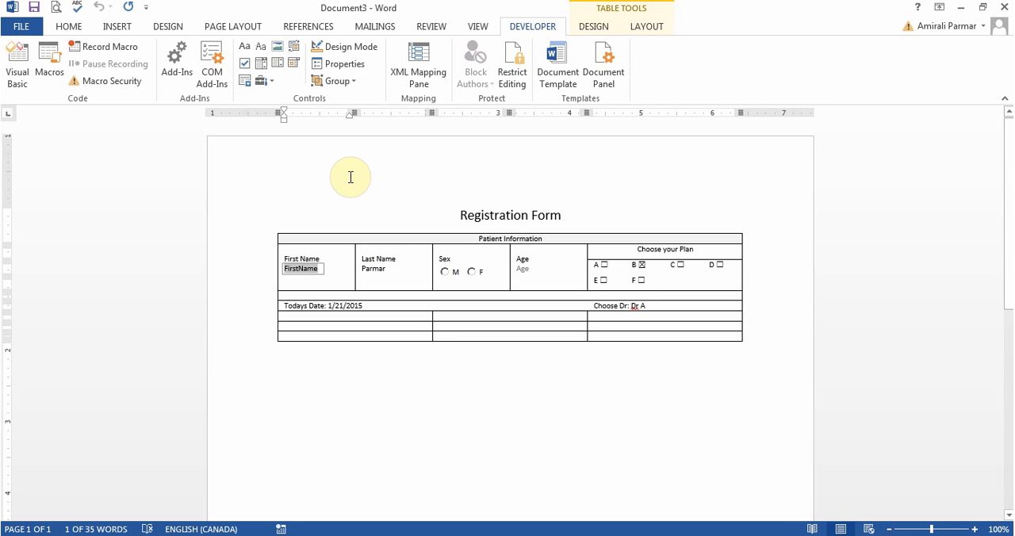
mouse_move(364, 180)
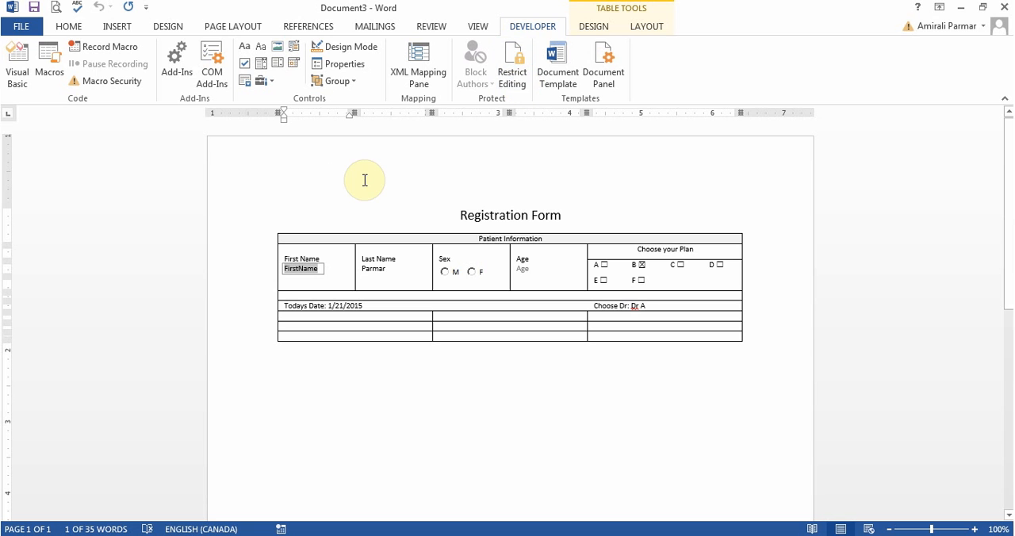
mouse_move(333, 169)
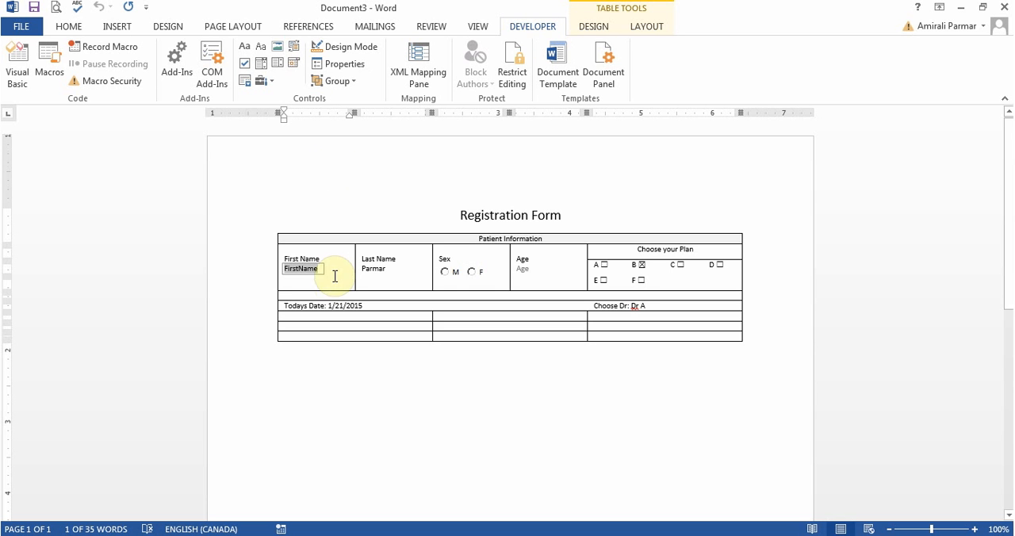
mouse_move(418, 64)
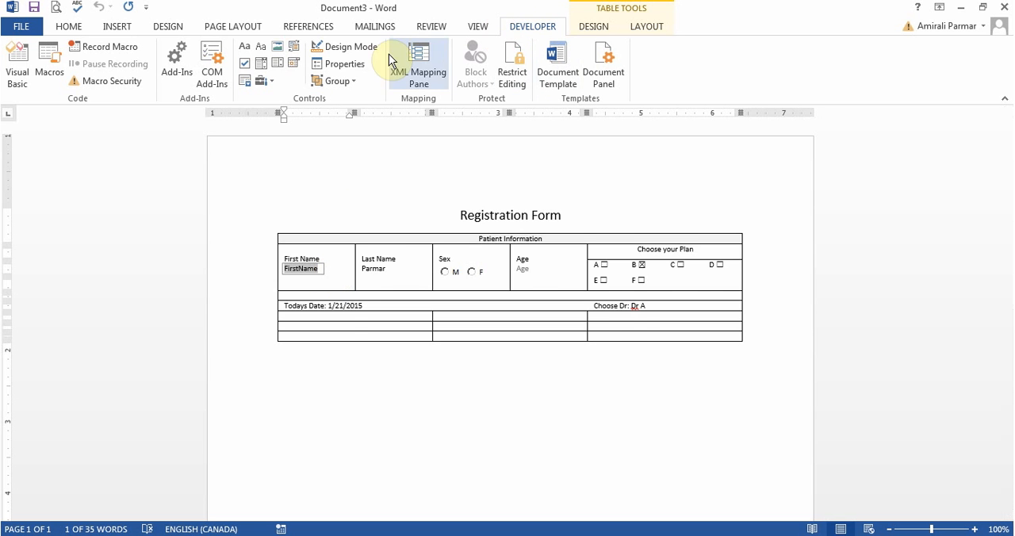
- In Design Mode, title the first-name control Fname with a new Fname style
left_click(347, 46)
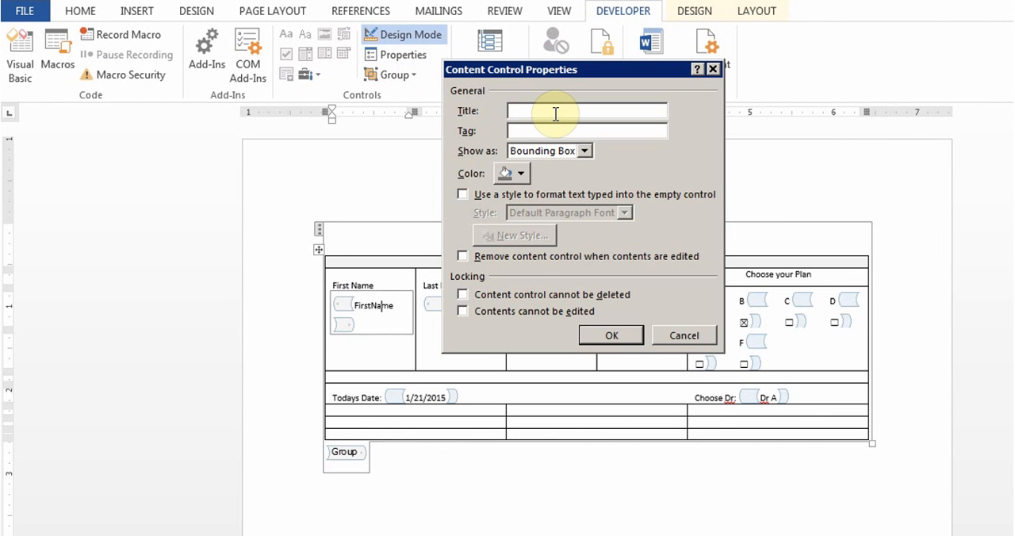
type("Name")
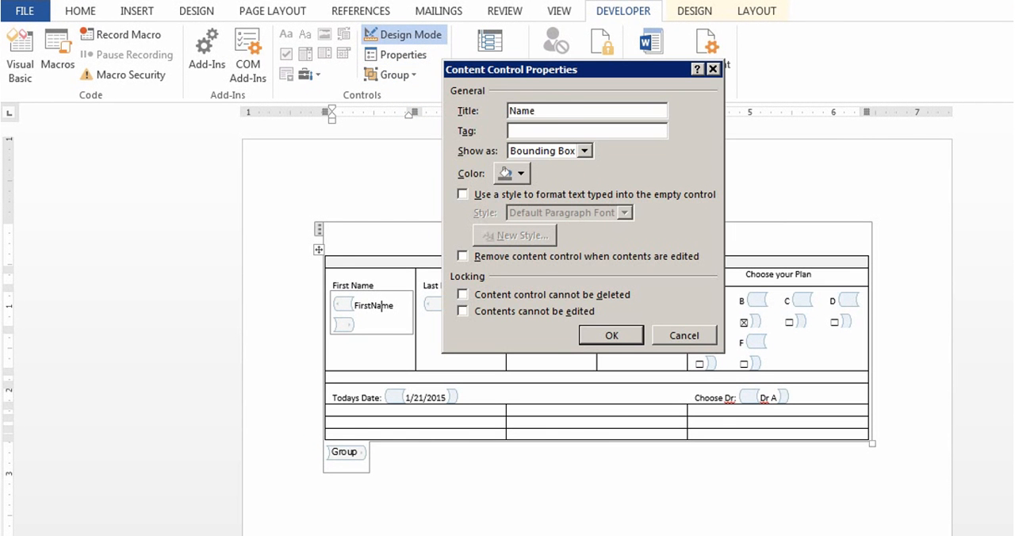
type("Fname")
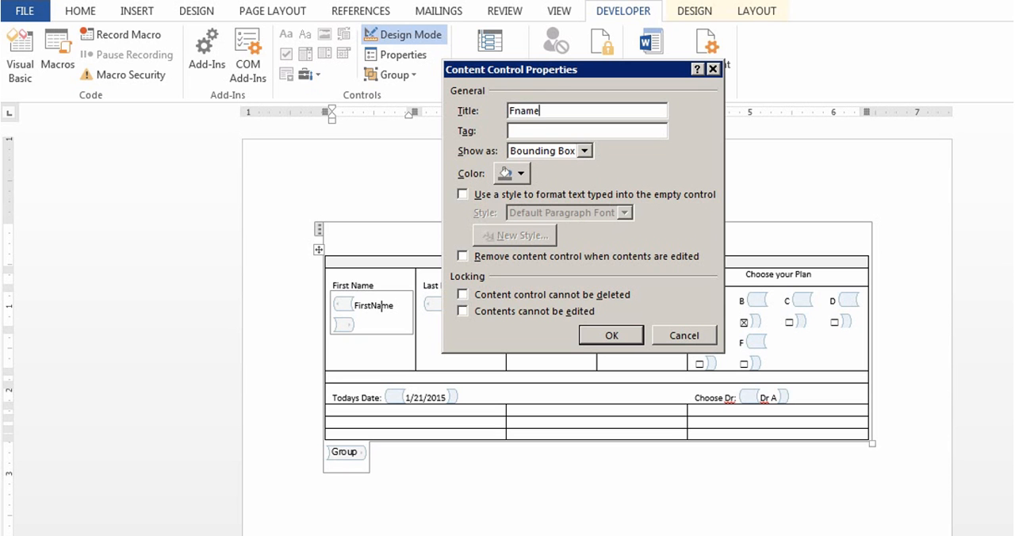
left_click(462, 195)
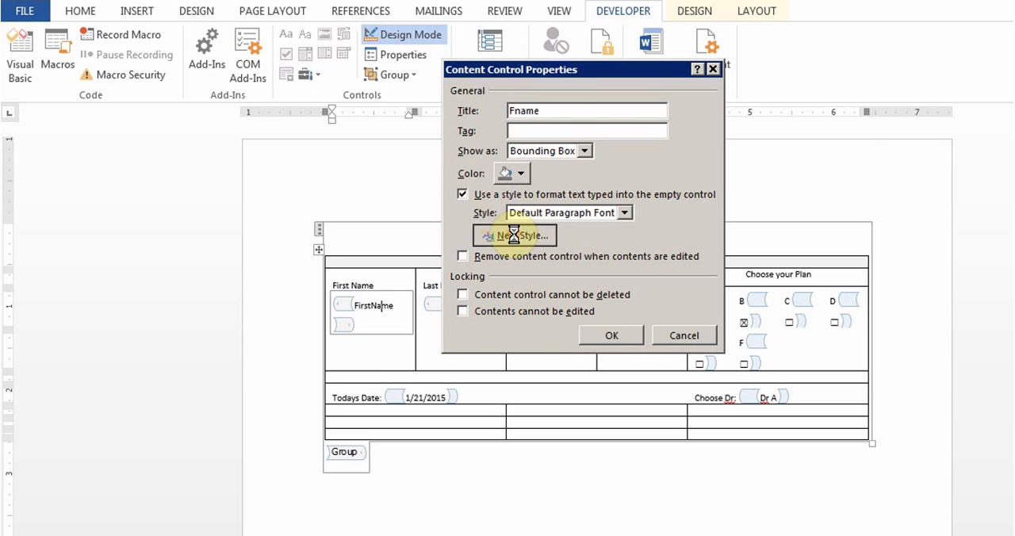
left_click(515, 235)
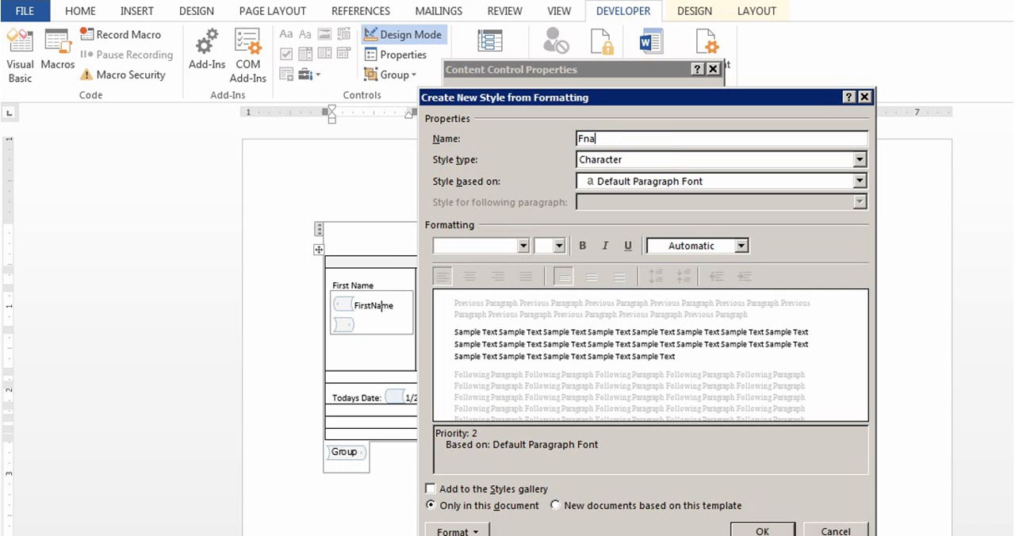
type("me")
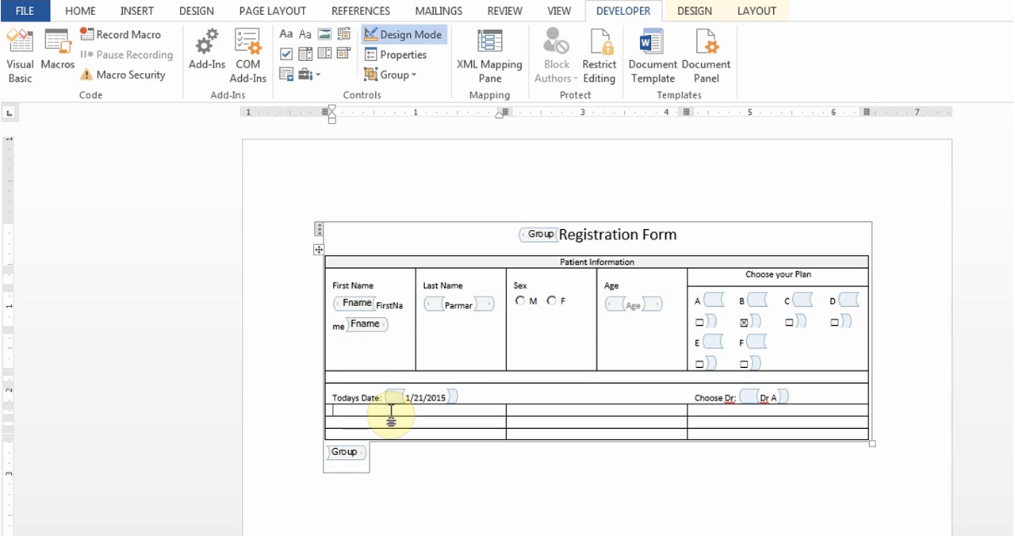
- Add an 'ID:' label and a text field titled ID using a new ID style
type("Id:")
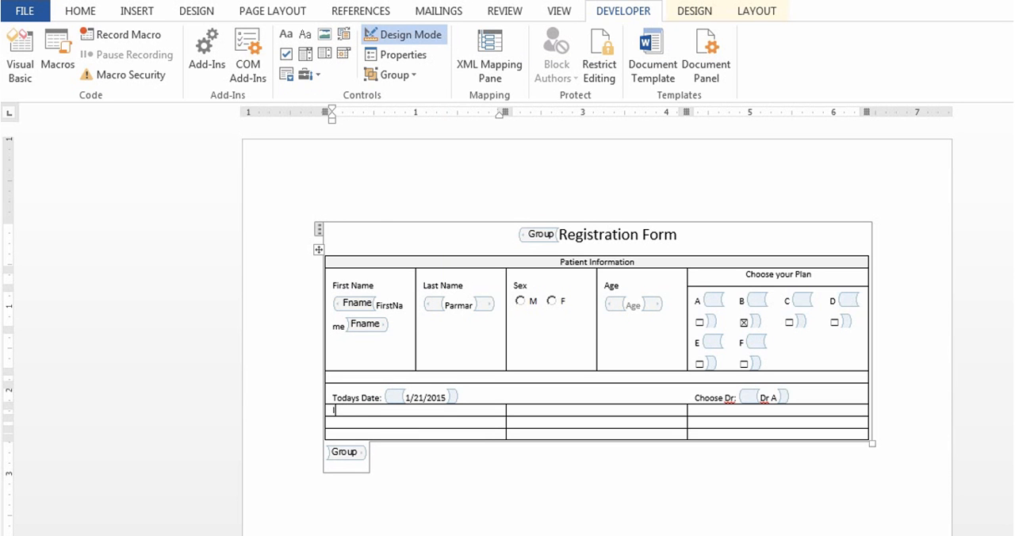
type("ID:")
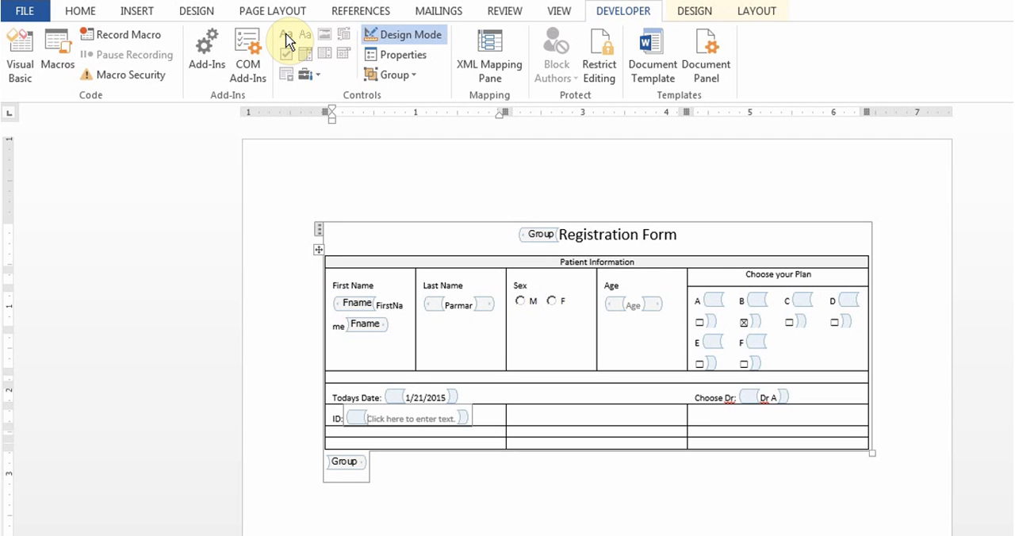
left_click(403, 54)
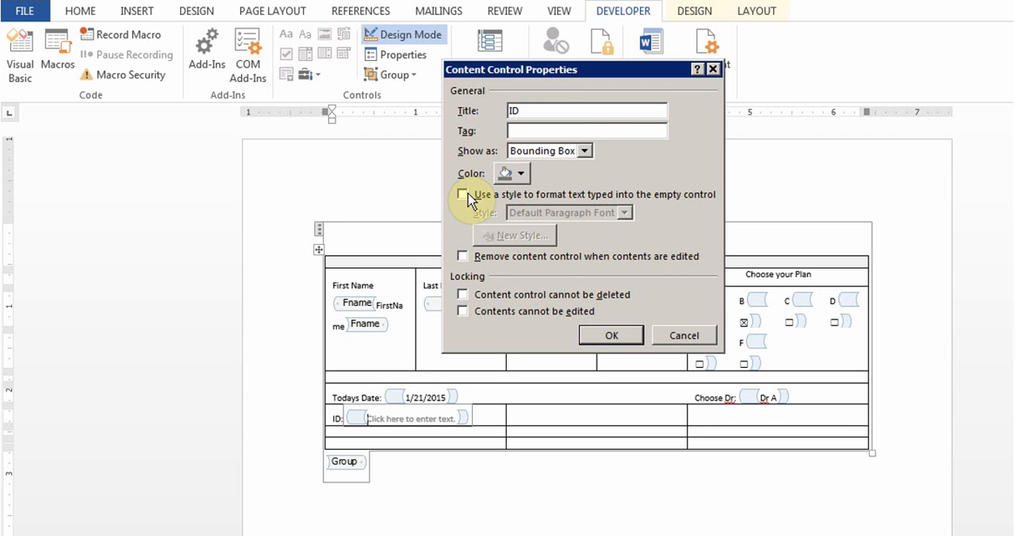
left_click(513, 236)
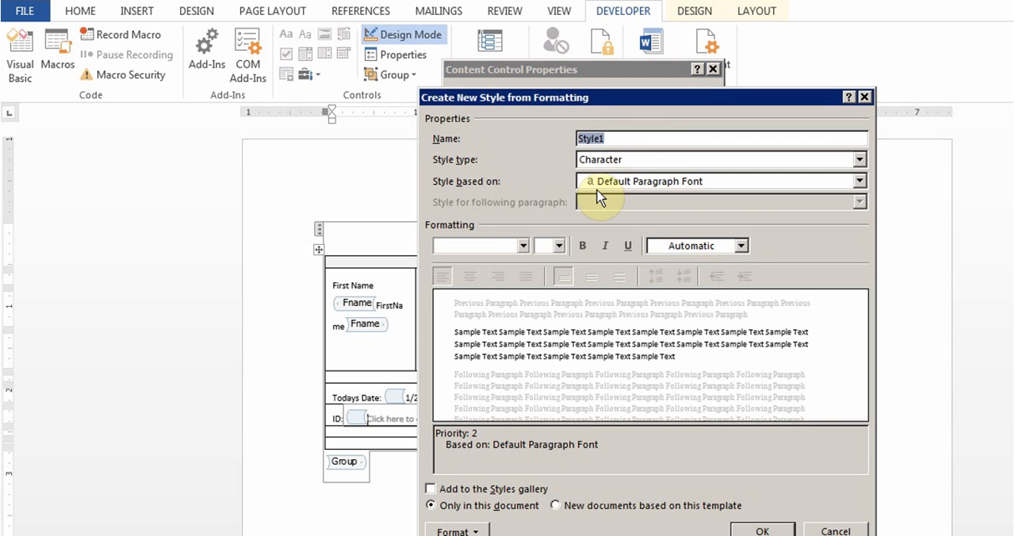
type("ID")
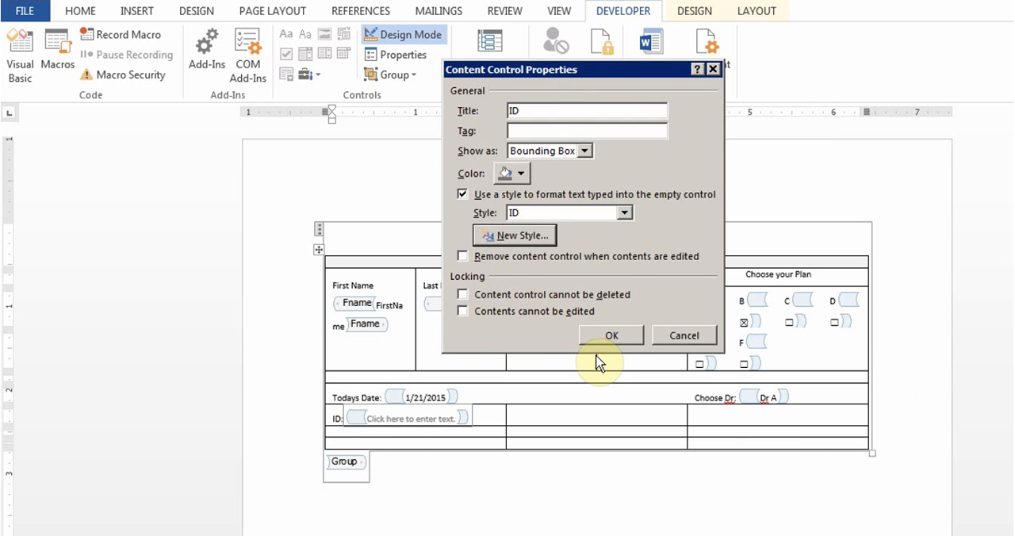
left_click(610, 335)
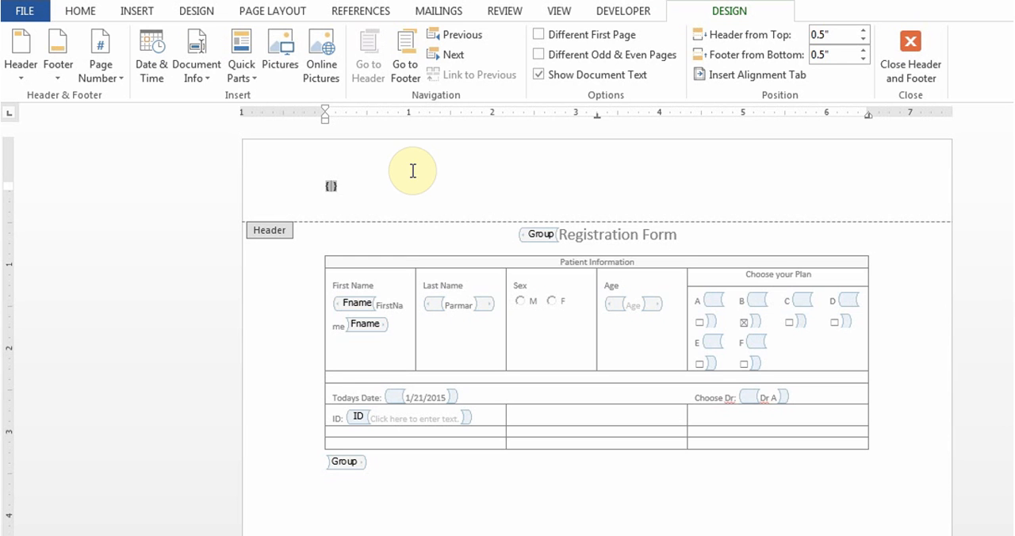
- Insert StyleRef "Fname" and StyleRef "ID" fields in the header, showing results
key("ctrl+F9")
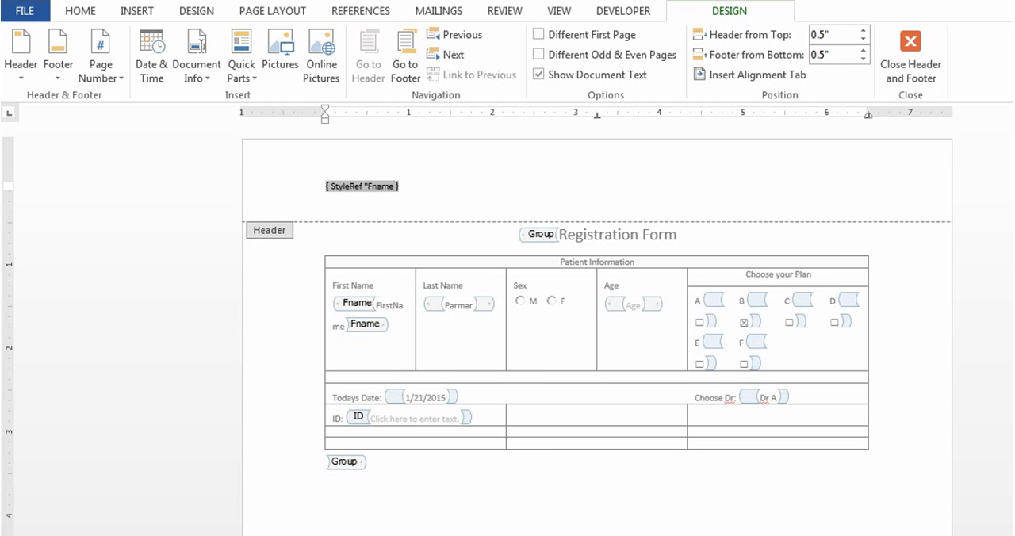
mouse_move(427, 191)
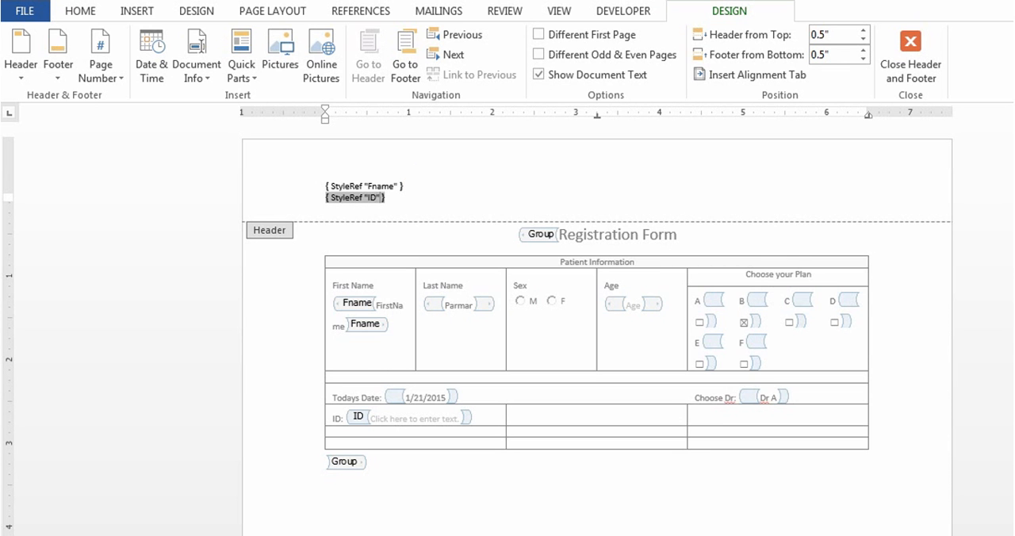
left_click(377, 198)
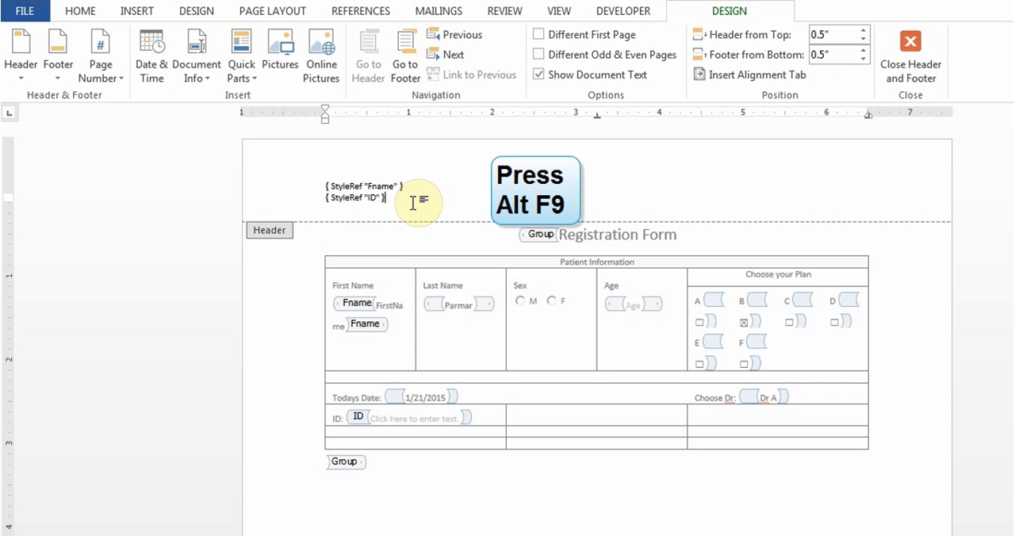
key("alt+F9")
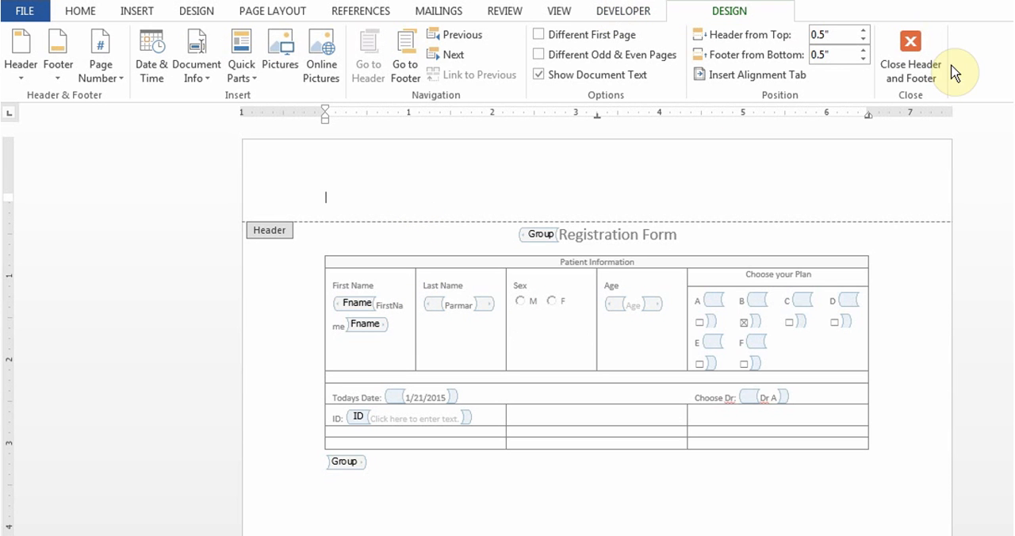
left_click(909, 55)
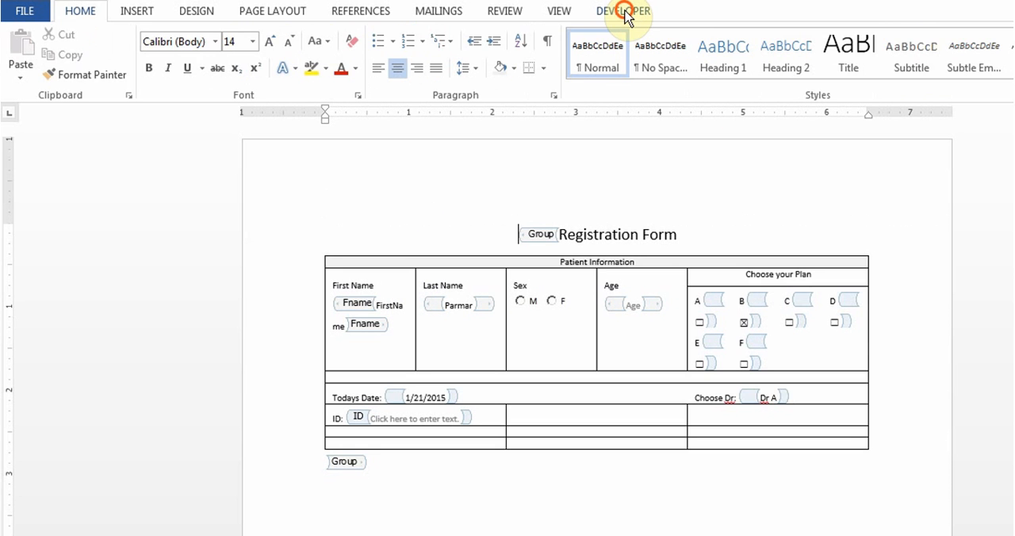
left_click(623, 10)
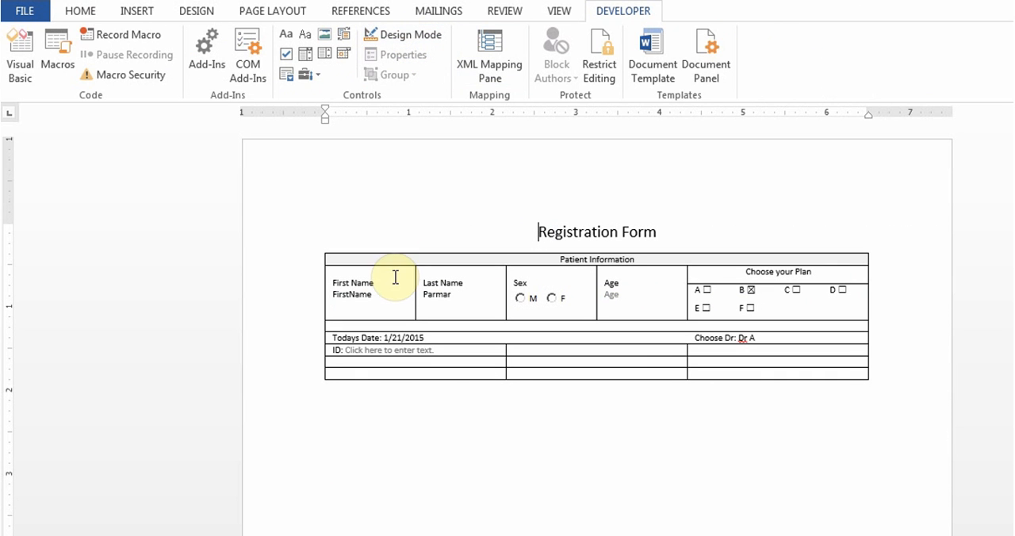
type("Ami")
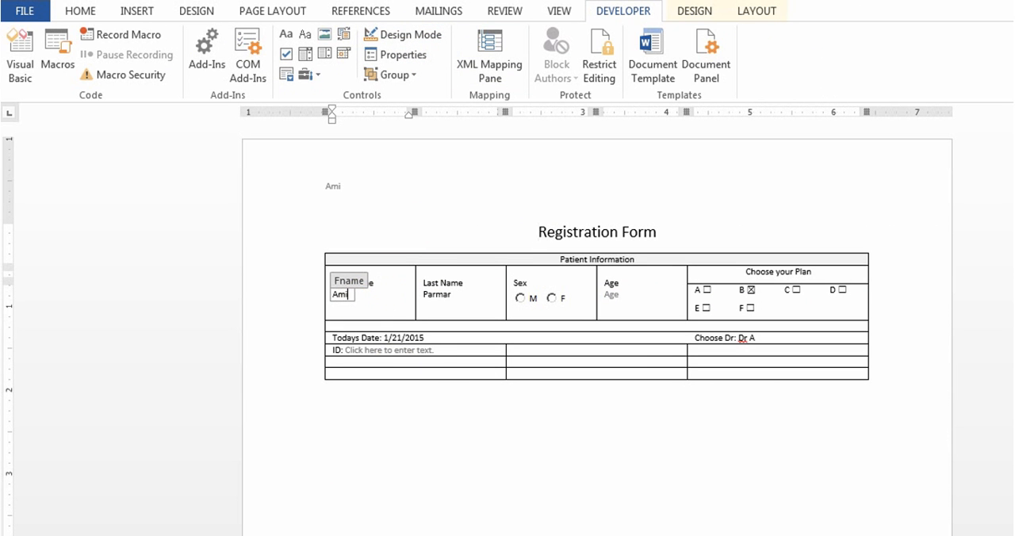
type("r")
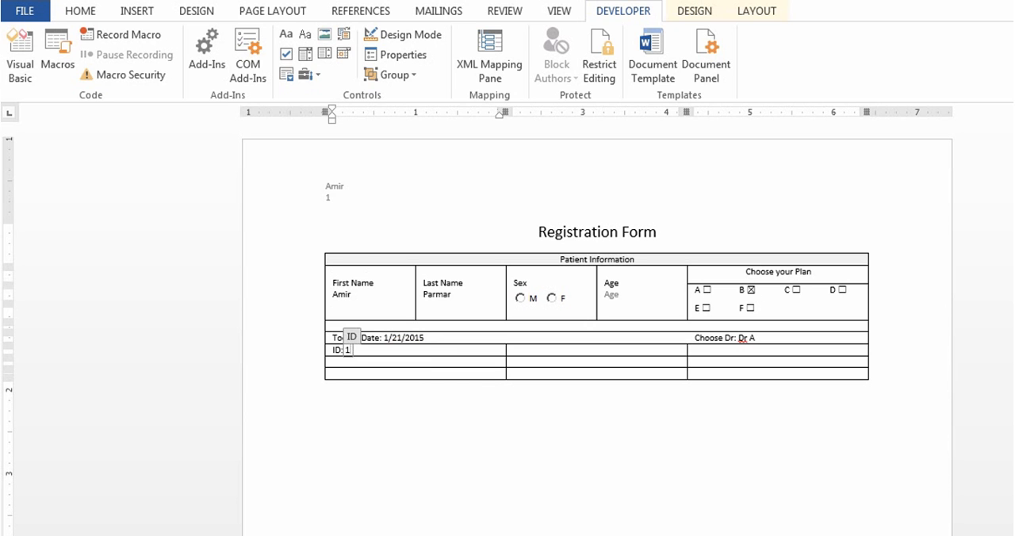
type("123456")
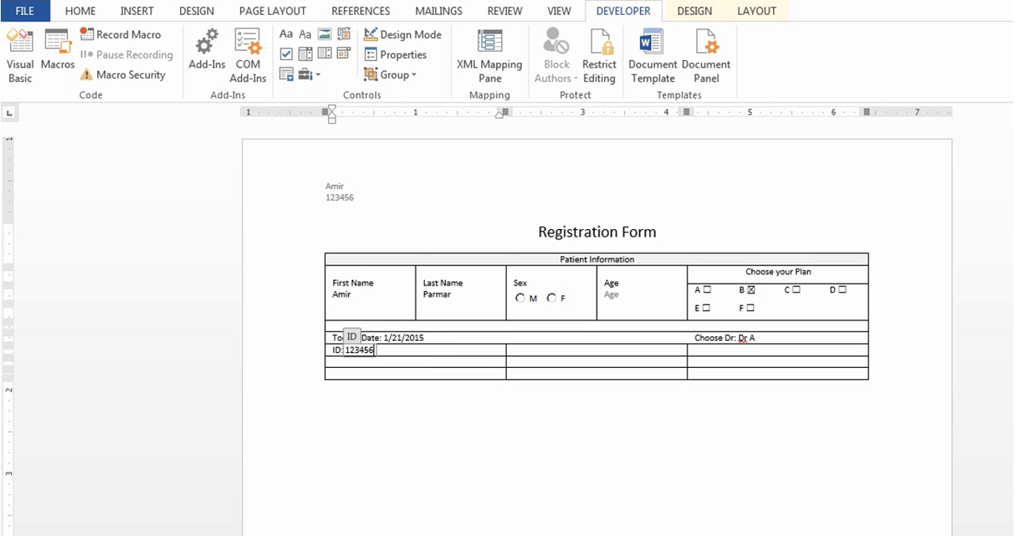